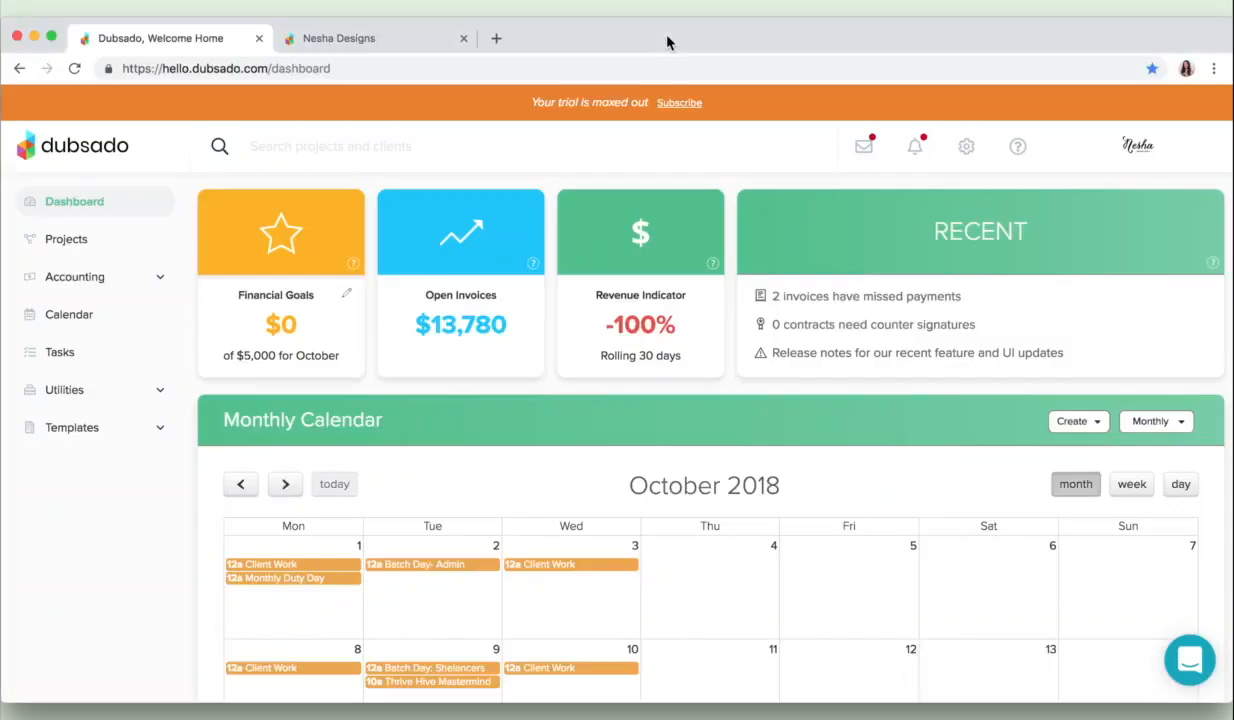
{"action": "mouse_move", "coordinate": [800, 120]}
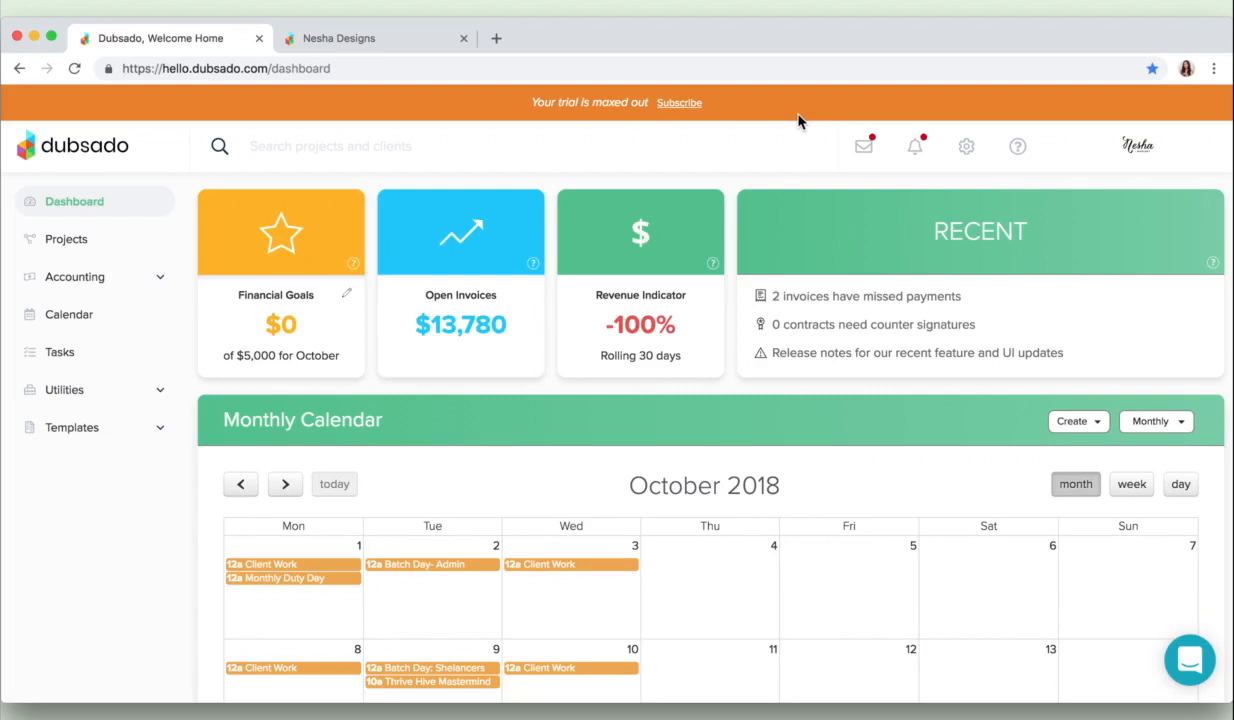
{"action": "mouse_move", "coordinate": [460, 150]}
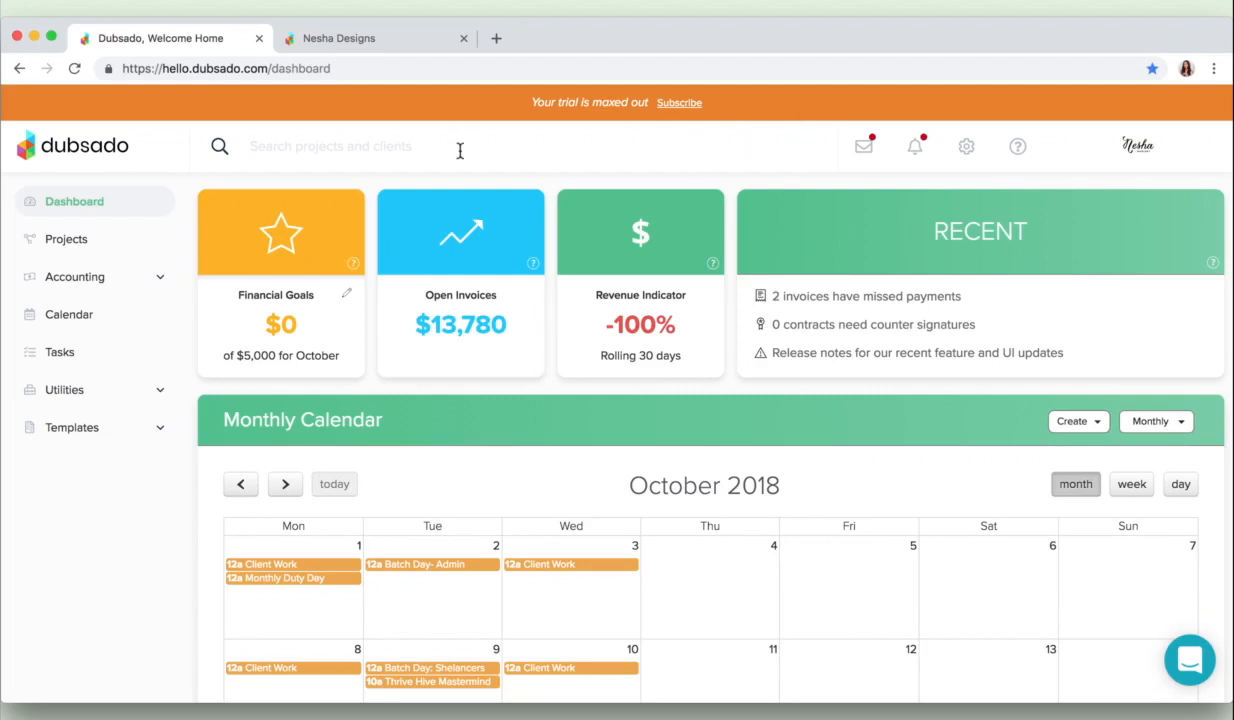
{"action": "mouse_move", "coordinate": [478, 136]}
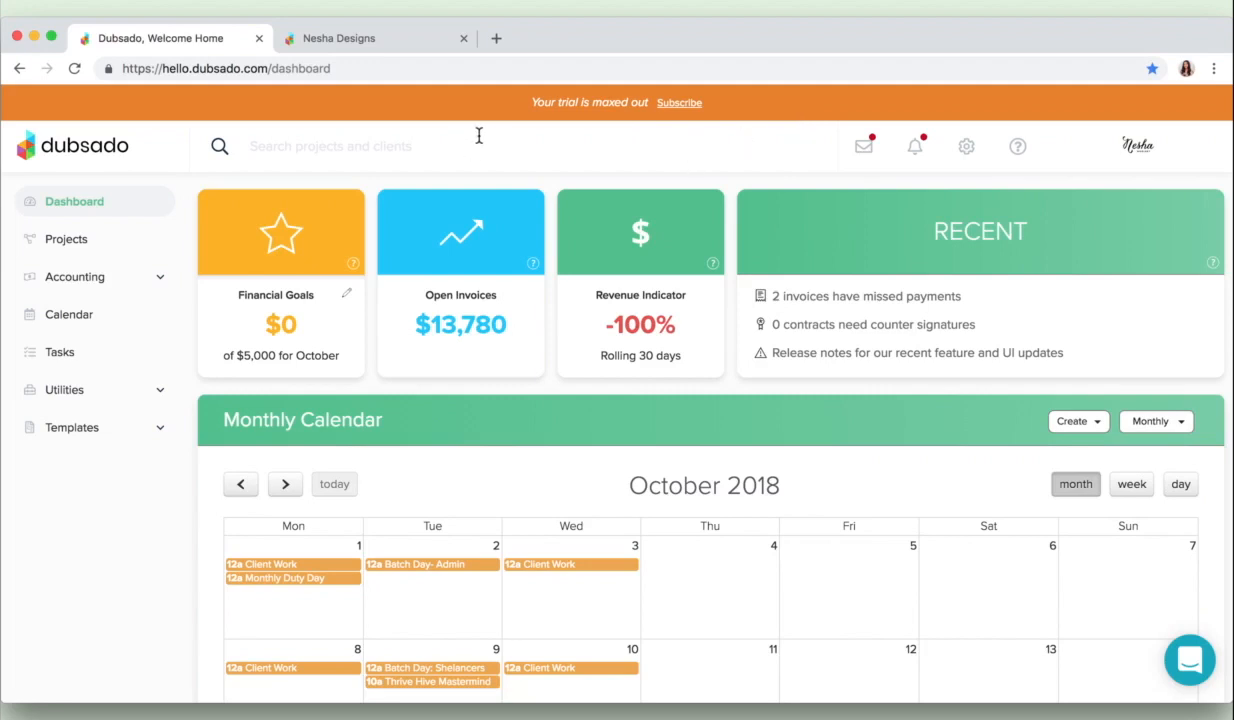
- Start a projects/clients search, then bring the October 2018 monthly calendar into view
{"action": "left_click", "coordinate": [330, 144]}
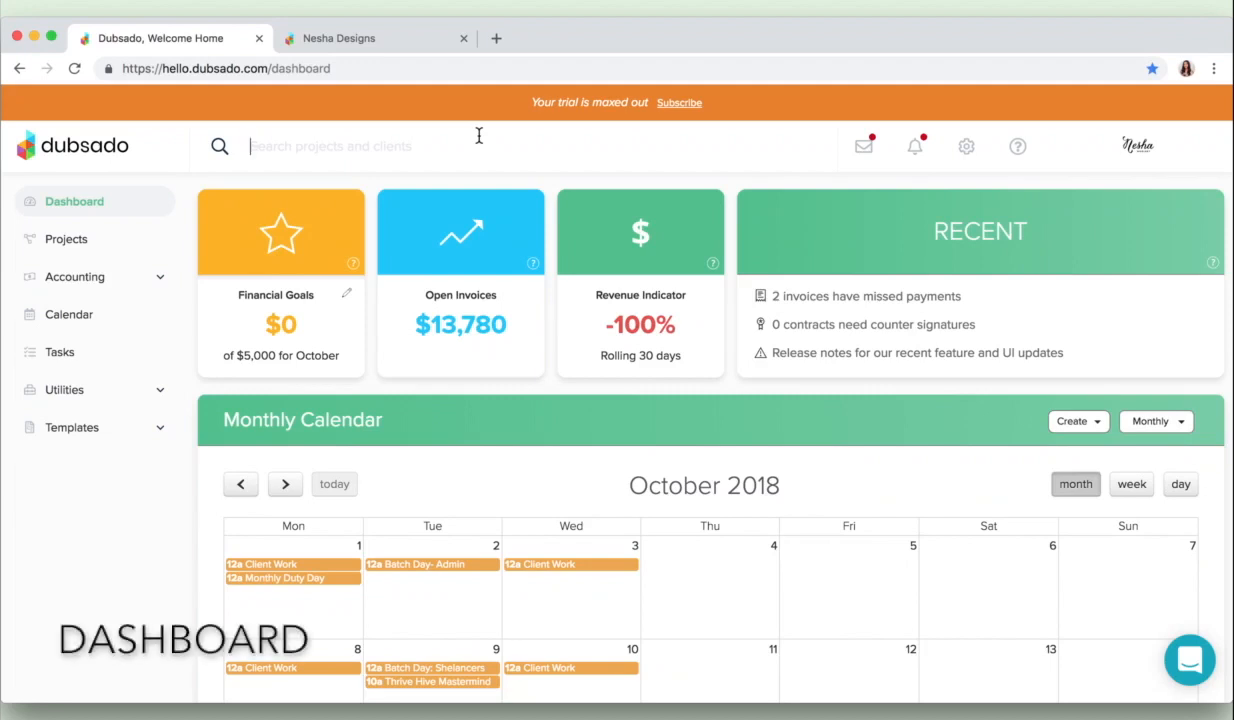
{"action": "mouse_move", "coordinate": [562, 244]}
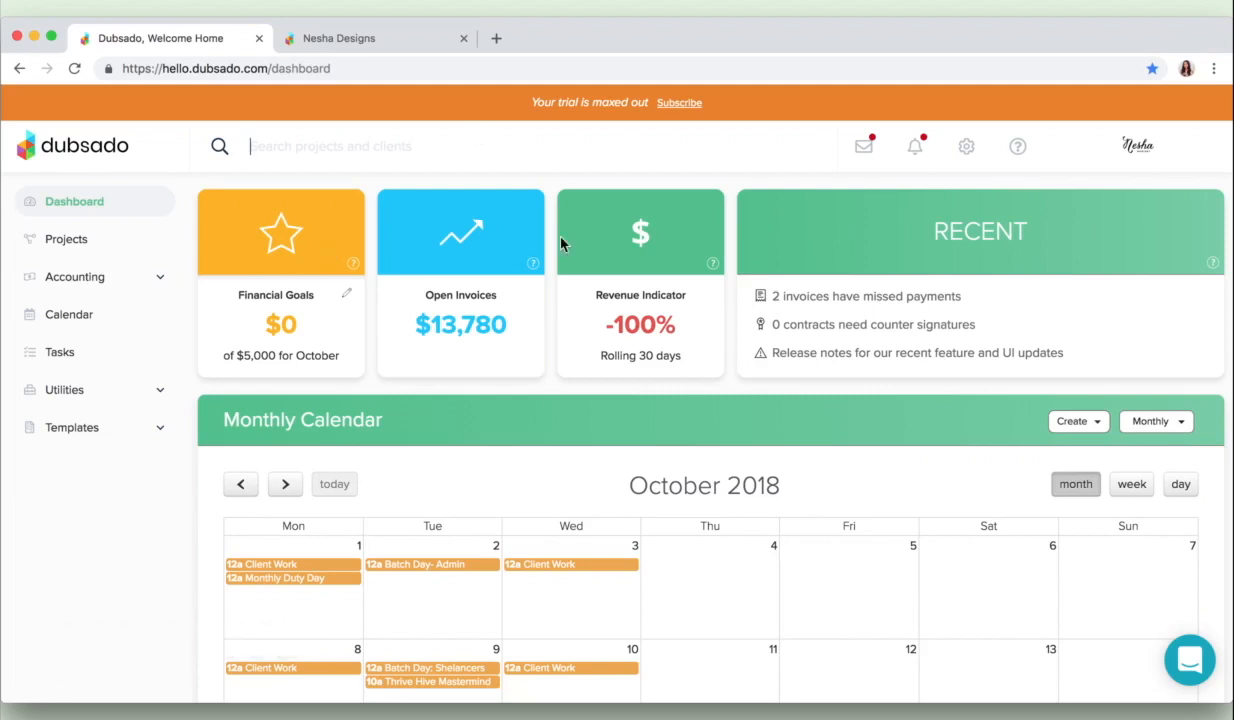
{"action": "mouse_move", "coordinate": [290, 252]}
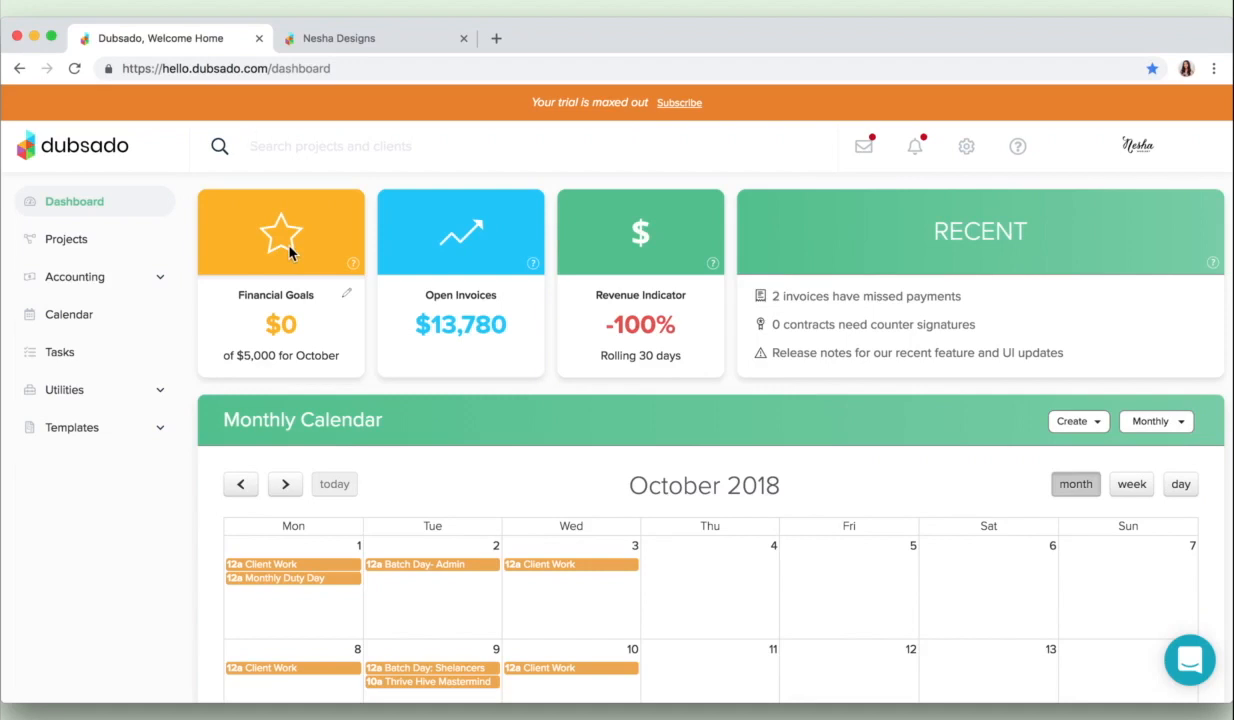
{"action": "mouse_move", "coordinate": [492, 218]}
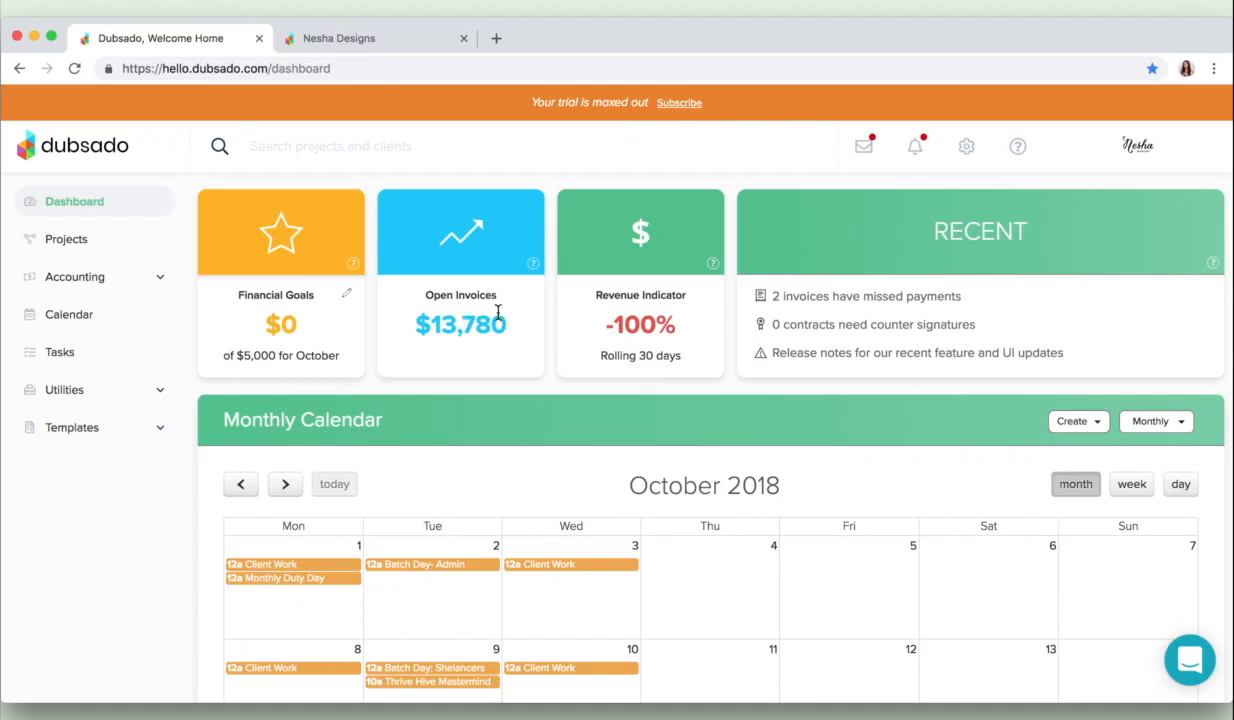
{"action": "mouse_move", "coordinate": [648, 292]}
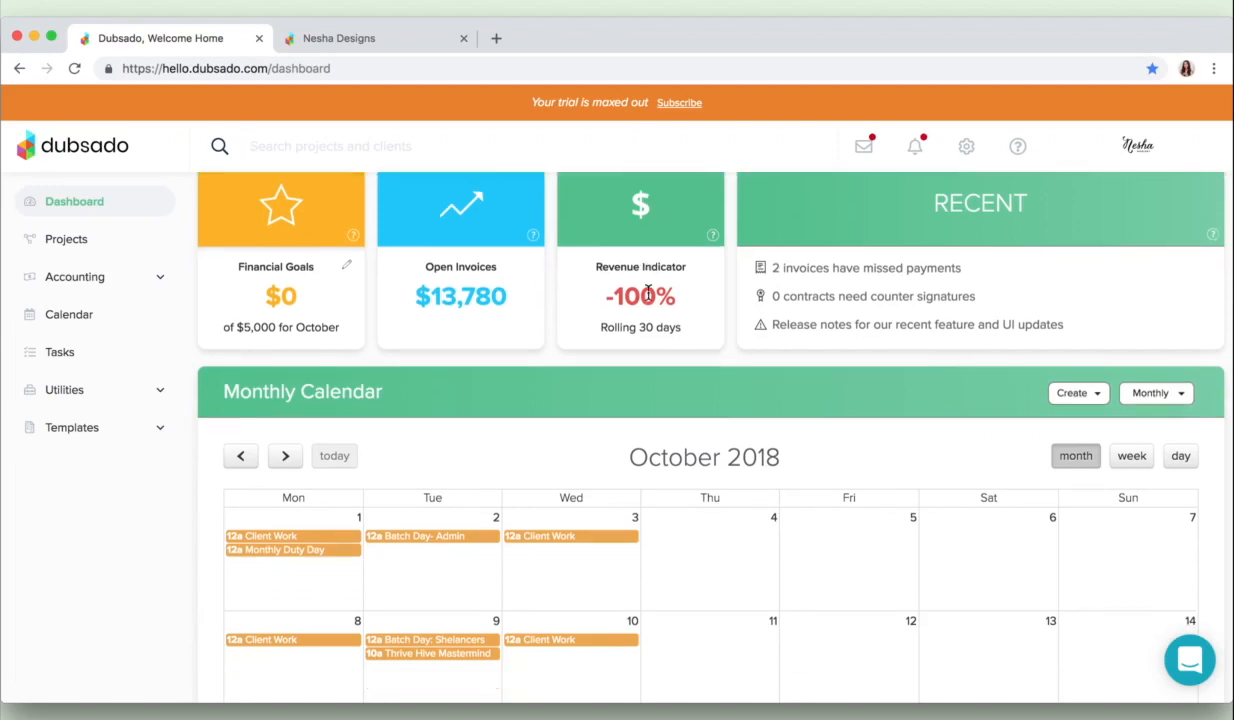
{"action": "scroll", "scroll_direction": "down", "scroll_amount": 3}
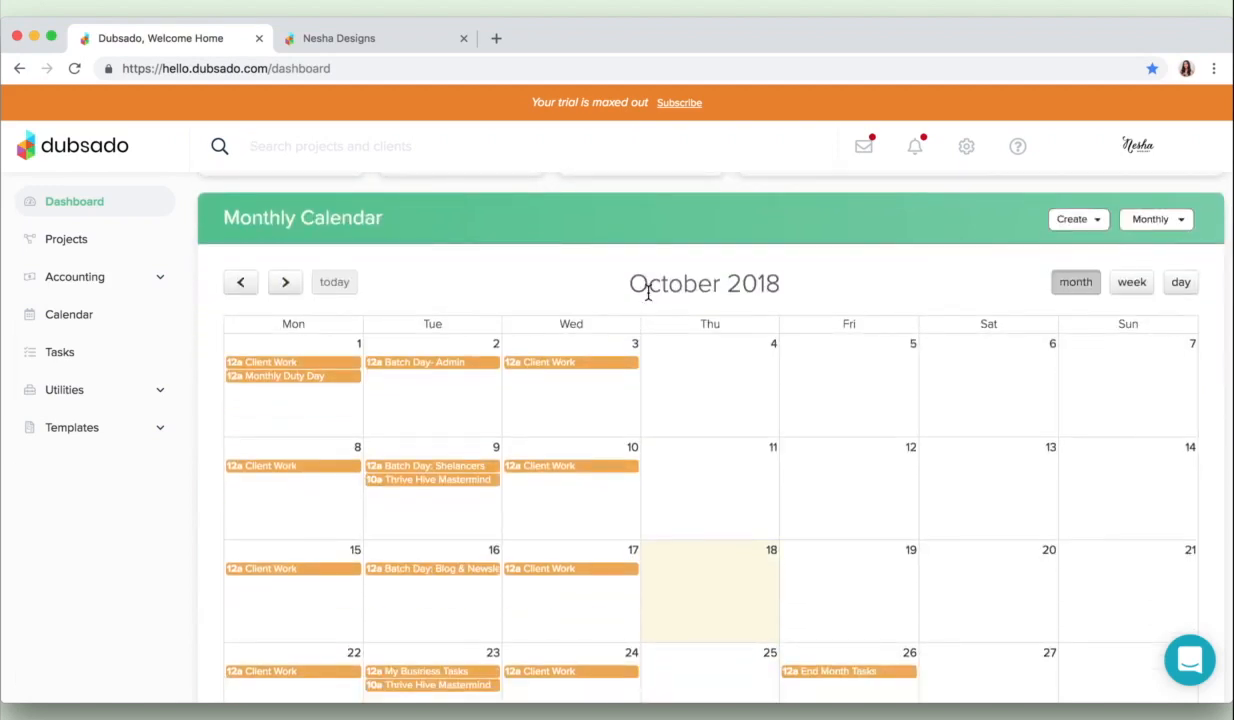
{"action": "mouse_move", "coordinate": [648, 264]}
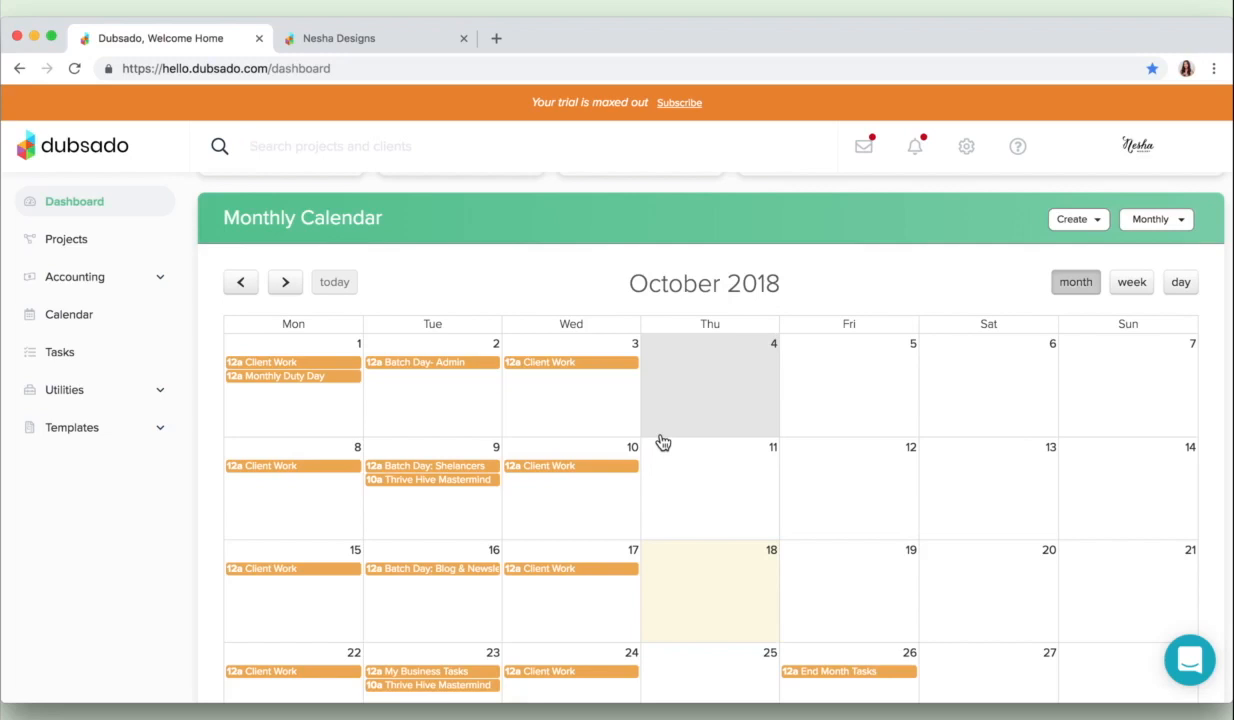
{"action": "mouse_move", "coordinate": [640, 370]}
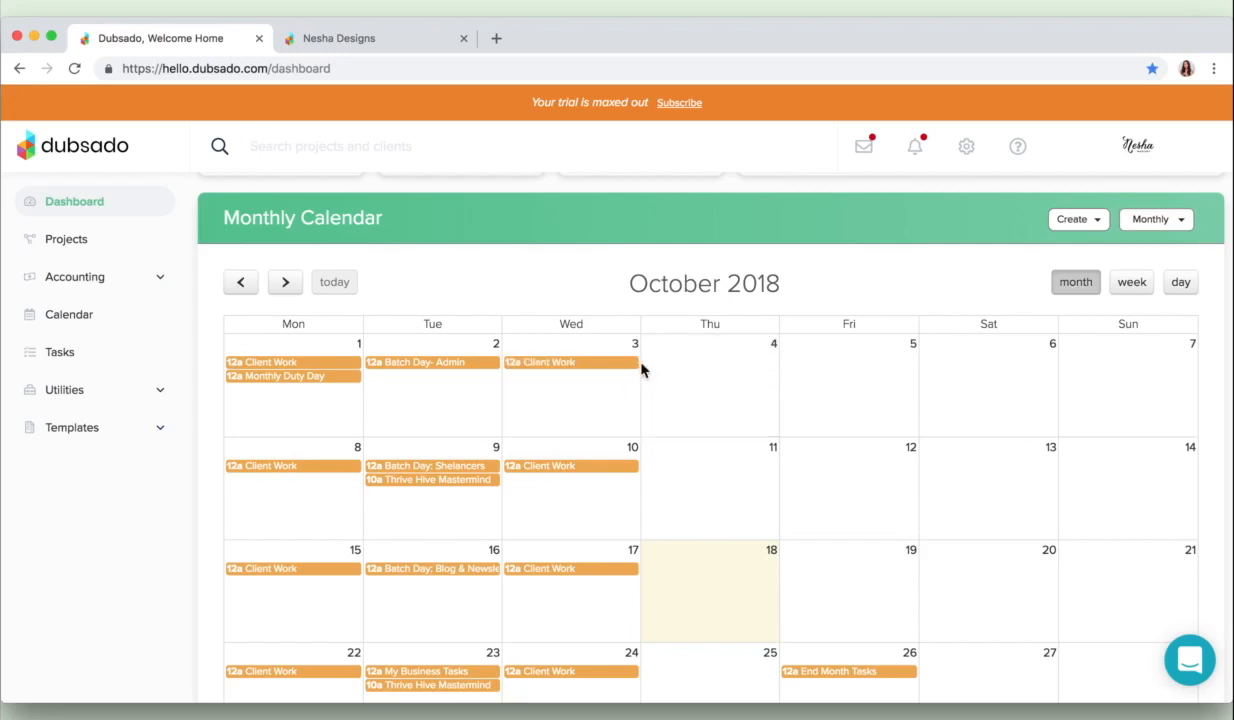
{"action": "mouse_move", "coordinate": [644, 374]}
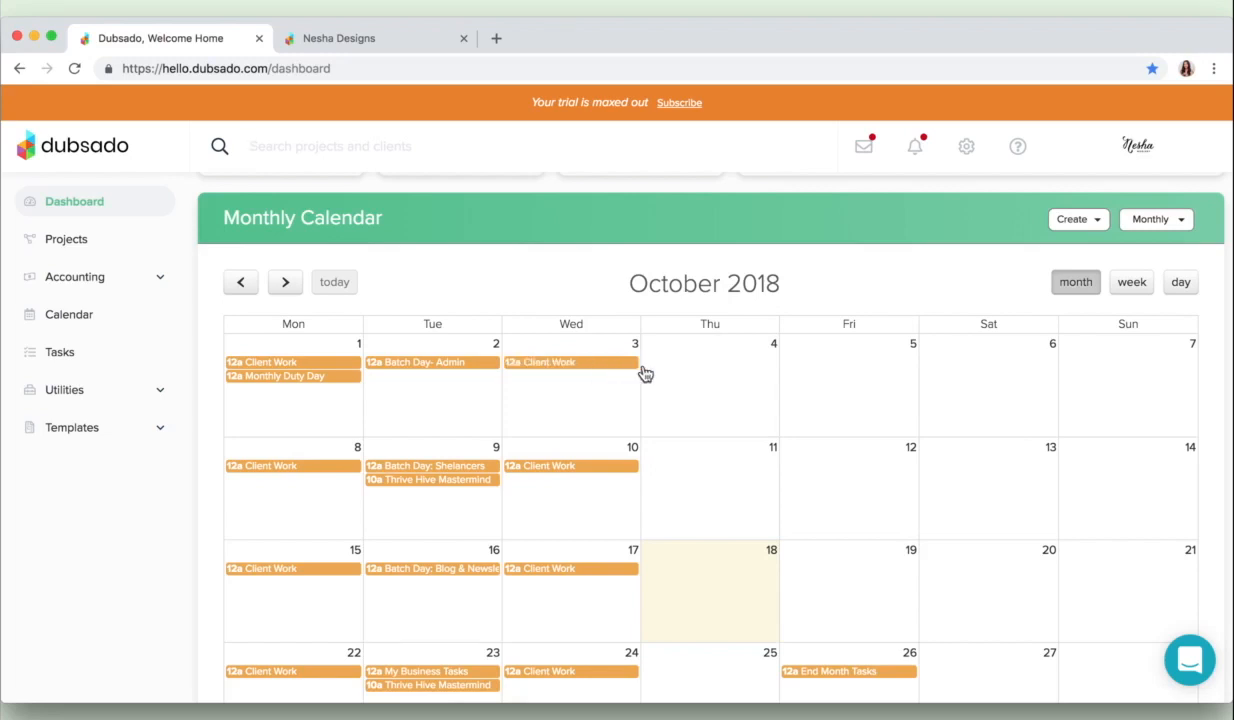
{"action": "mouse_move", "coordinate": [658, 370]}
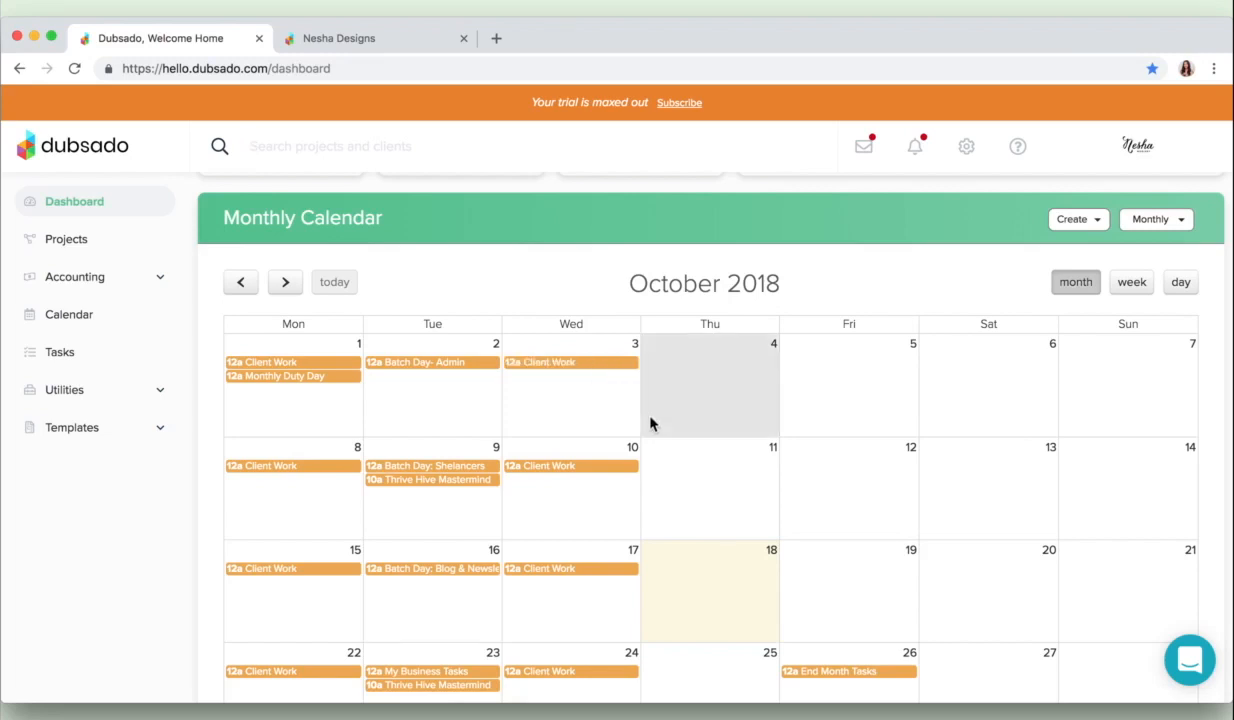
- Bring the Financials income, expenses and profit charts and the Tasks list into view
{"action": "scroll", "scroll_direction": "down", "scroll_amount": 3}
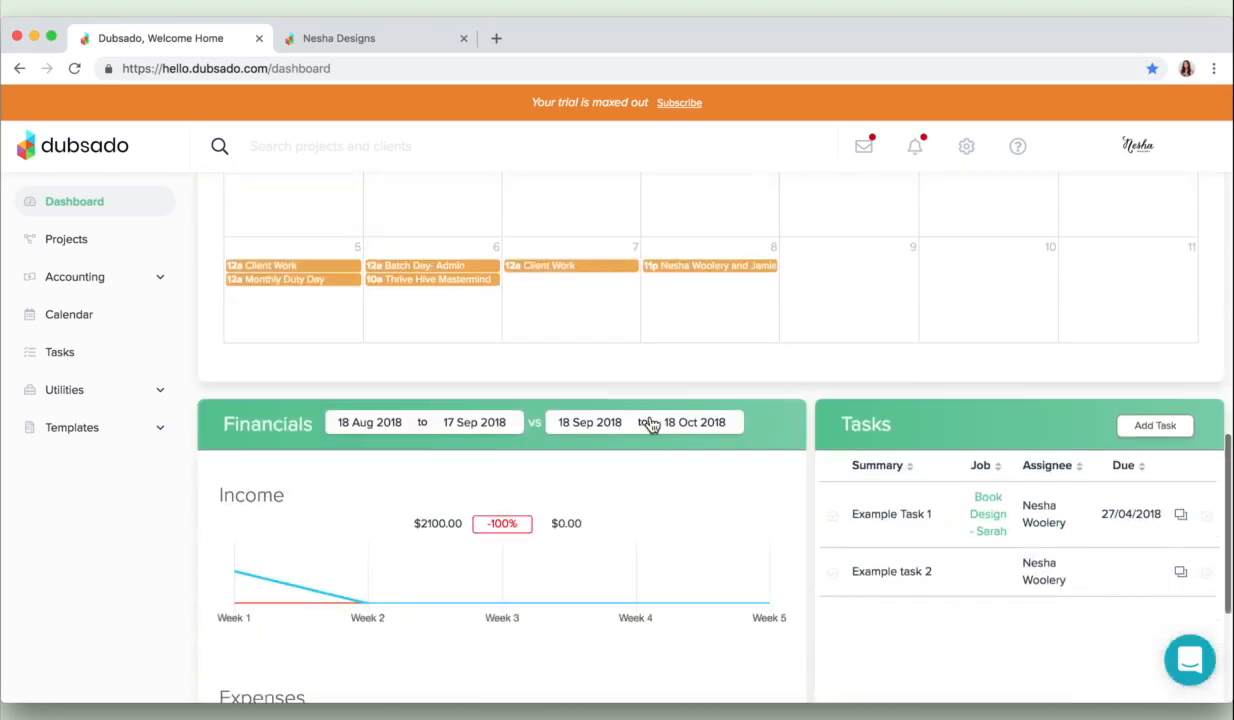
{"action": "scroll", "scroll_direction": "down", "scroll_amount": 3}
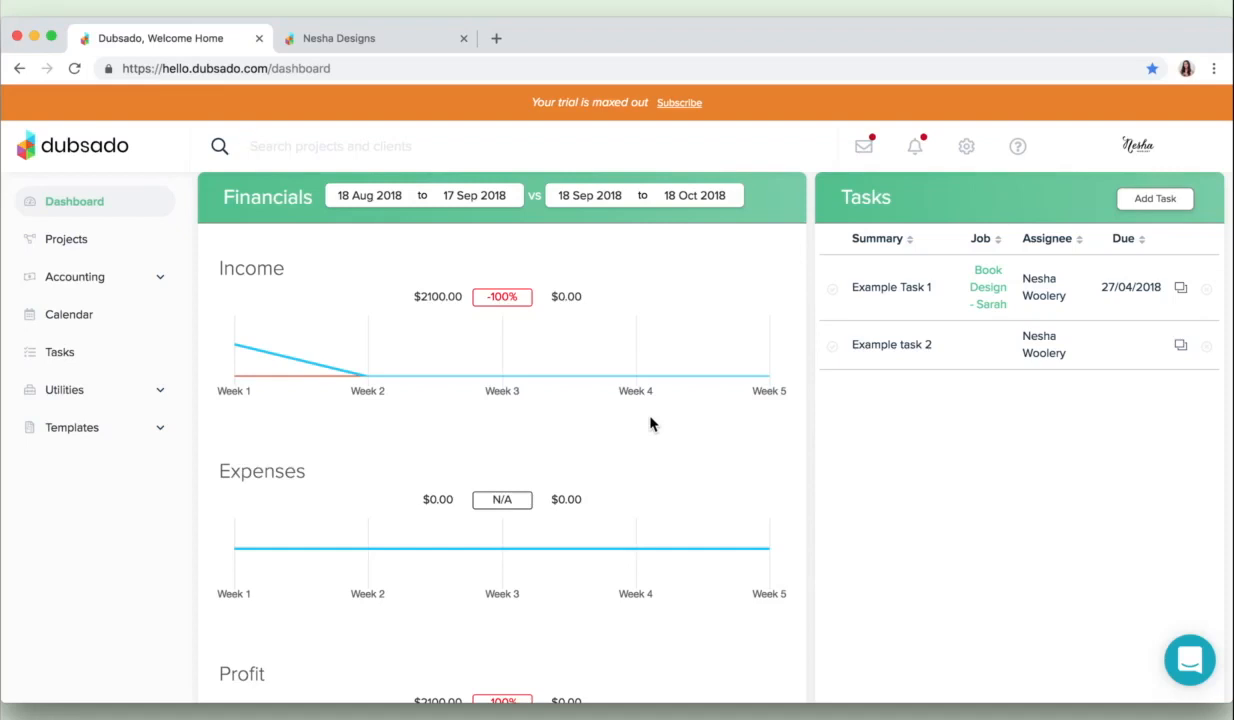
{"action": "mouse_move", "coordinate": [904, 488]}
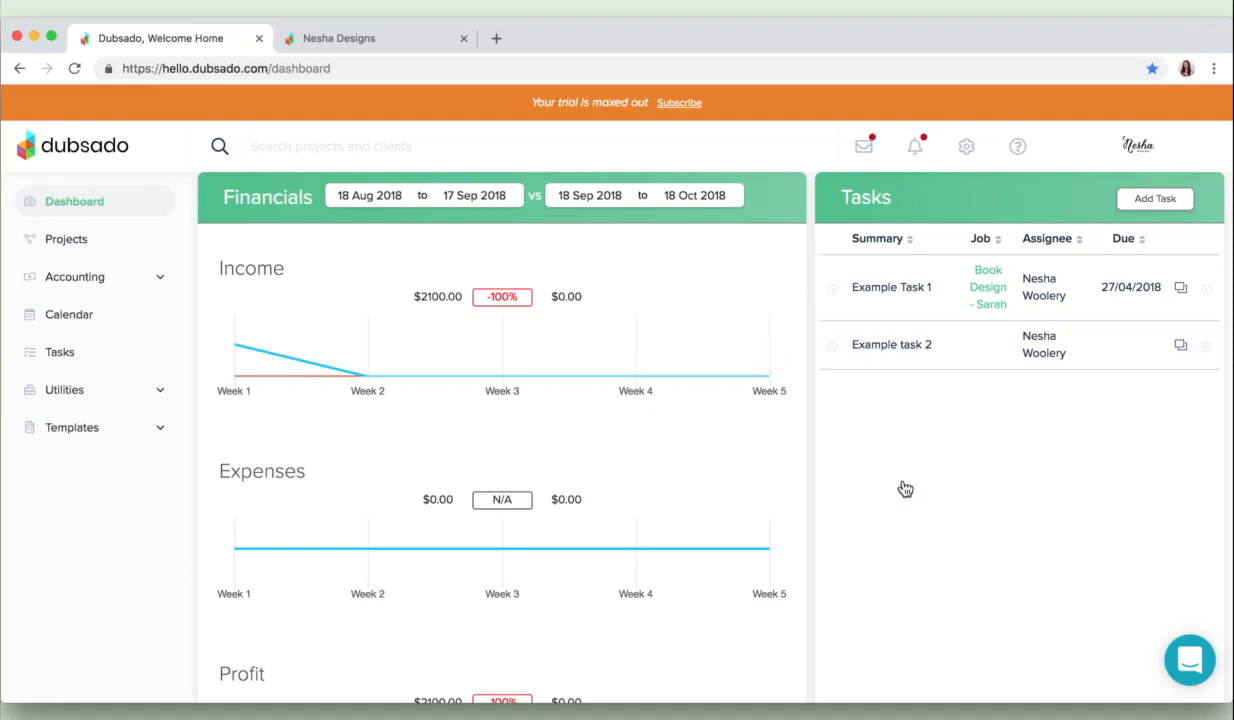
{"action": "mouse_move", "coordinate": [904, 488]}
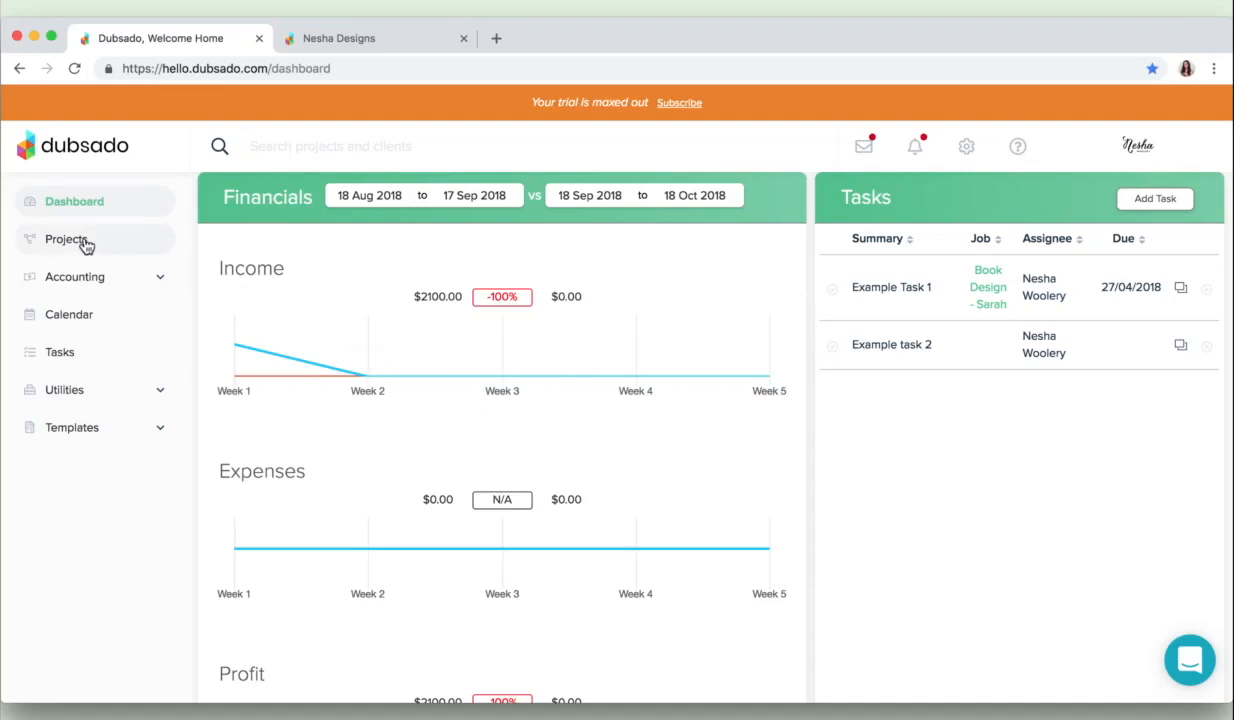
{"action": "left_click", "coordinate": [68, 240]}
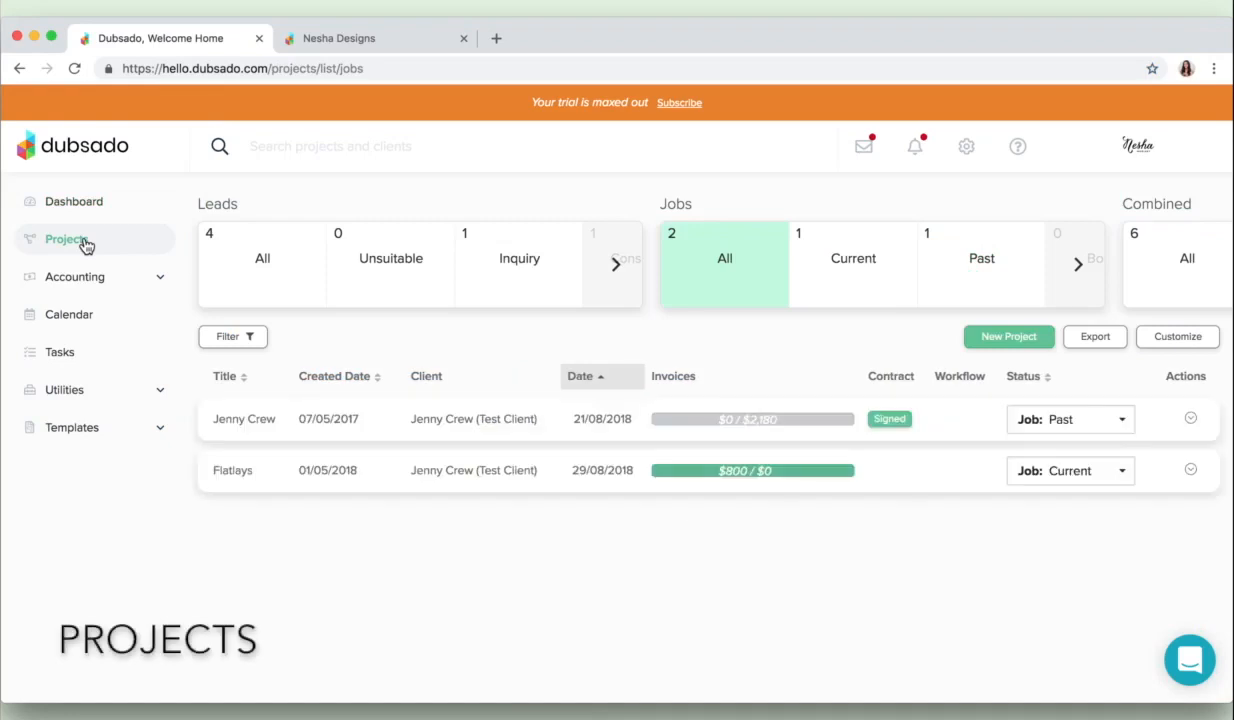
{"action": "mouse_move", "coordinate": [484, 588]}
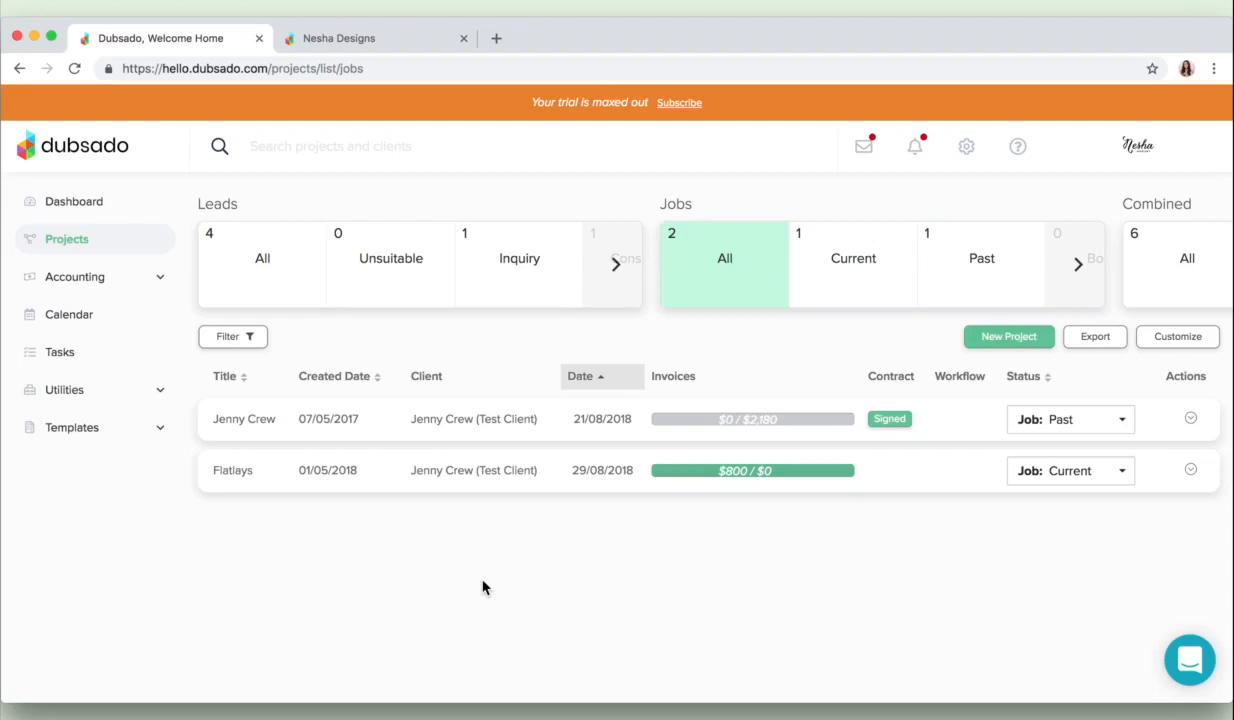
{"action": "mouse_move", "coordinate": [436, 540]}
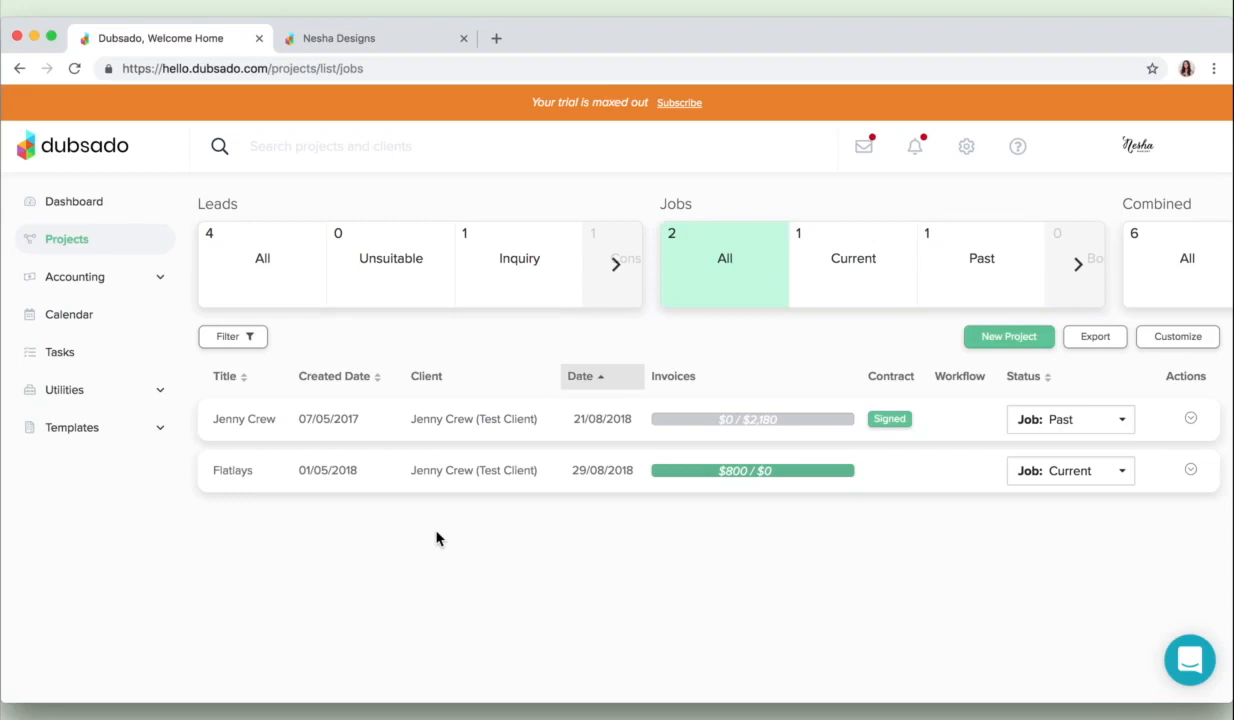
{"action": "mouse_move", "coordinate": [968, 144]}
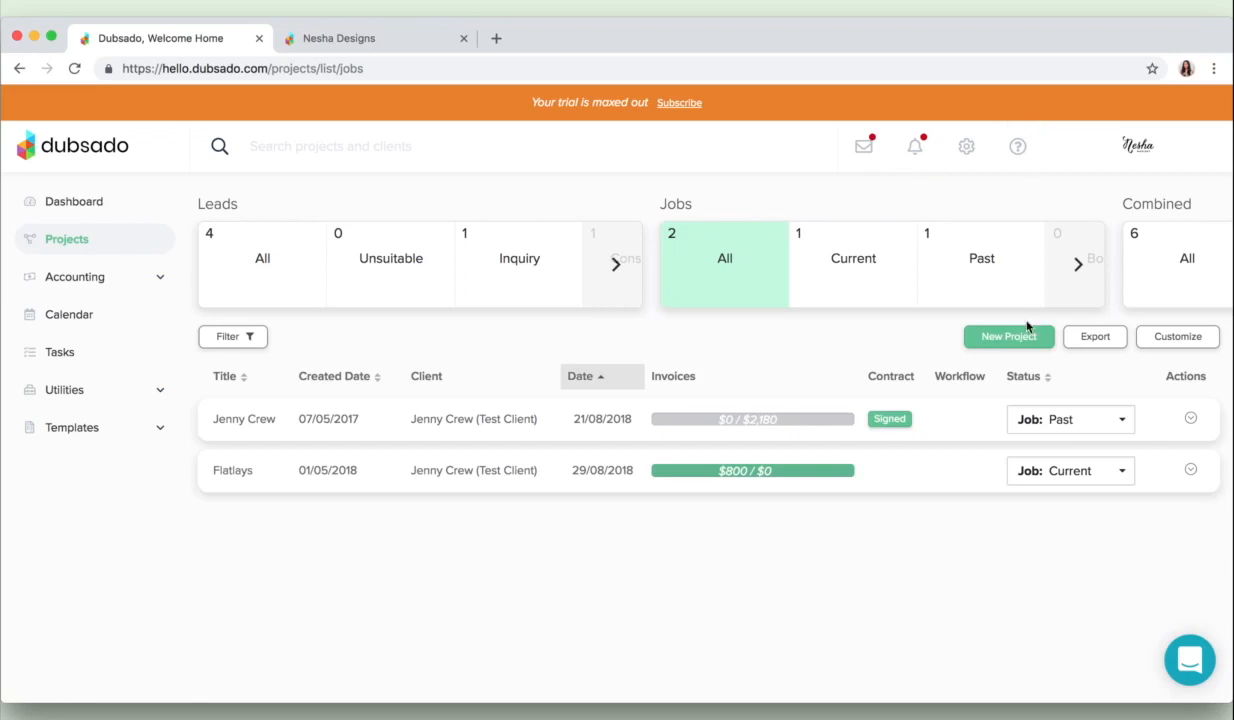
{"action": "mouse_move", "coordinate": [1072, 420]}
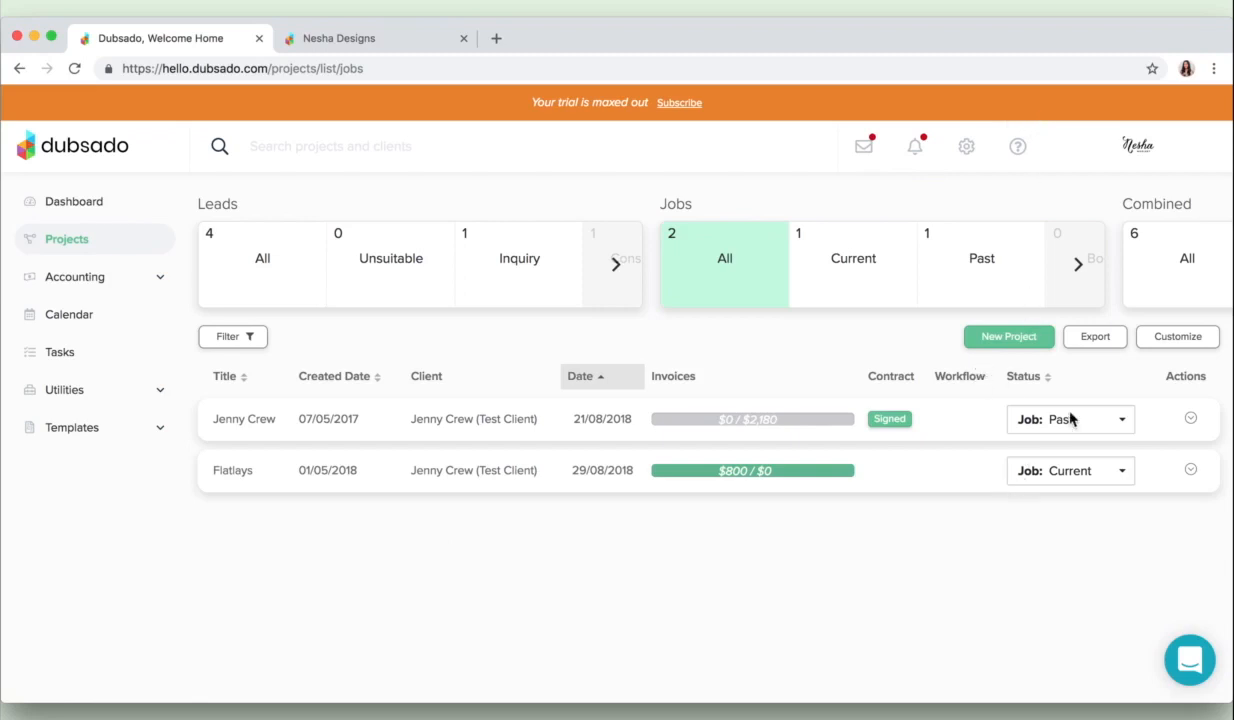
{"action": "left_click", "coordinate": [1070, 420]}
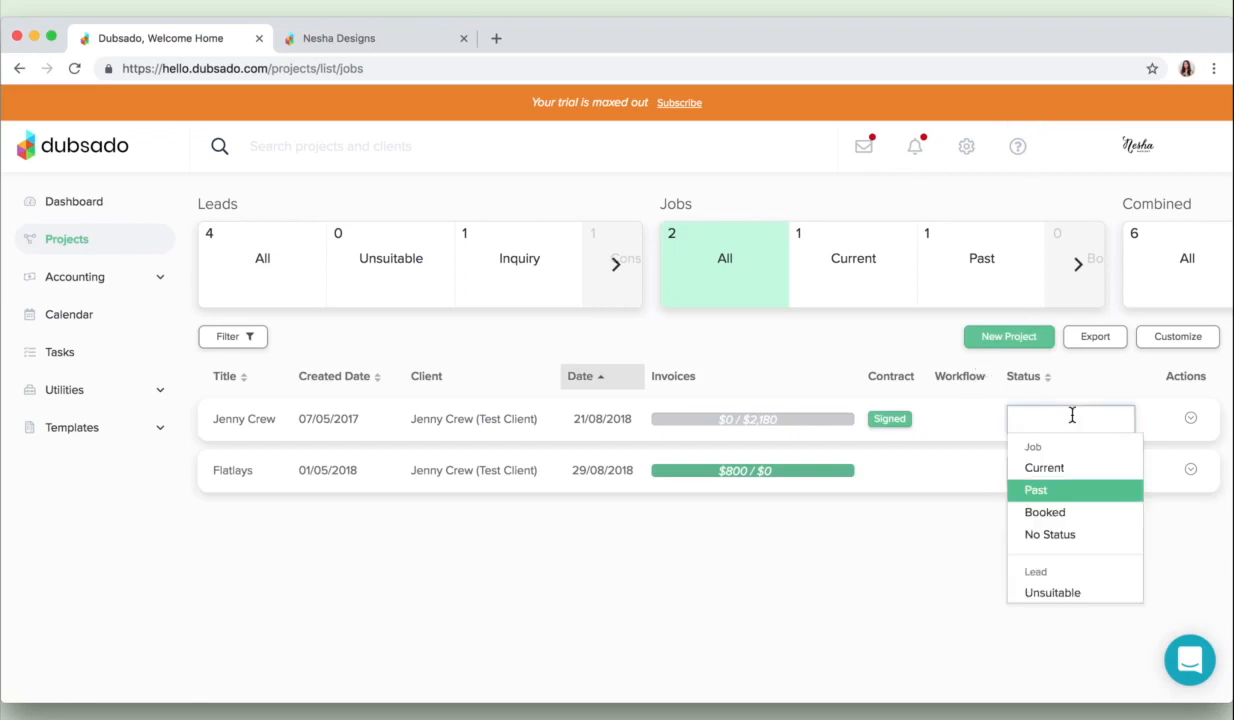
{"action": "mouse_move", "coordinate": [930, 660]}
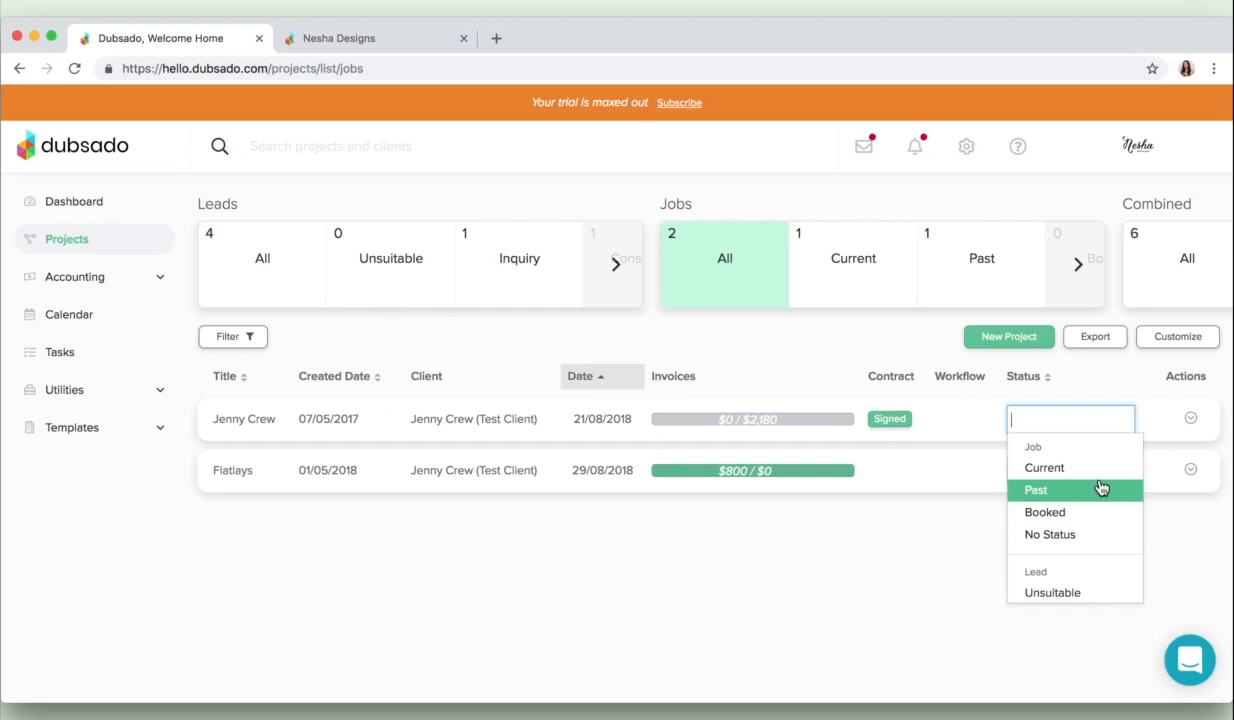
{"action": "mouse_move", "coordinate": [1100, 488]}
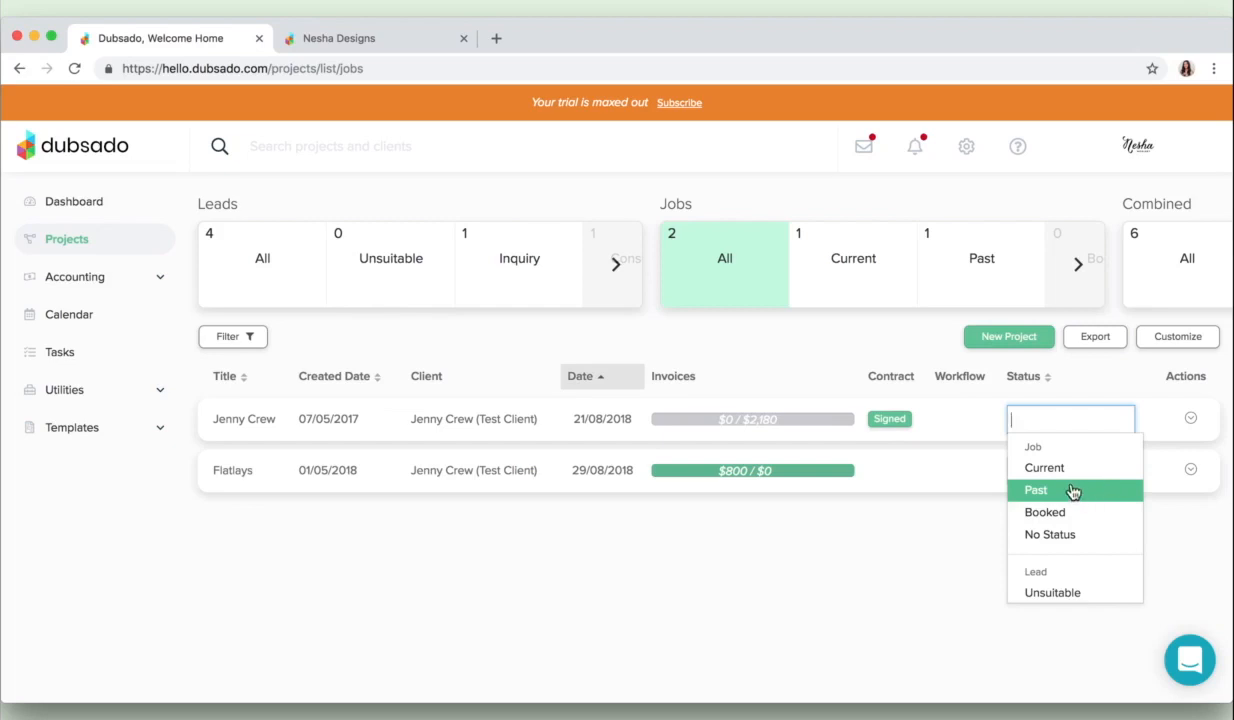
{"action": "mouse_move", "coordinate": [1078, 496]}
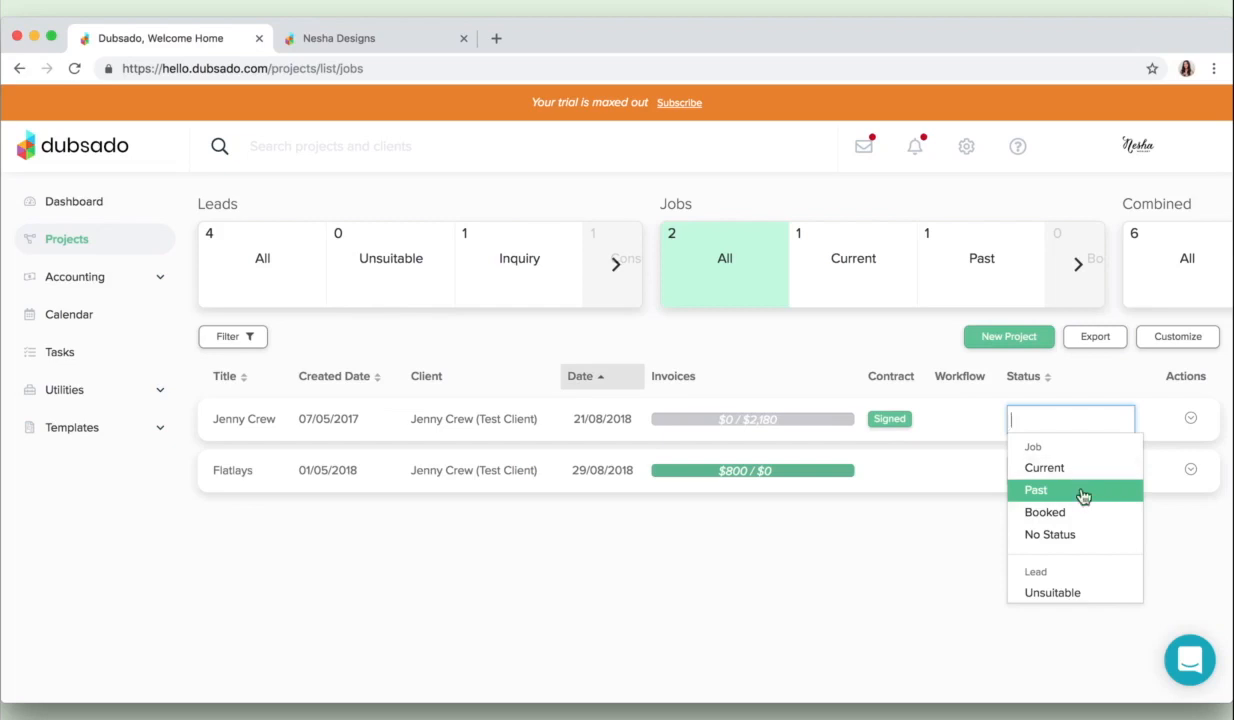
{"action": "scroll", "scroll_direction": "down", "scroll_amount": 3}
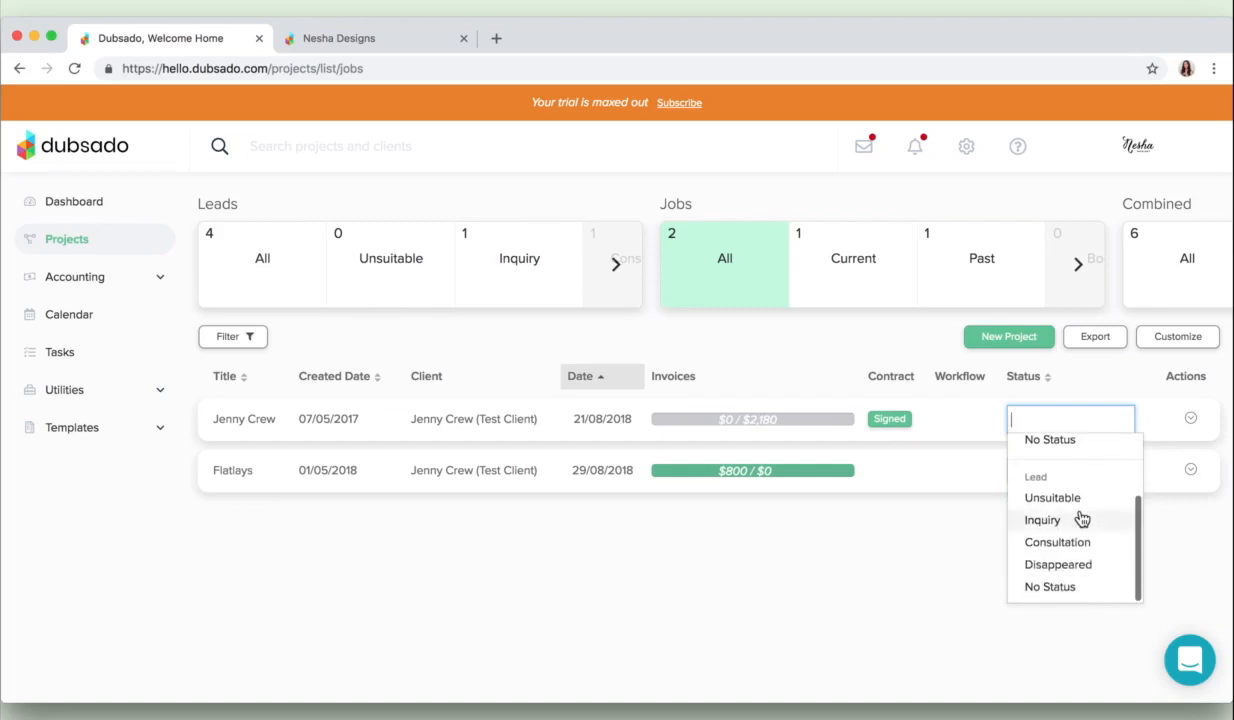
{"action": "mouse_move", "coordinate": [922, 536]}
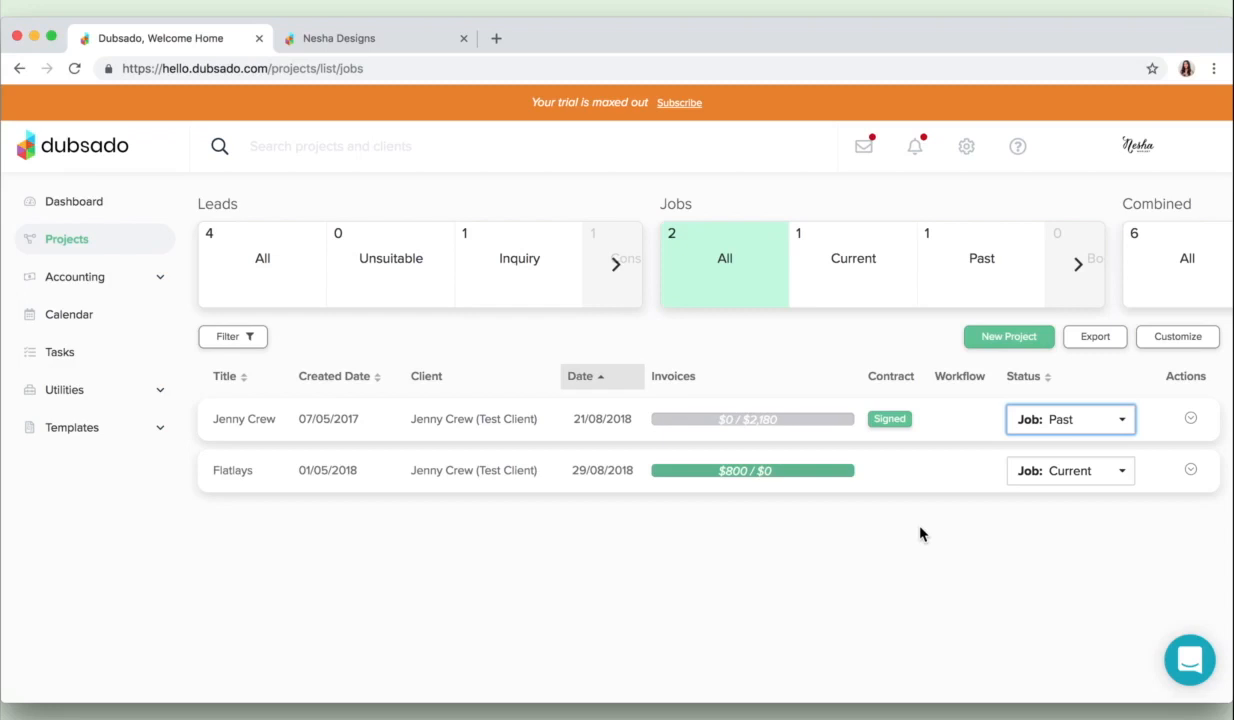
{"action": "mouse_move", "coordinate": [452, 528]}
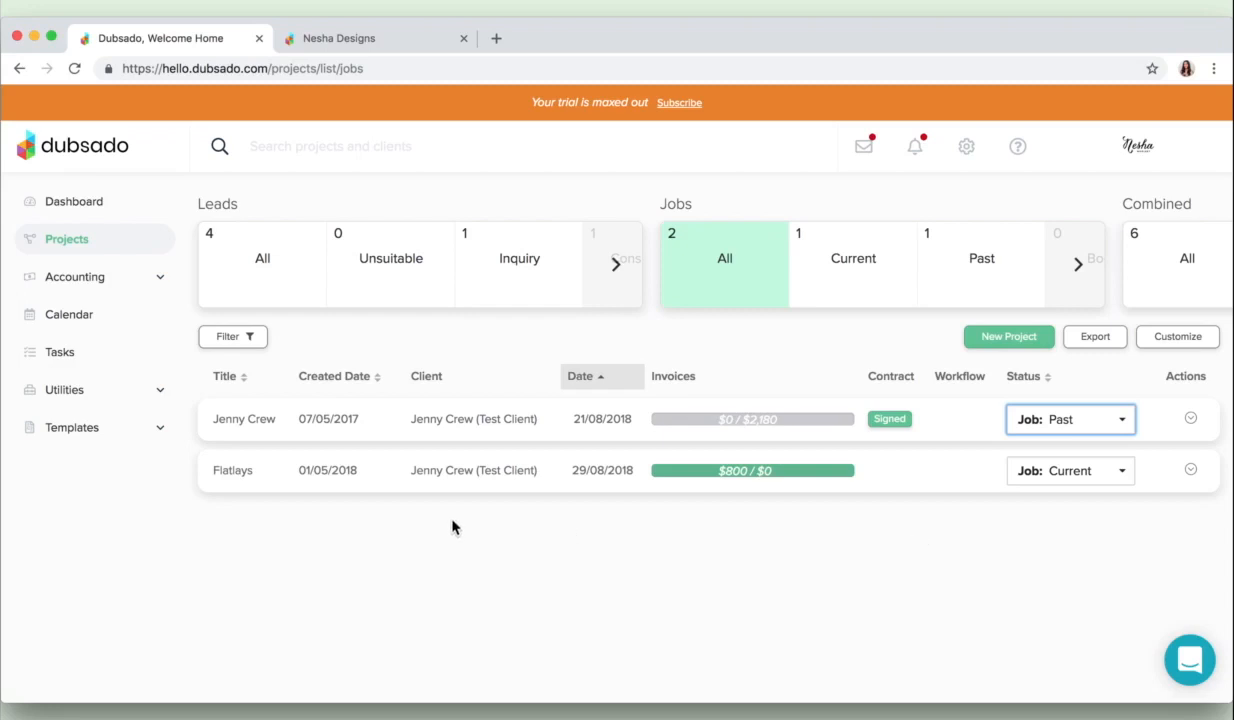
{"action": "mouse_move", "coordinate": [278, 424]}
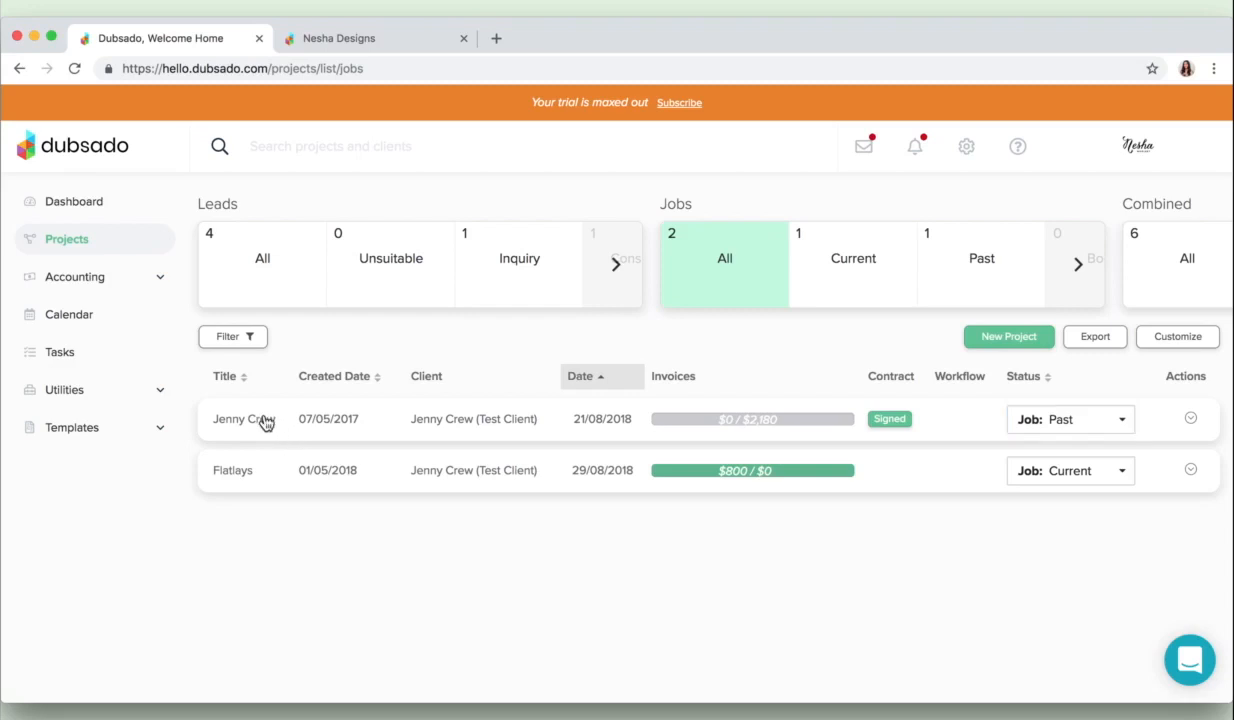
- Review the Jenny Crew project's contract, status, client, portal and custom job fields
{"action": "left_click", "coordinate": [240, 418]}
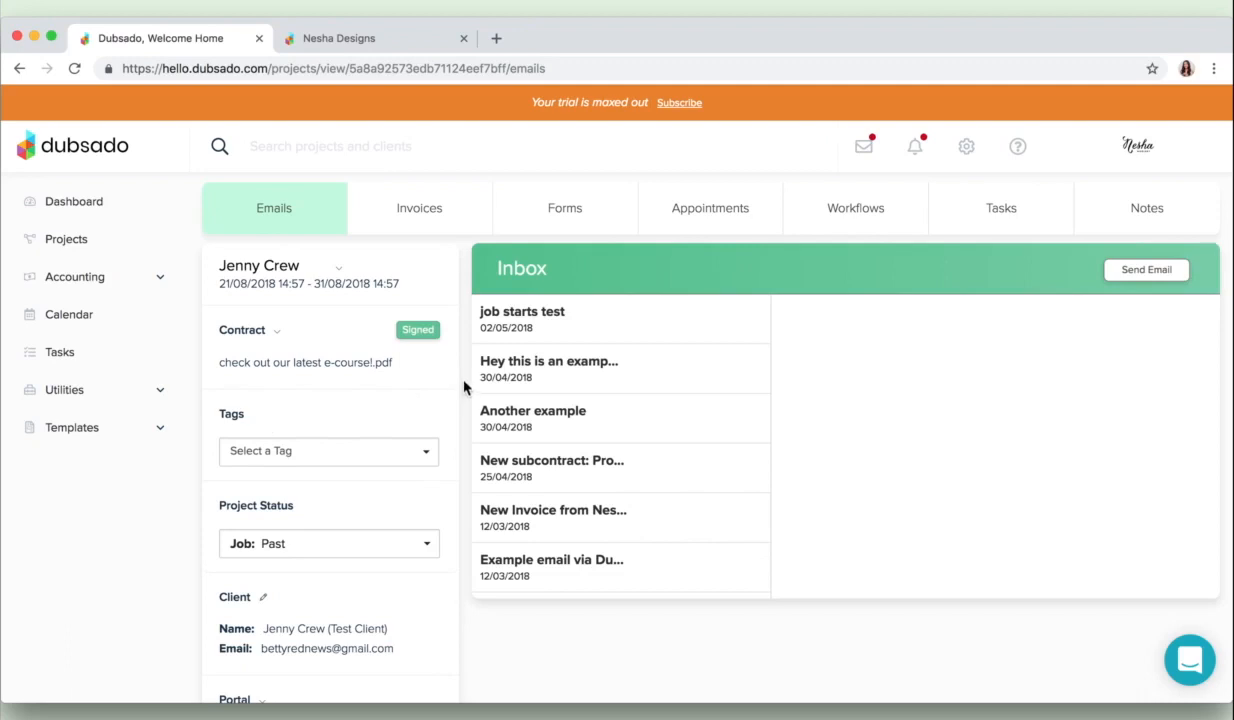
{"action": "scroll", "scroll_direction": "down", "scroll_amount": 3}
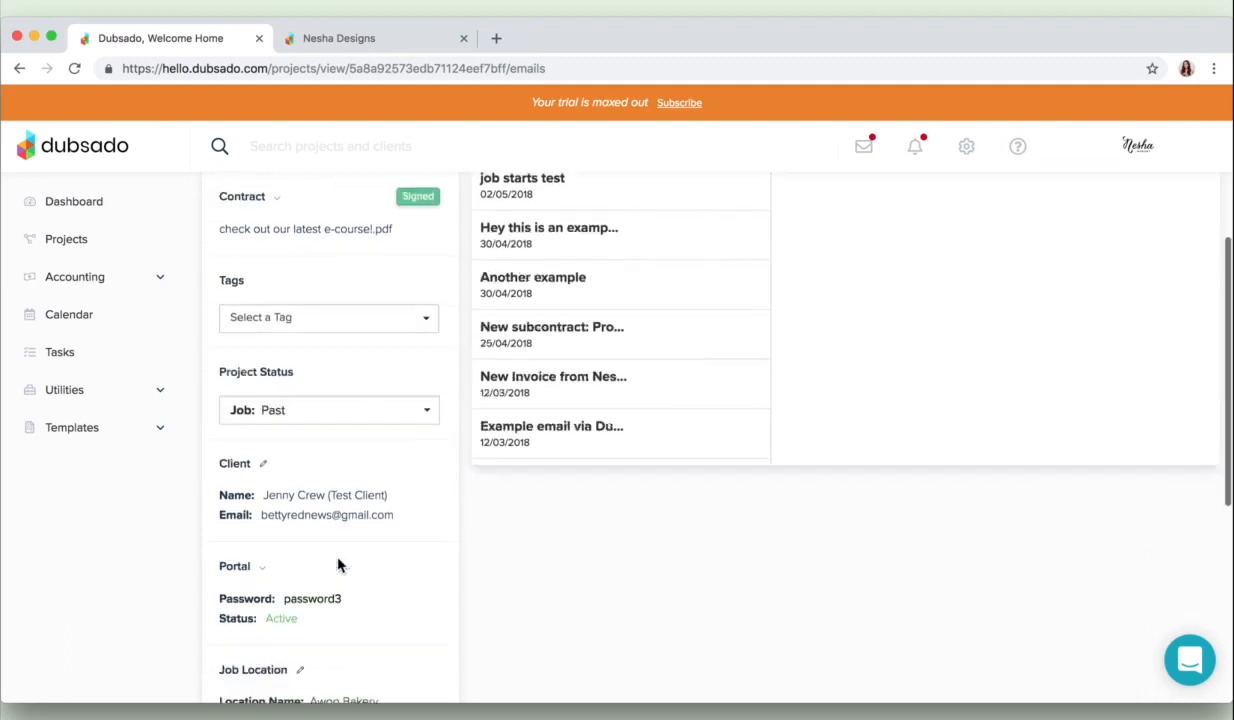
{"action": "scroll", "scroll_direction": "down", "scroll_amount": 3}
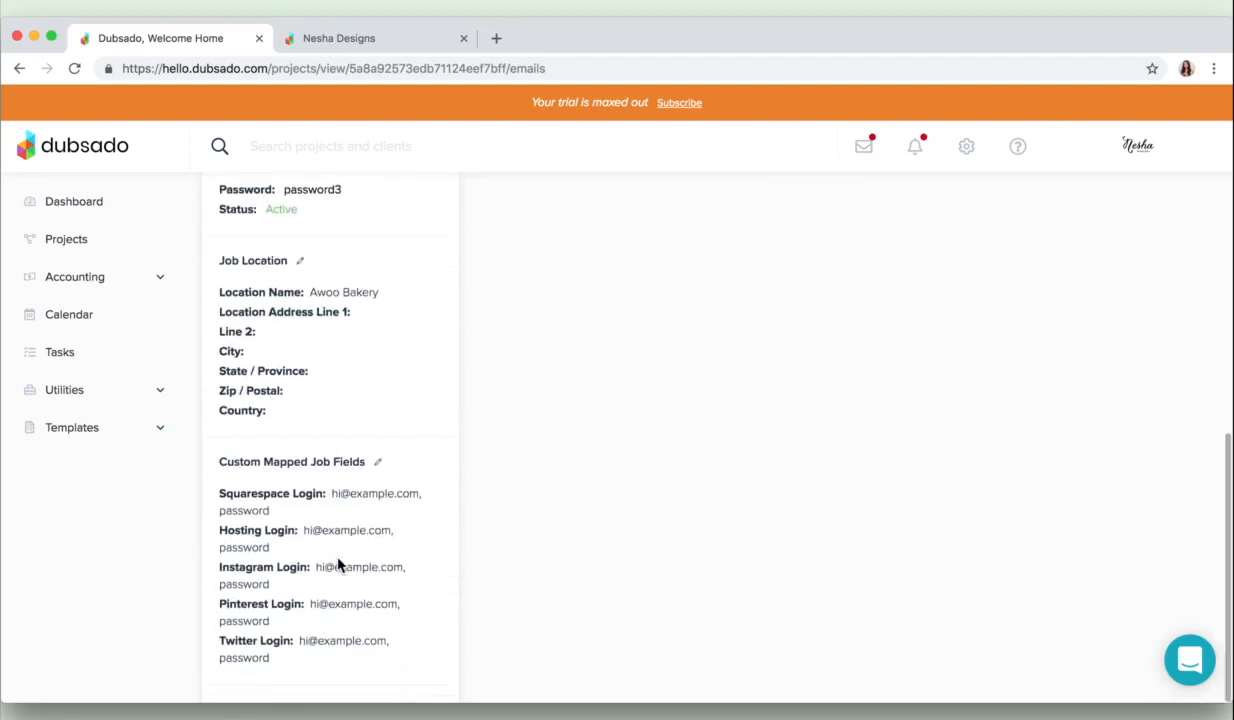
{"action": "mouse_move", "coordinate": [408, 536]}
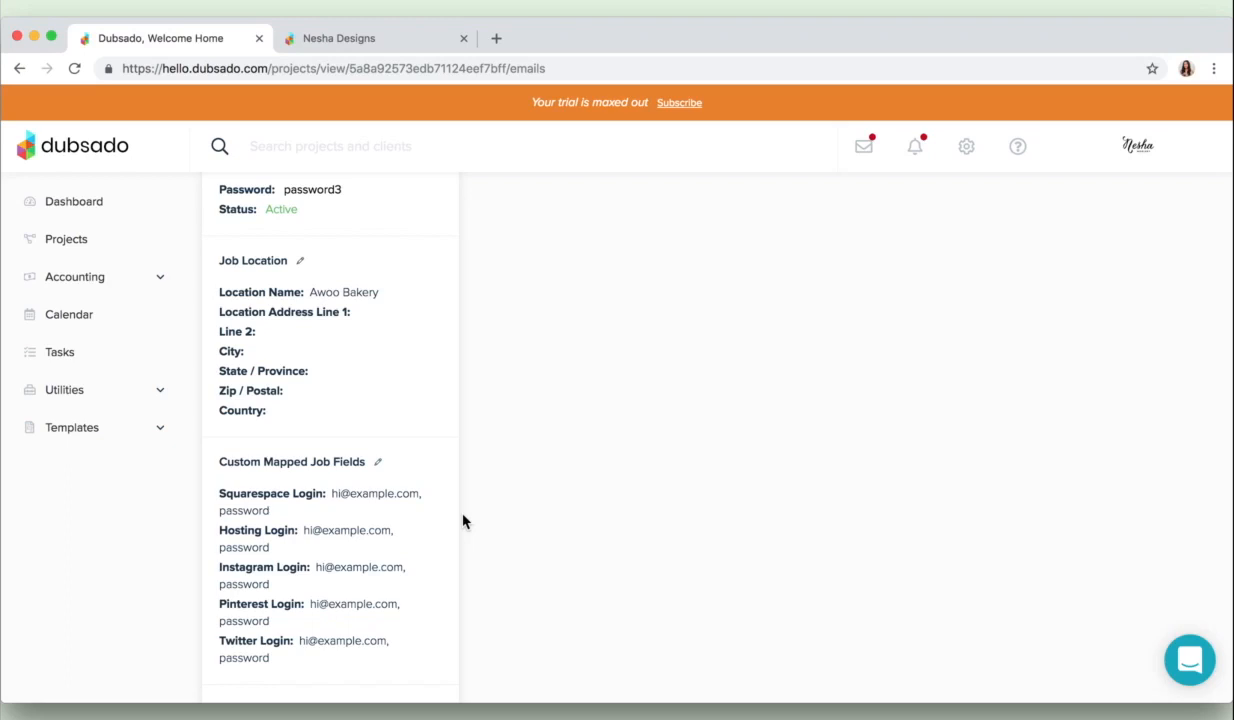
{"action": "mouse_move", "coordinate": [440, 438]}
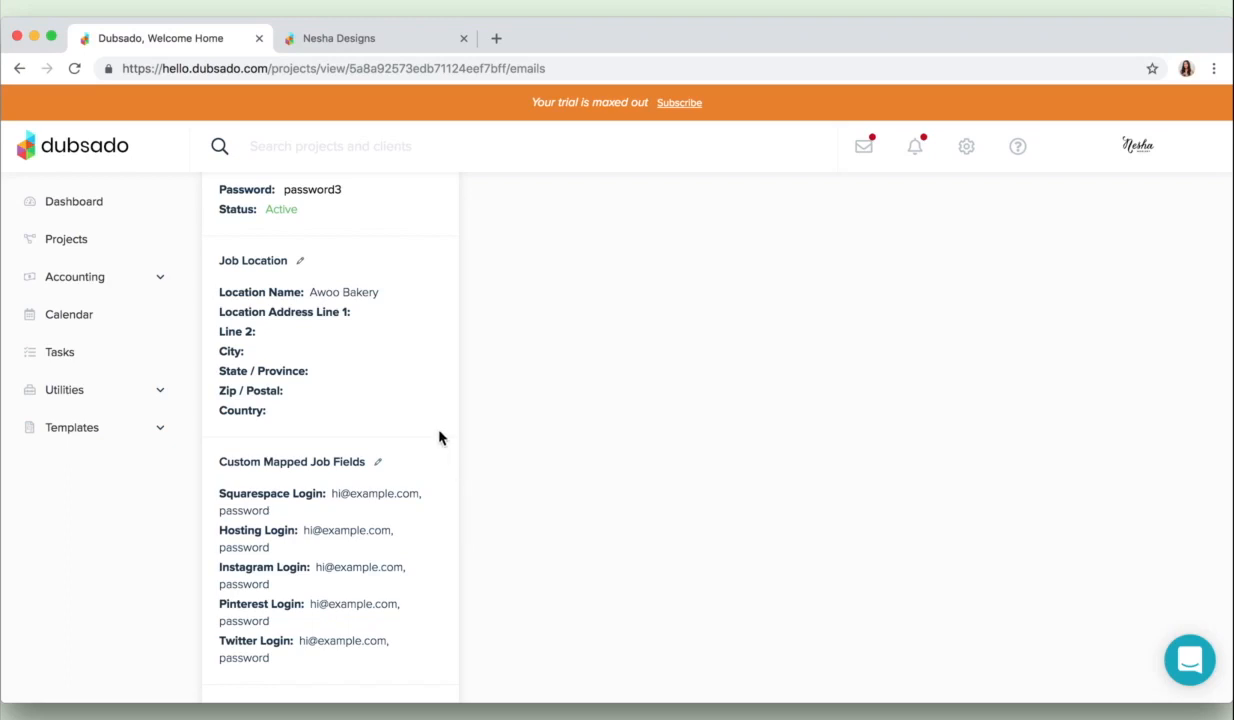
{"action": "scroll", "scroll_direction": "up", "scroll_amount": 3}
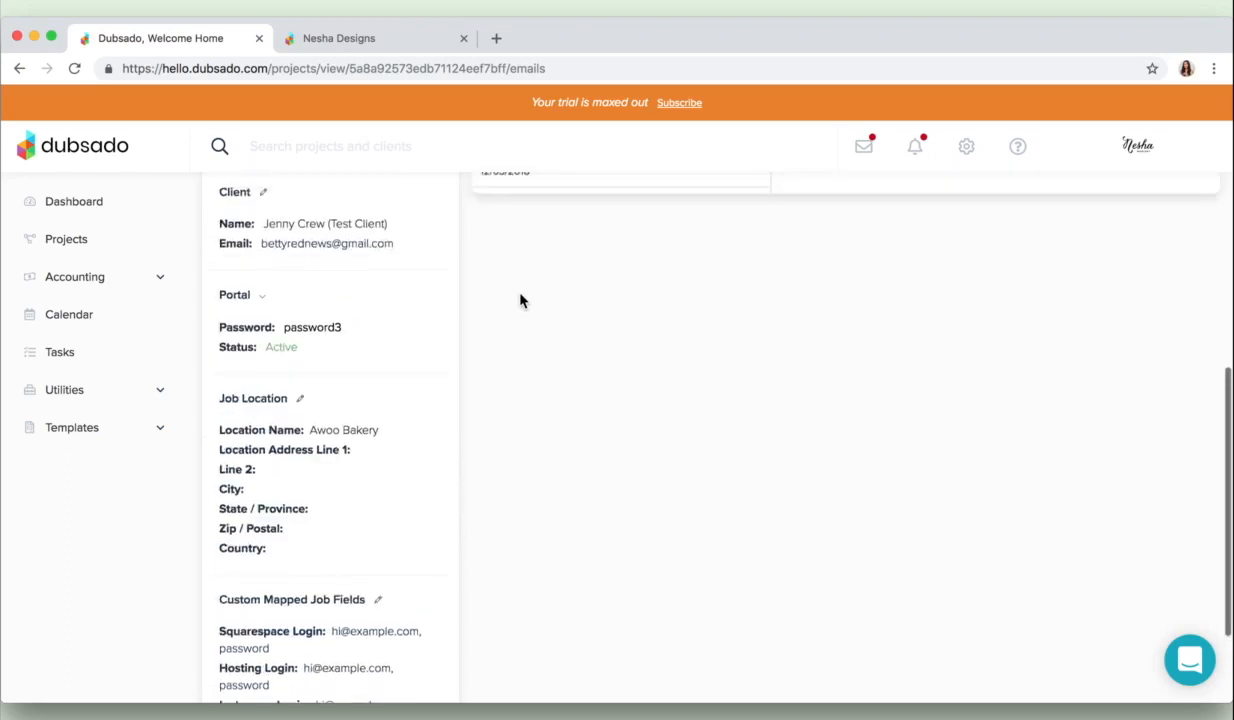
{"action": "scroll", "scroll_direction": "up", "scroll_amount": 3}
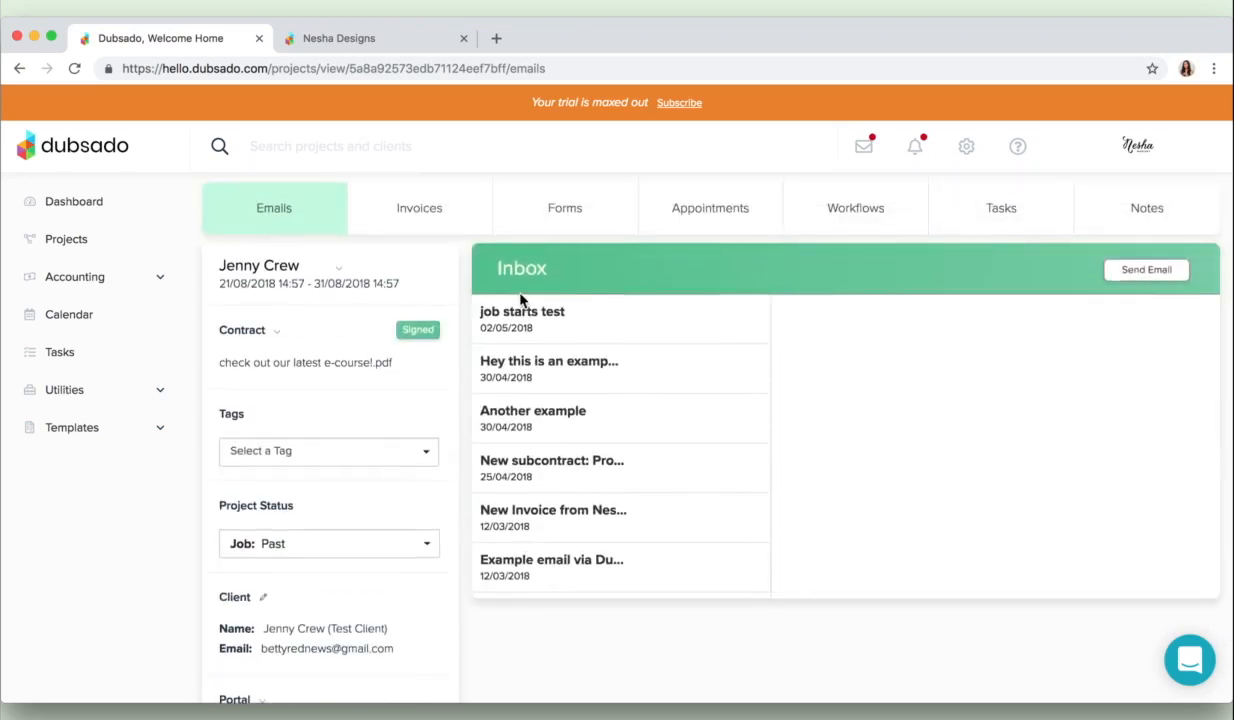
{"action": "mouse_move", "coordinate": [420, 208]}
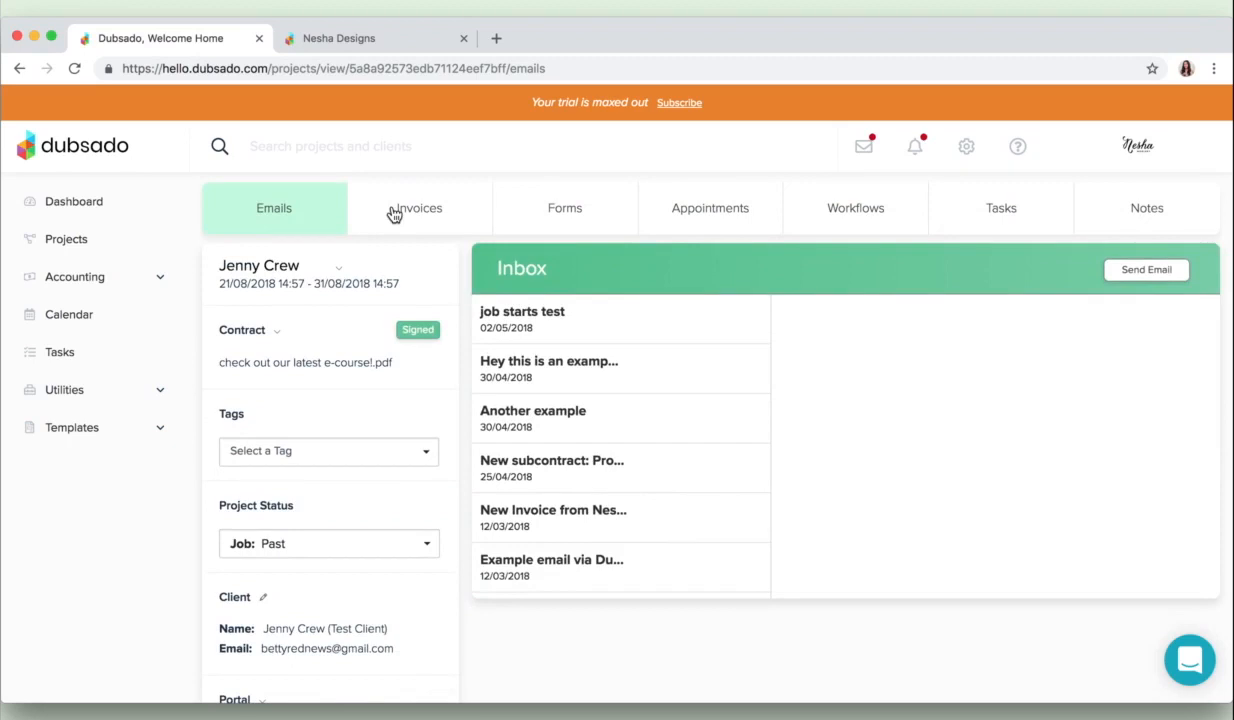
{"action": "mouse_move", "coordinate": [640, 352]}
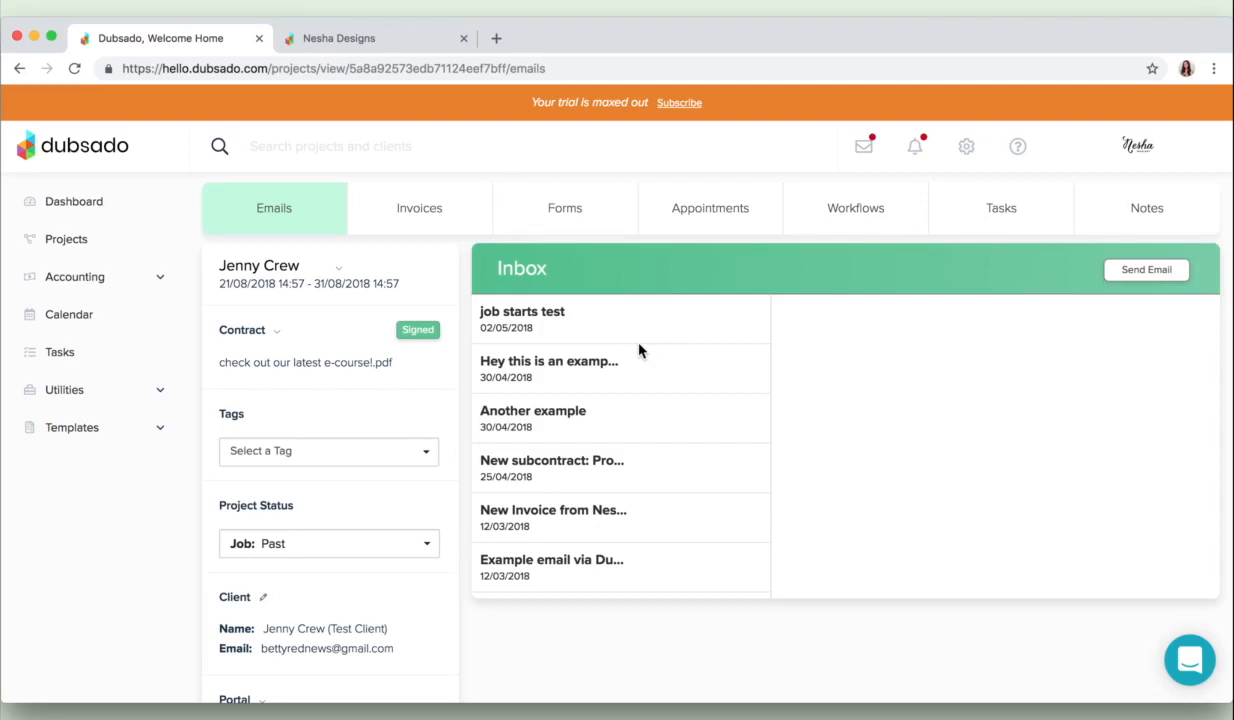
{"action": "mouse_move", "coordinate": [436, 222]}
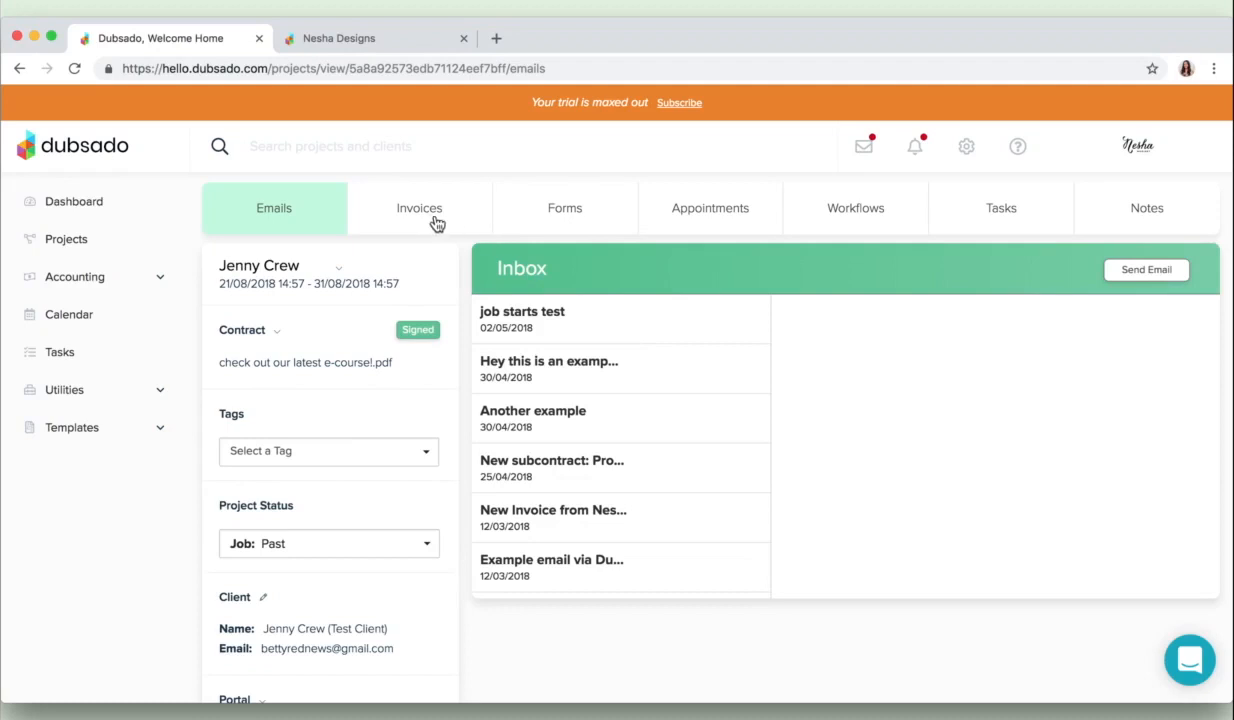
{"action": "mouse_move", "coordinate": [604, 218]}
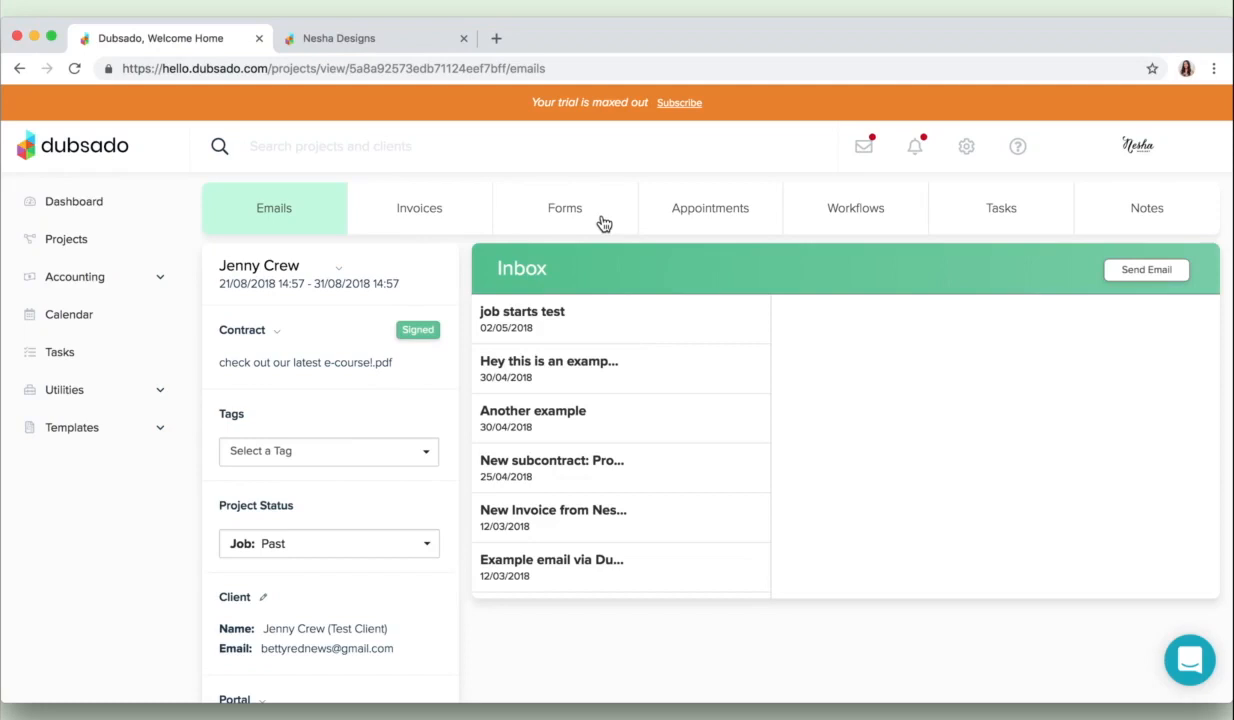
{"action": "mouse_move", "coordinate": [740, 220]}
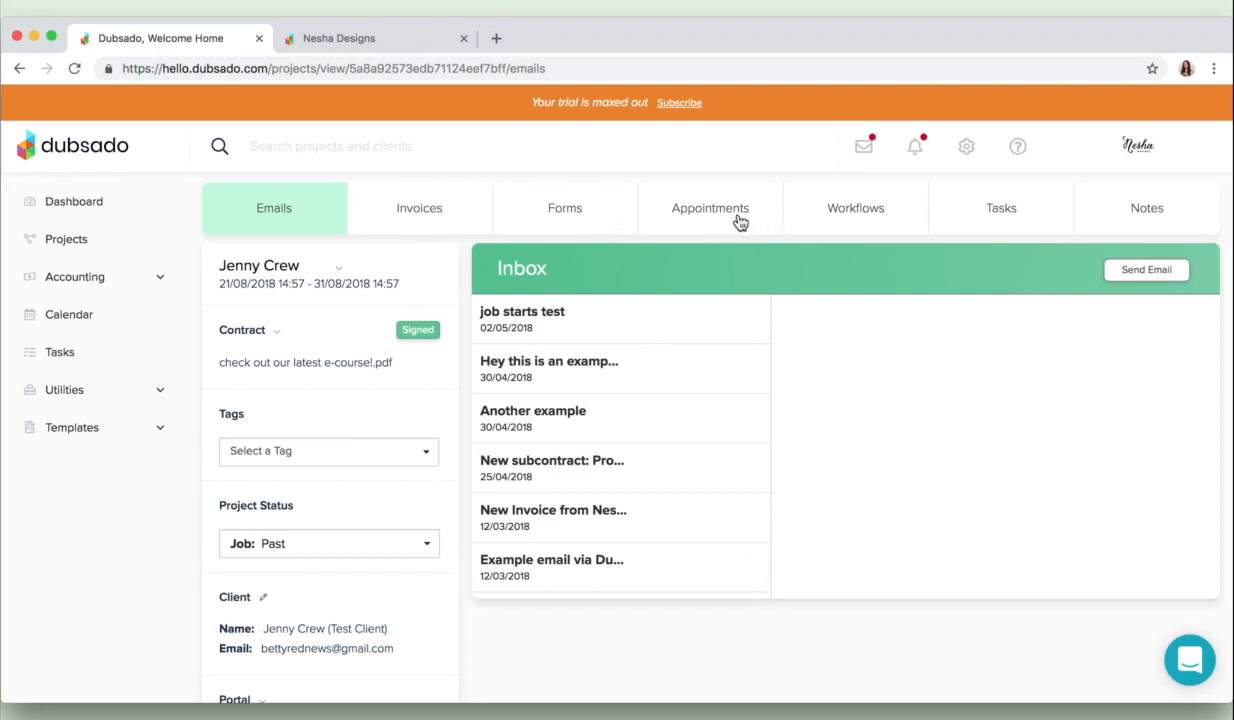
{"action": "mouse_move", "coordinate": [872, 224]}
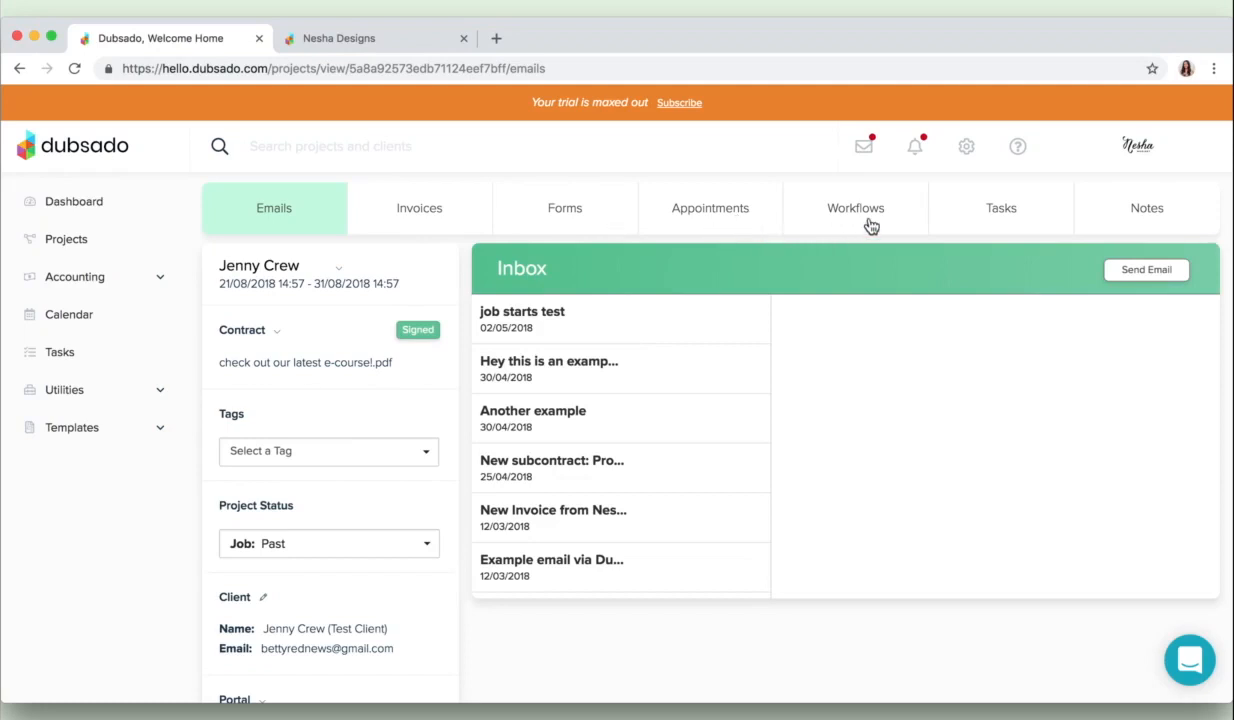
{"action": "mouse_move", "coordinate": [944, 234]}
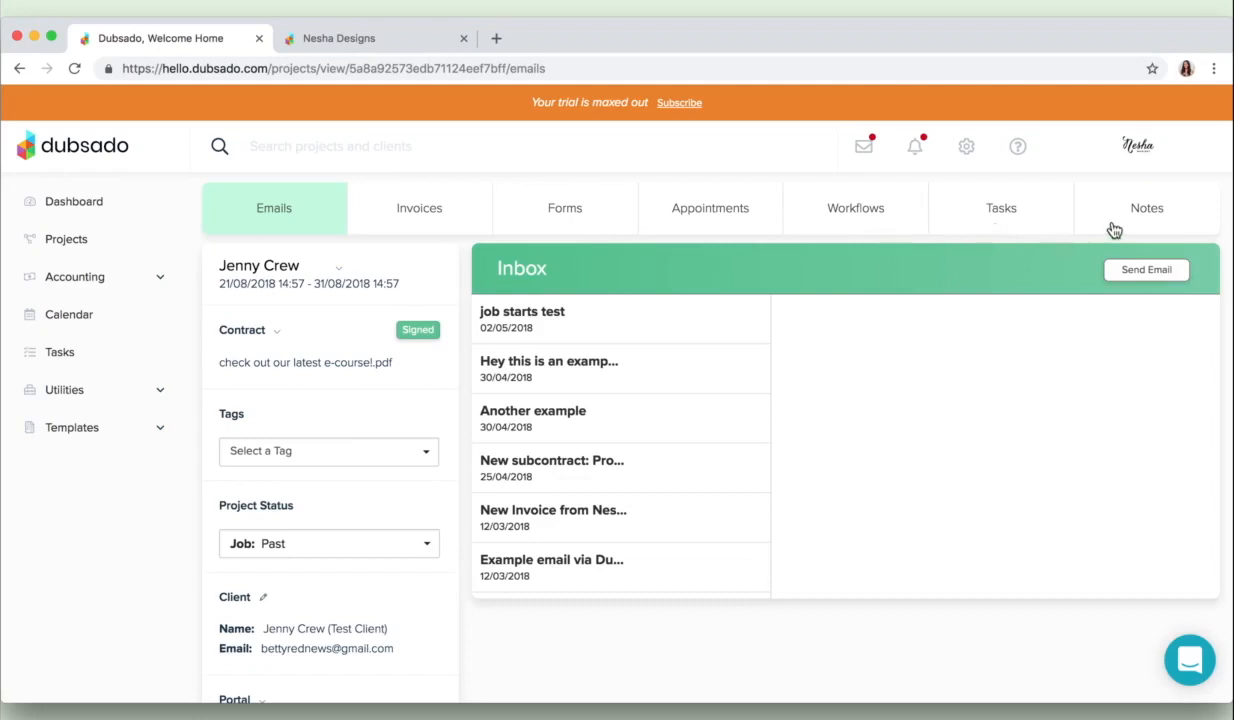
{"action": "mouse_move", "coordinate": [926, 344]}
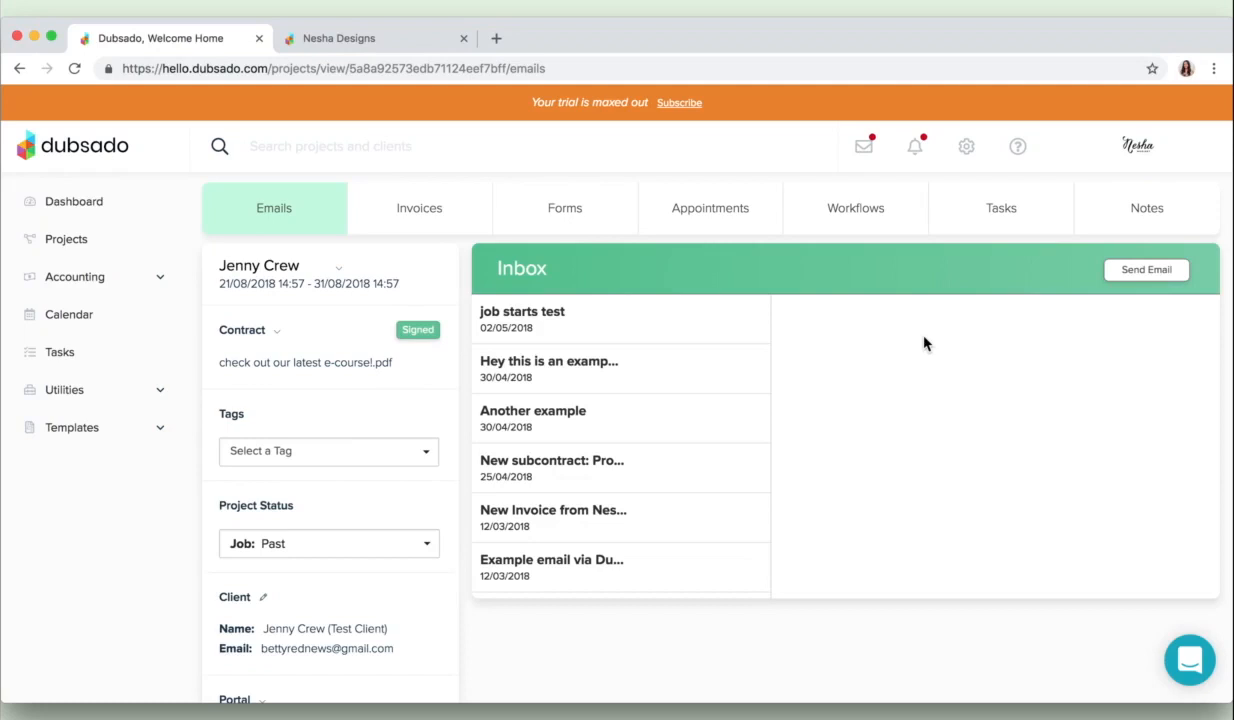
{"action": "mouse_move", "coordinate": [584, 278]}
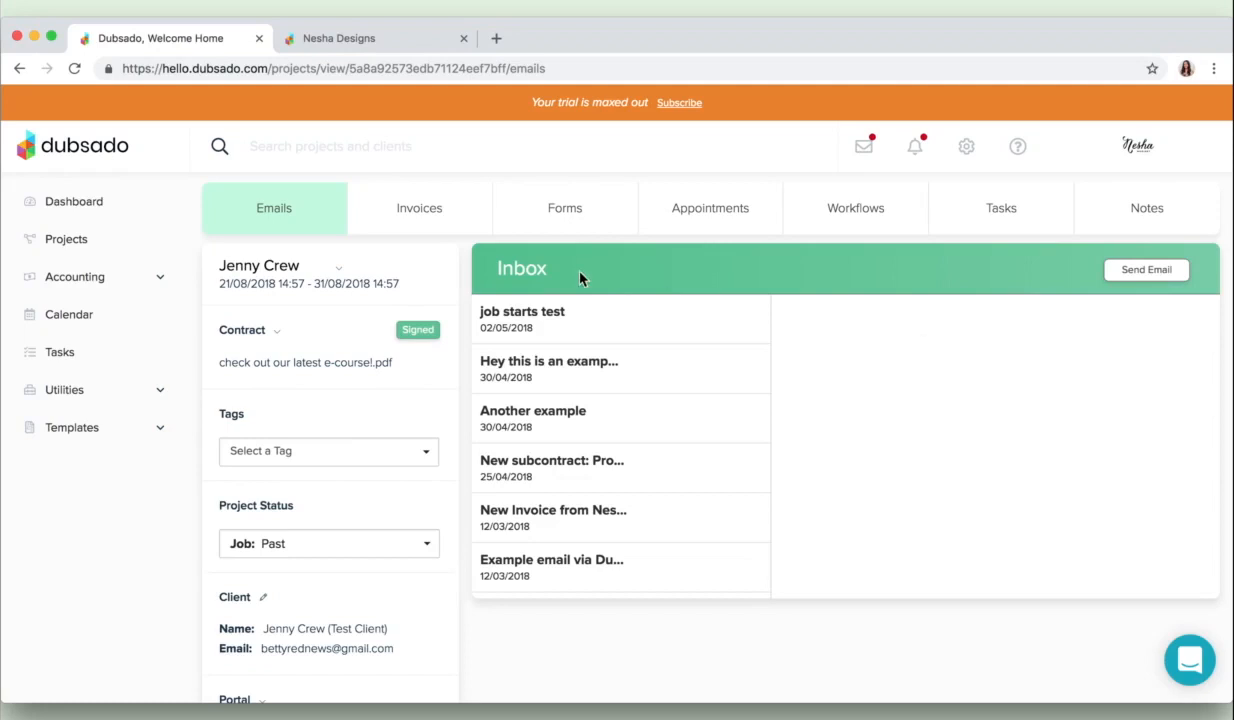
{"action": "mouse_move", "coordinate": [154, 284]}
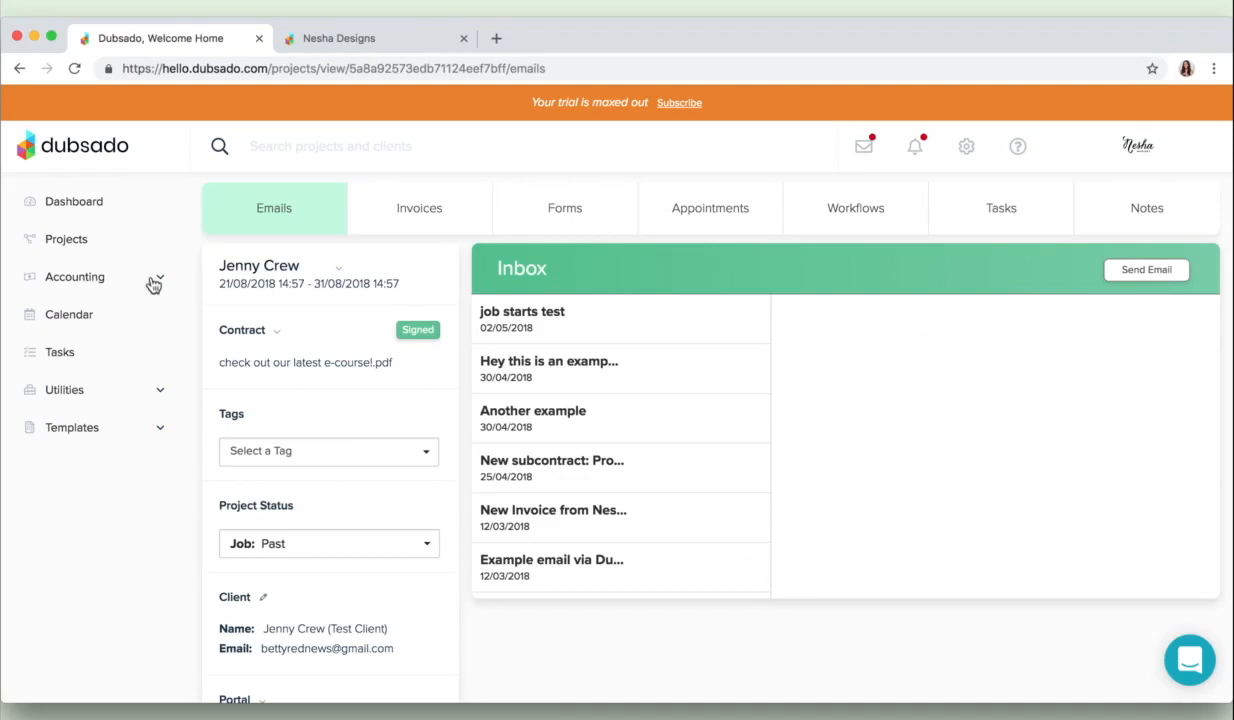
- Look through Accounting's Invoices and Transactions, then the Chart of Accounts income categories
{"action": "left_click", "coordinate": [76, 276]}
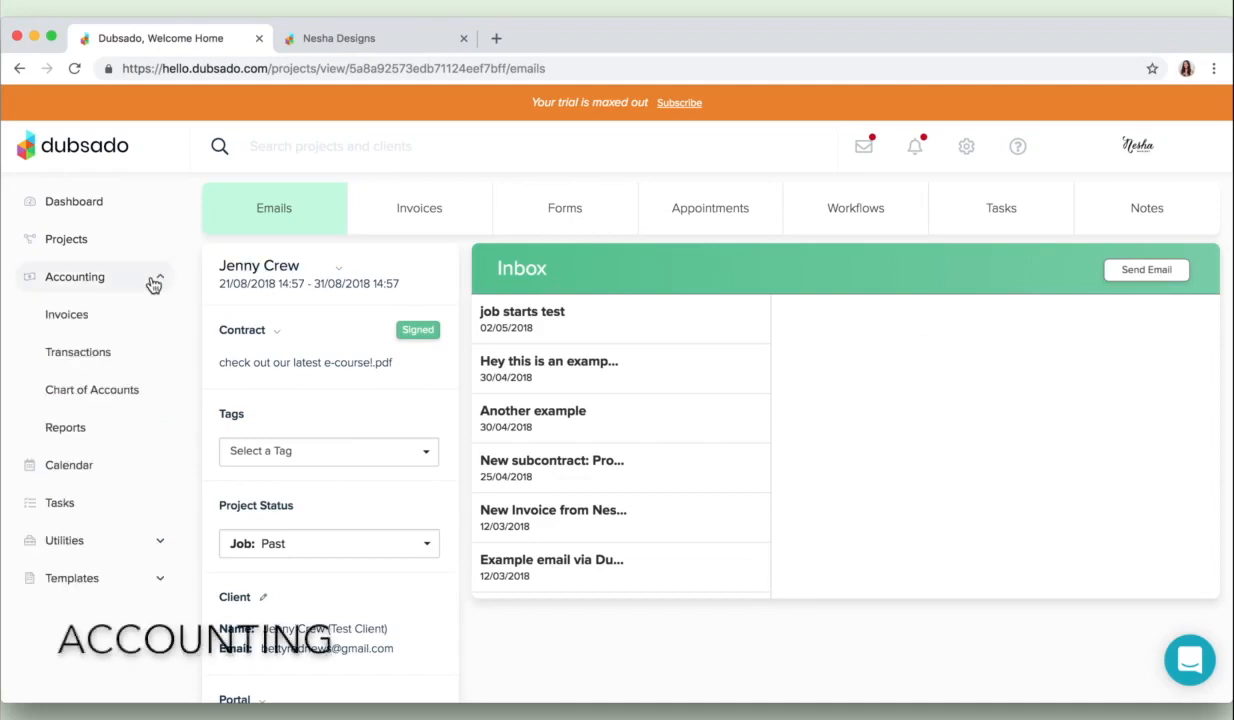
{"action": "mouse_move", "coordinate": [120, 318]}
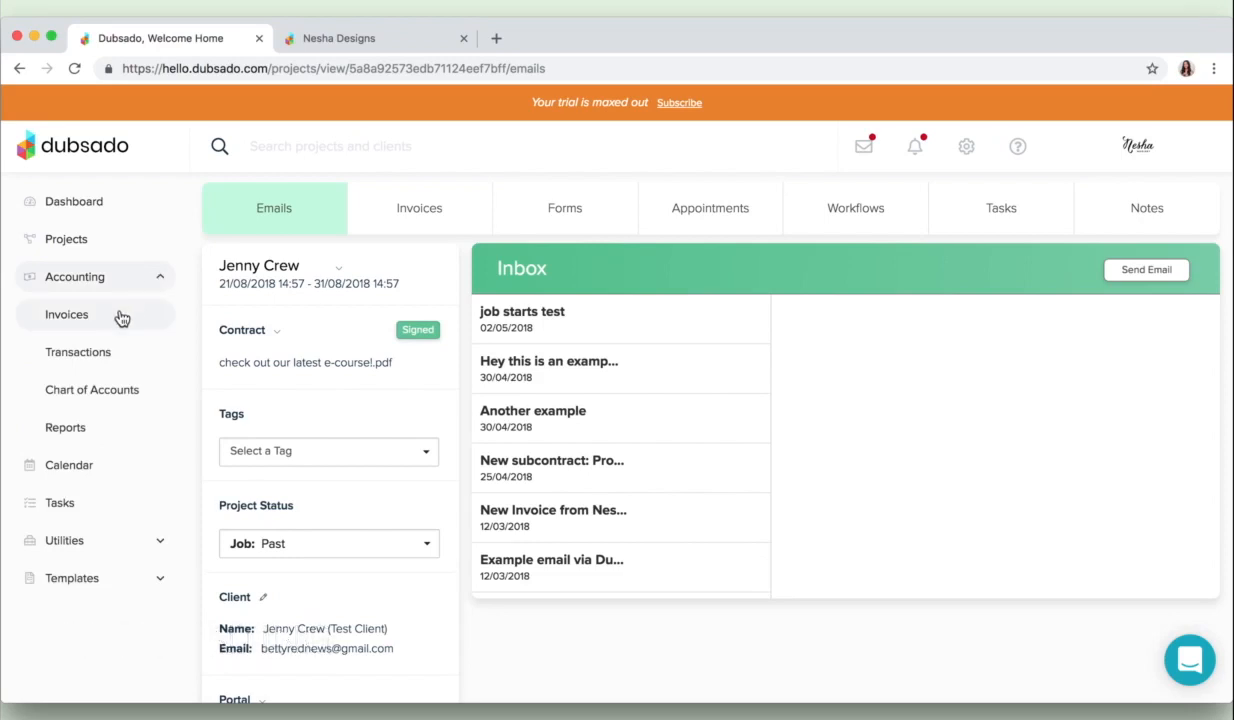
{"action": "left_click", "coordinate": [68, 314]}
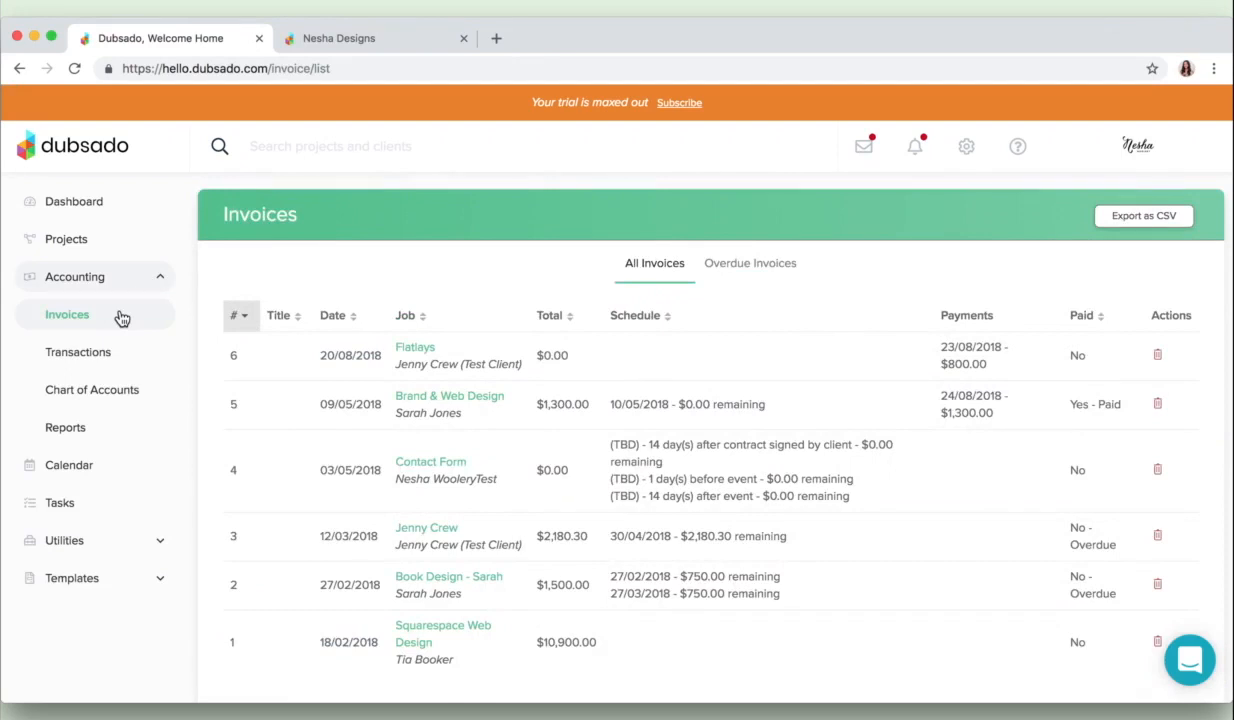
{"action": "left_click", "coordinate": [78, 352]}
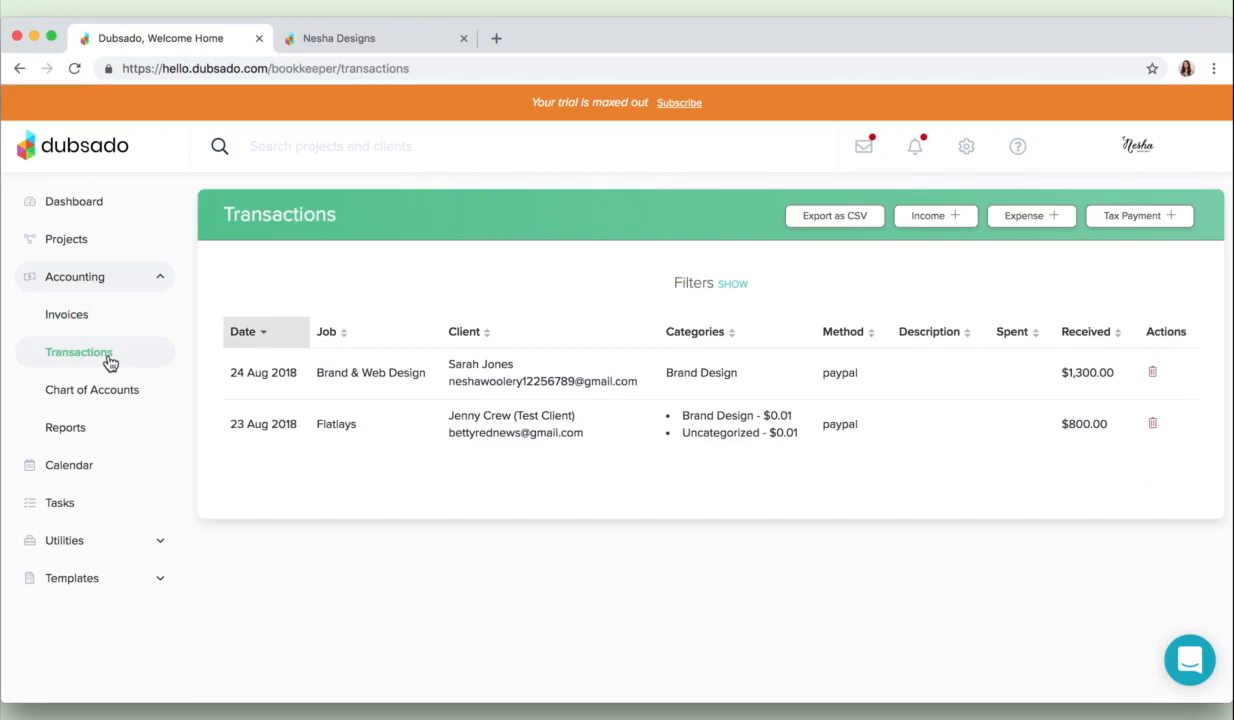
{"action": "left_click", "coordinate": [92, 388]}
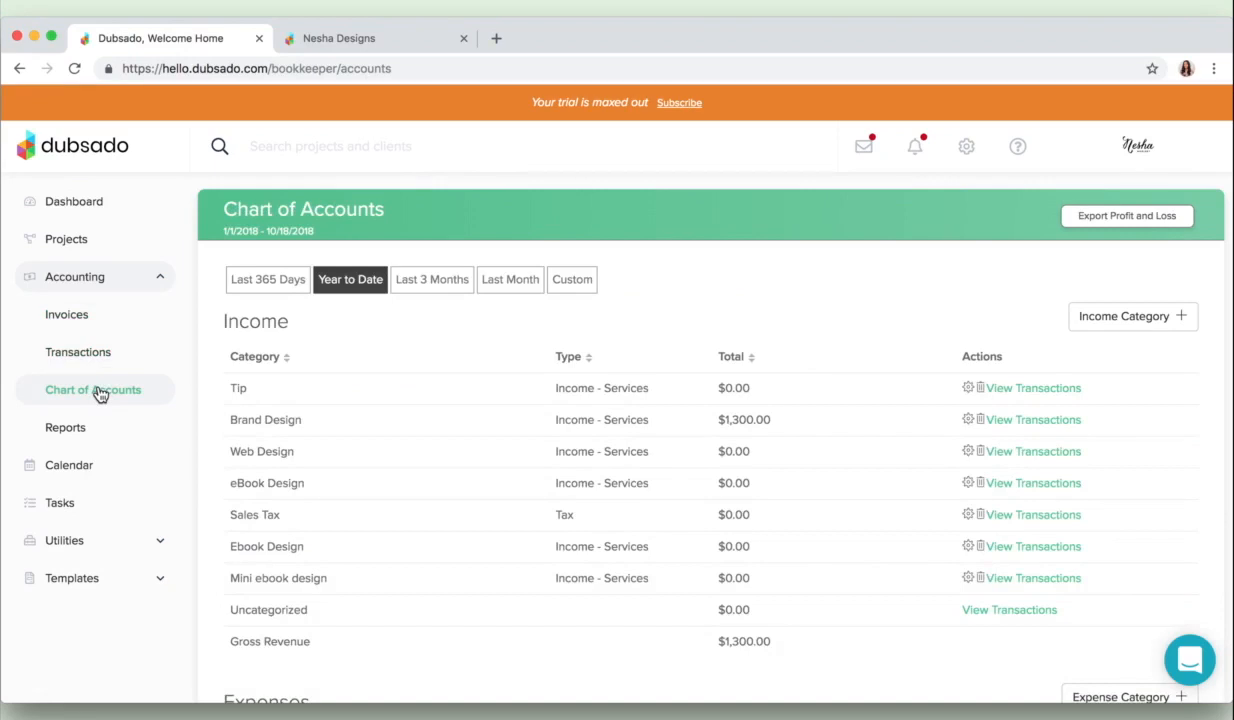
{"action": "mouse_move", "coordinate": [100, 428]}
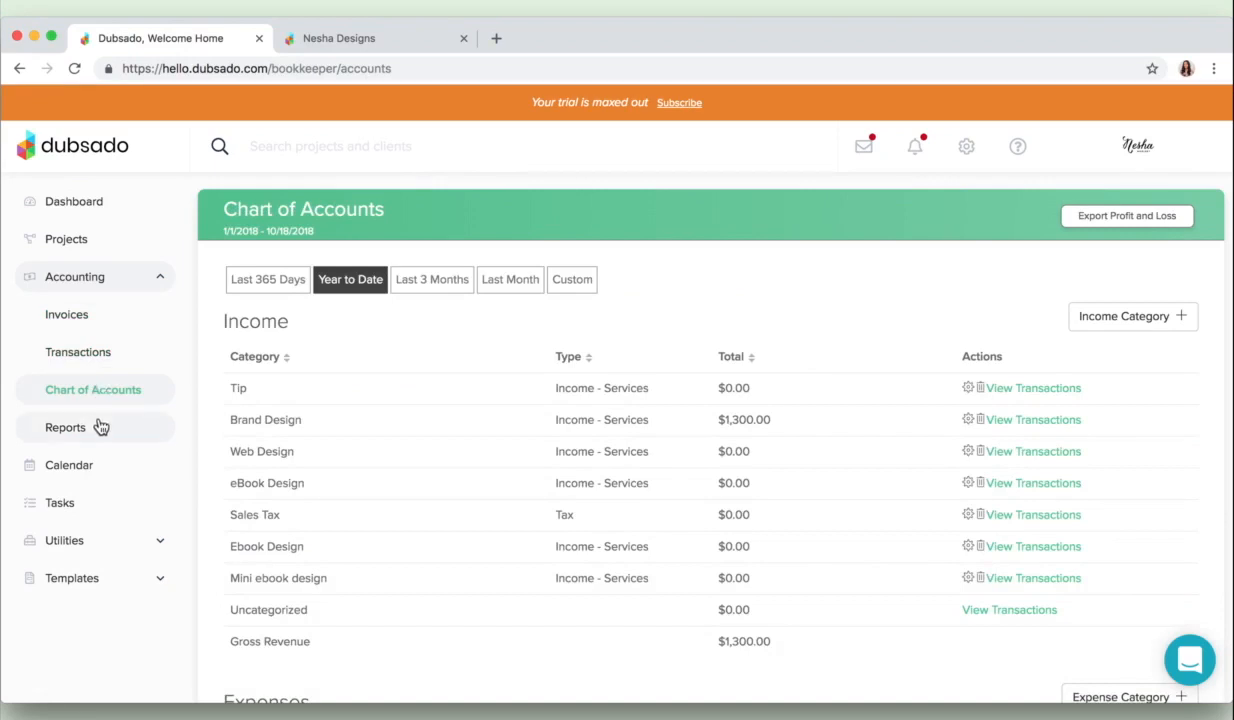
- View the year-to-date income Reports chart, then the October 2018 Calendar
{"action": "left_click", "coordinate": [66, 428]}
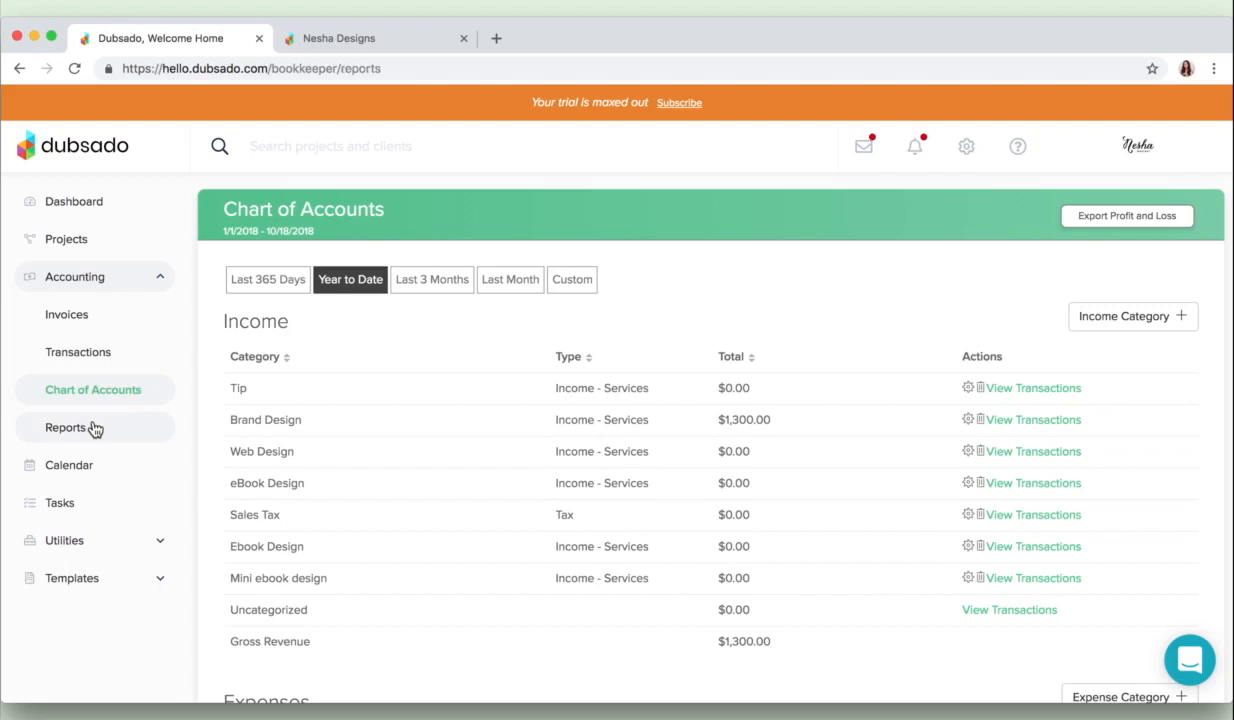
{"action": "left_click", "coordinate": [66, 428]}
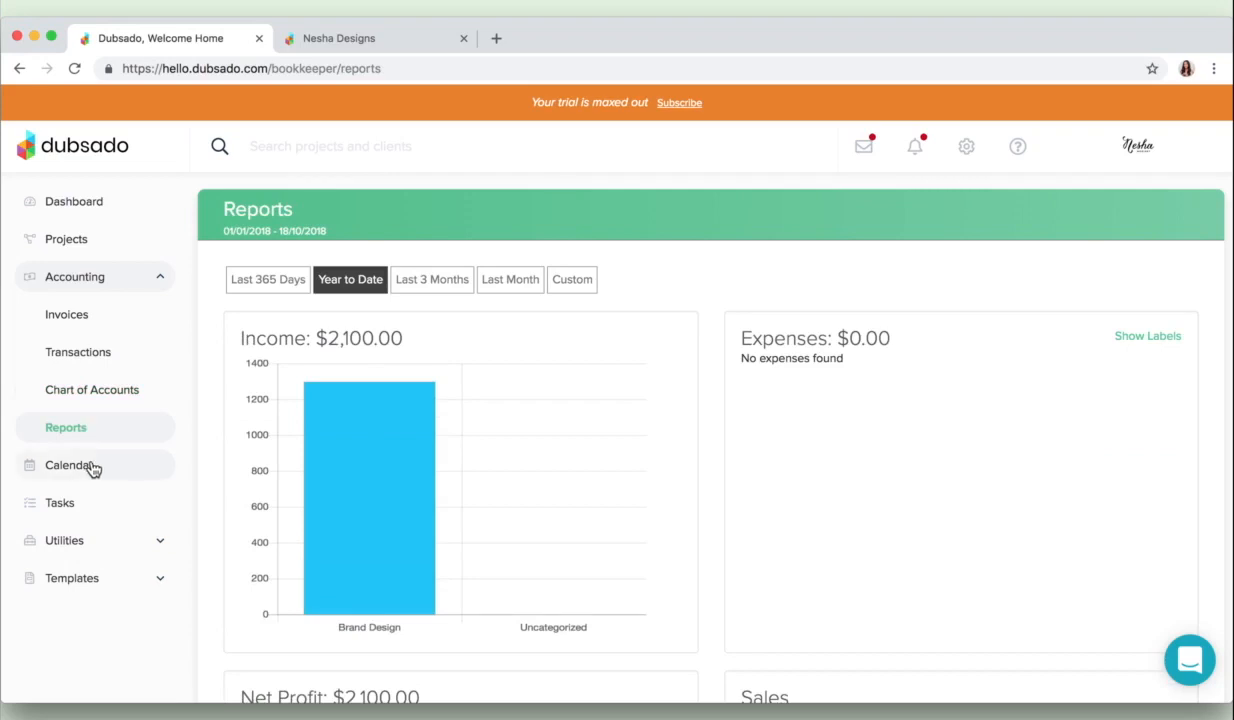
{"action": "left_click", "coordinate": [68, 464]}
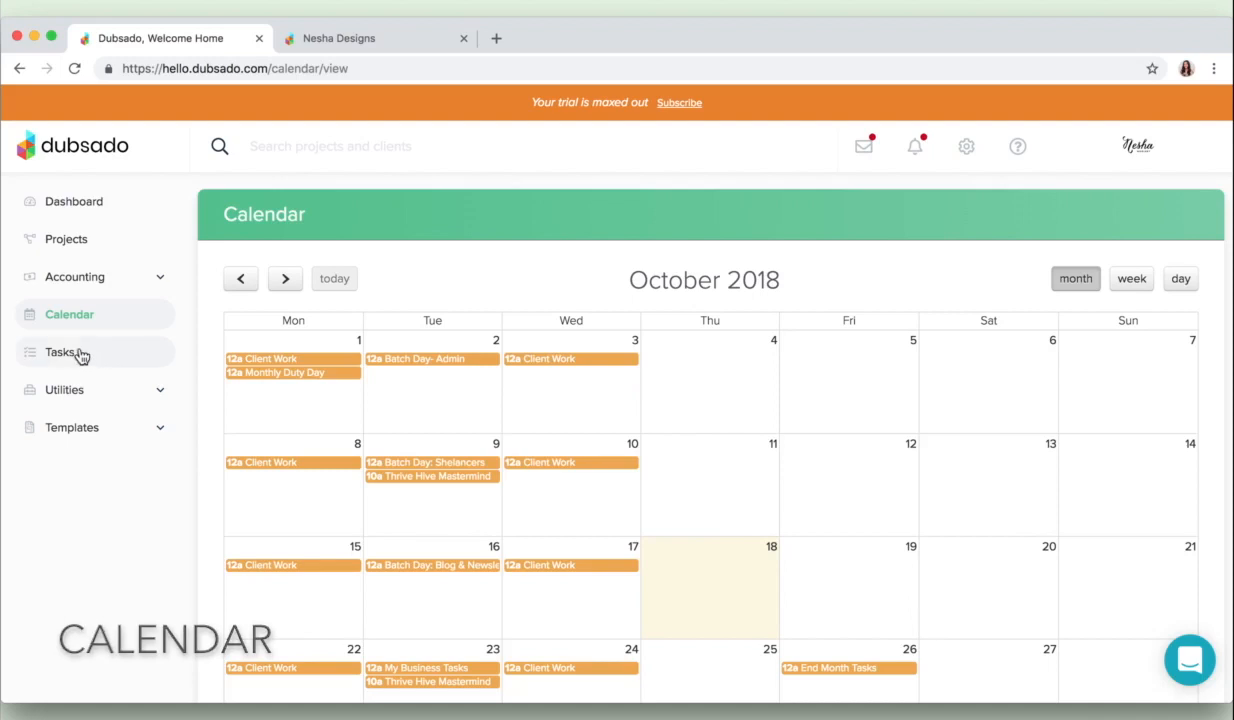
- Show the All Tasks list with Set up Instagram ads and the example tasks
{"action": "left_click", "coordinate": [60, 352]}
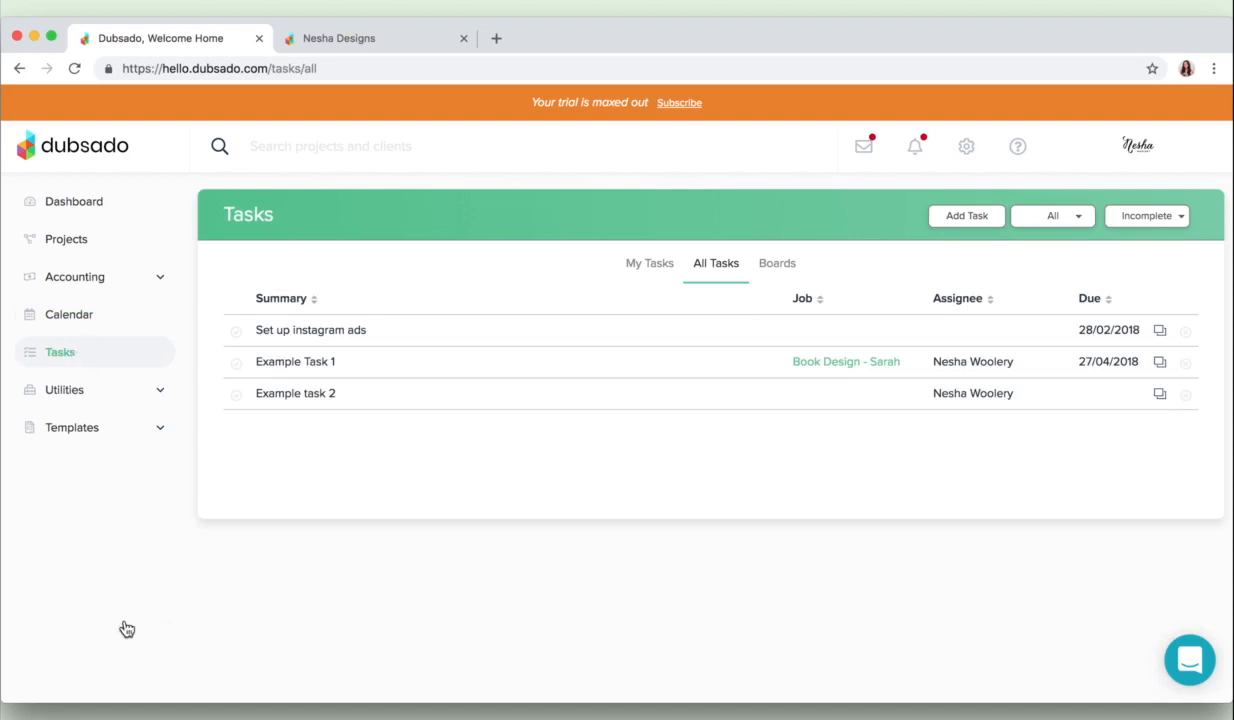
{"action": "mouse_move", "coordinate": [530, 568]}
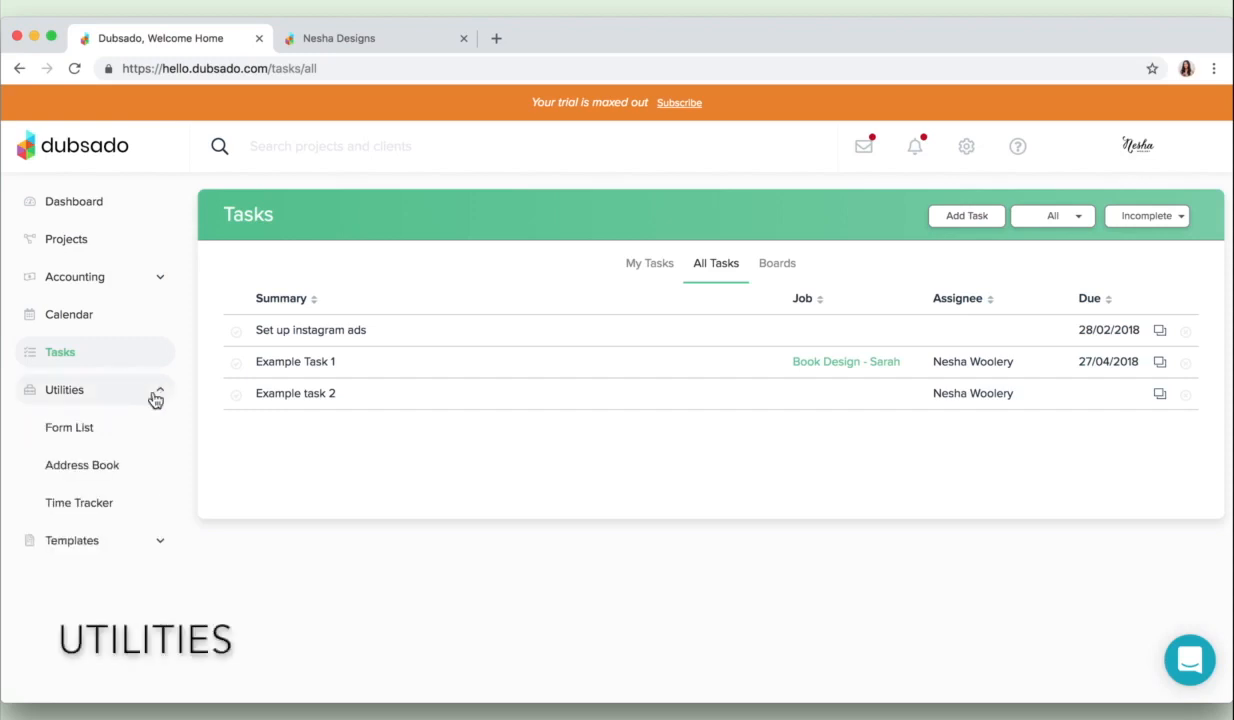
- Look over the sent Form List, then the Address Book of four clients
{"action": "left_click", "coordinate": [70, 428]}
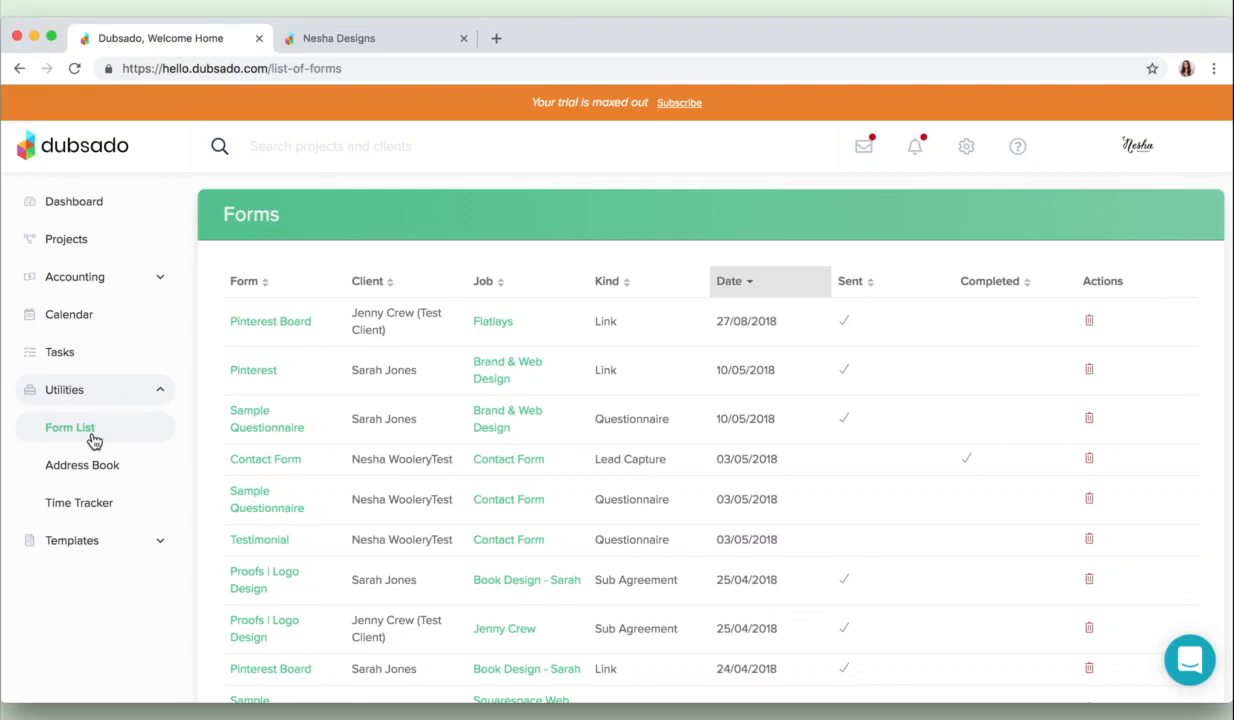
{"action": "mouse_move", "coordinate": [96, 464]}
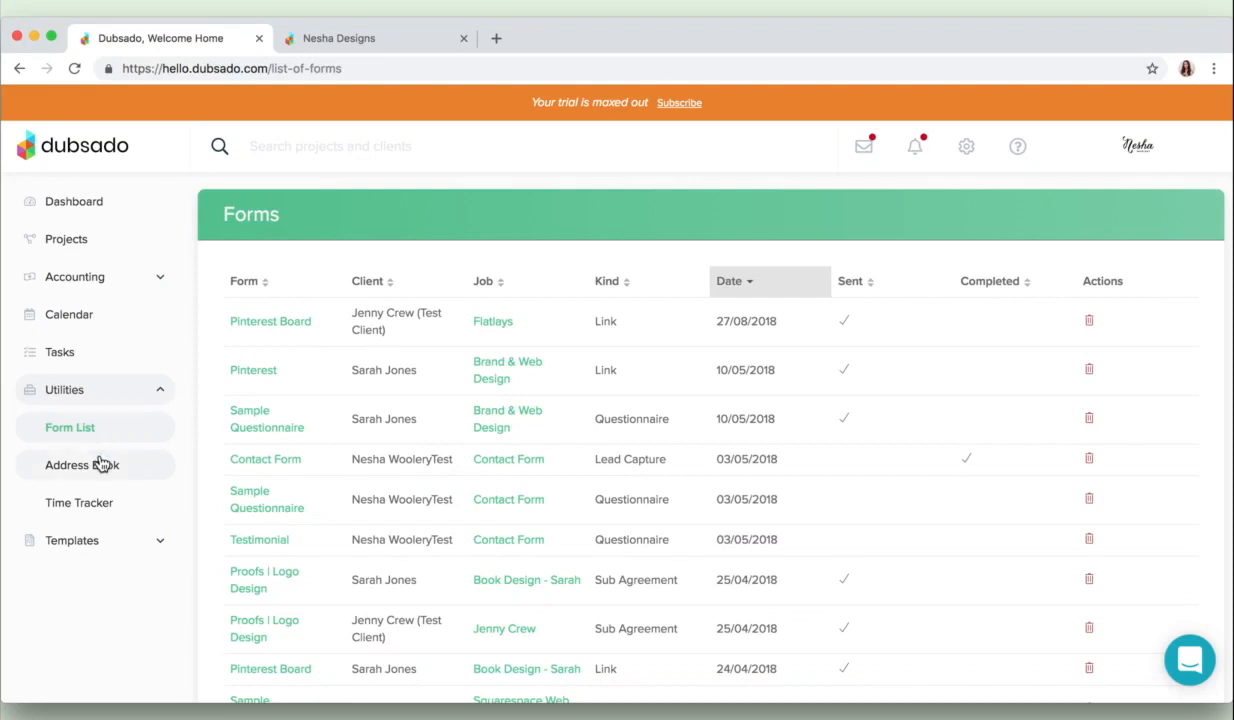
{"action": "left_click", "coordinate": [84, 464]}
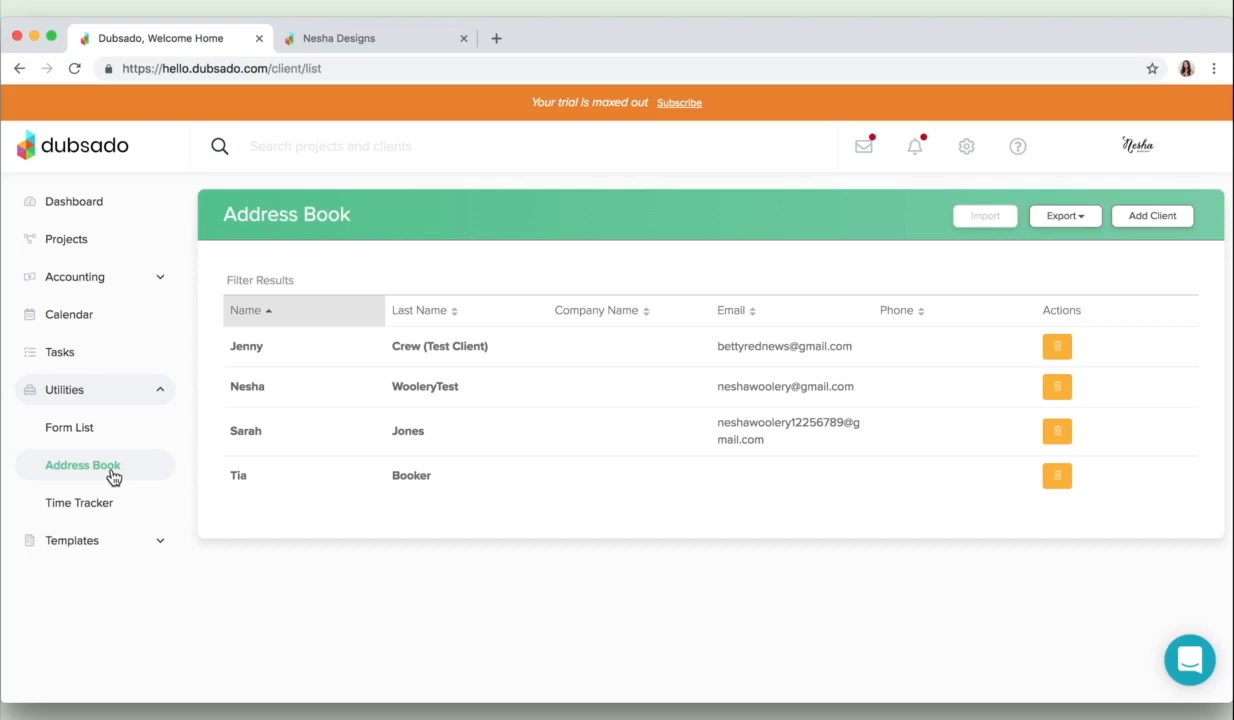
{"action": "left_click", "coordinate": [80, 502]}
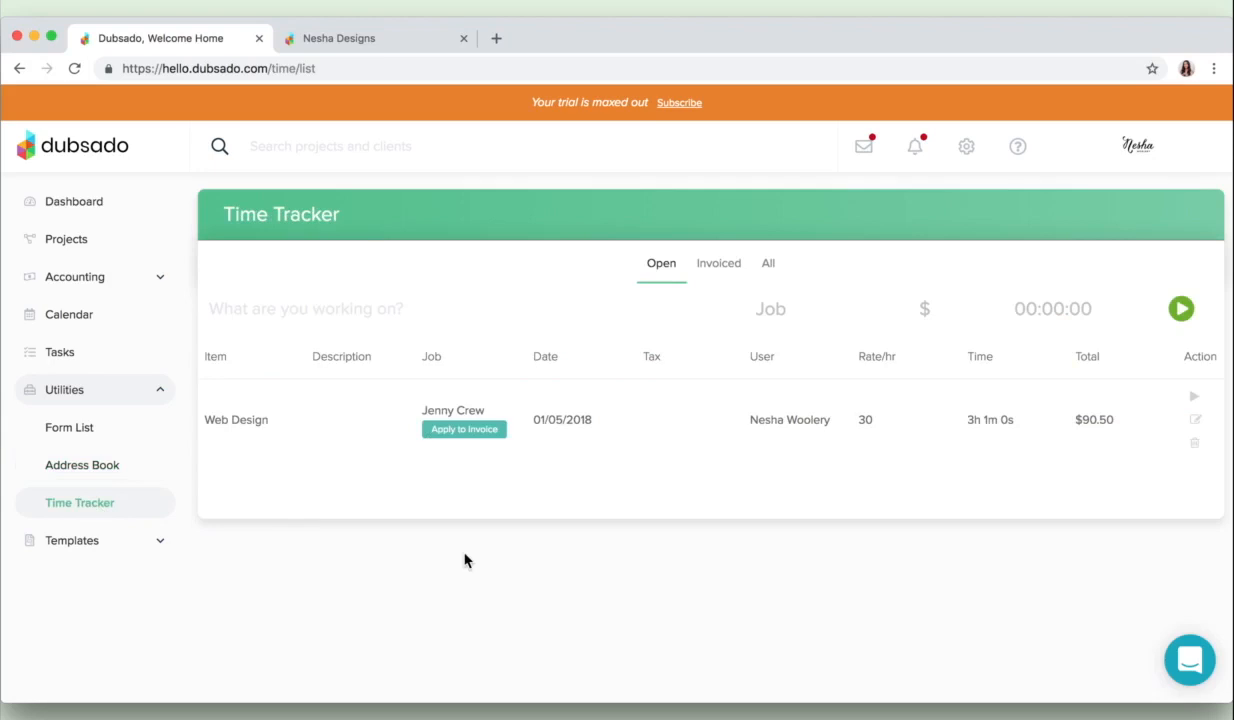
{"action": "mouse_move", "coordinate": [644, 548]}
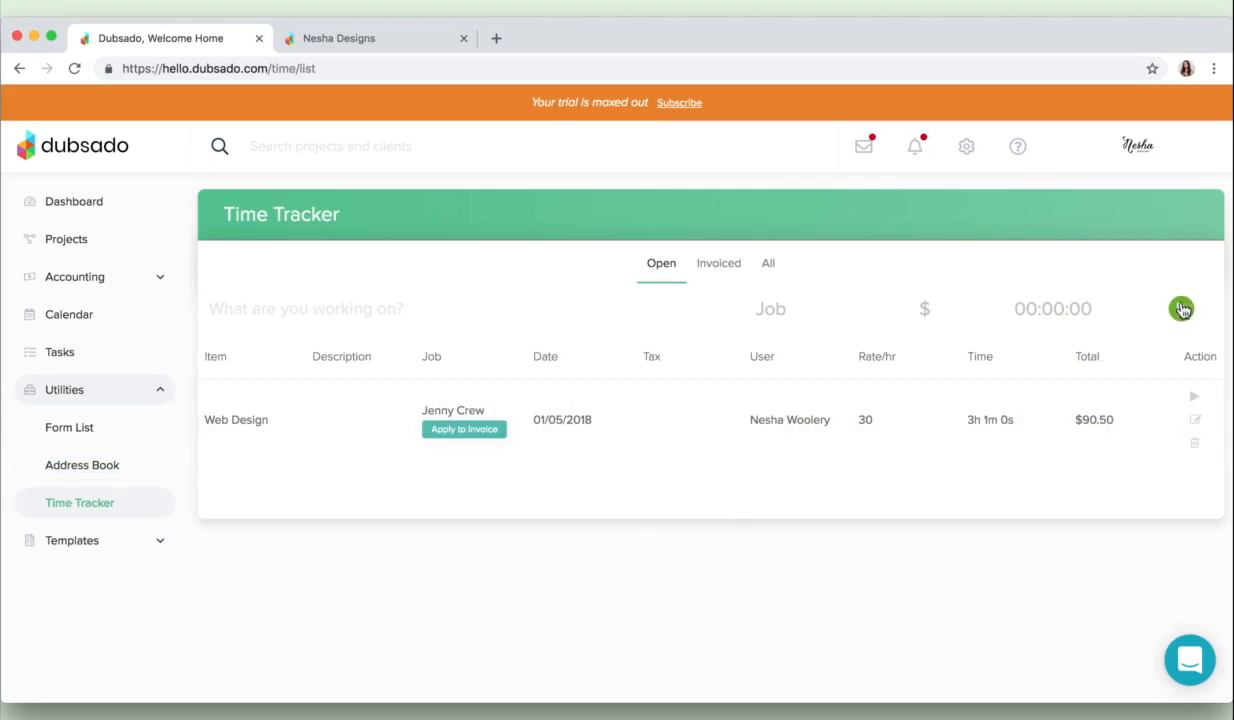
{"action": "mouse_move", "coordinate": [1104, 264]}
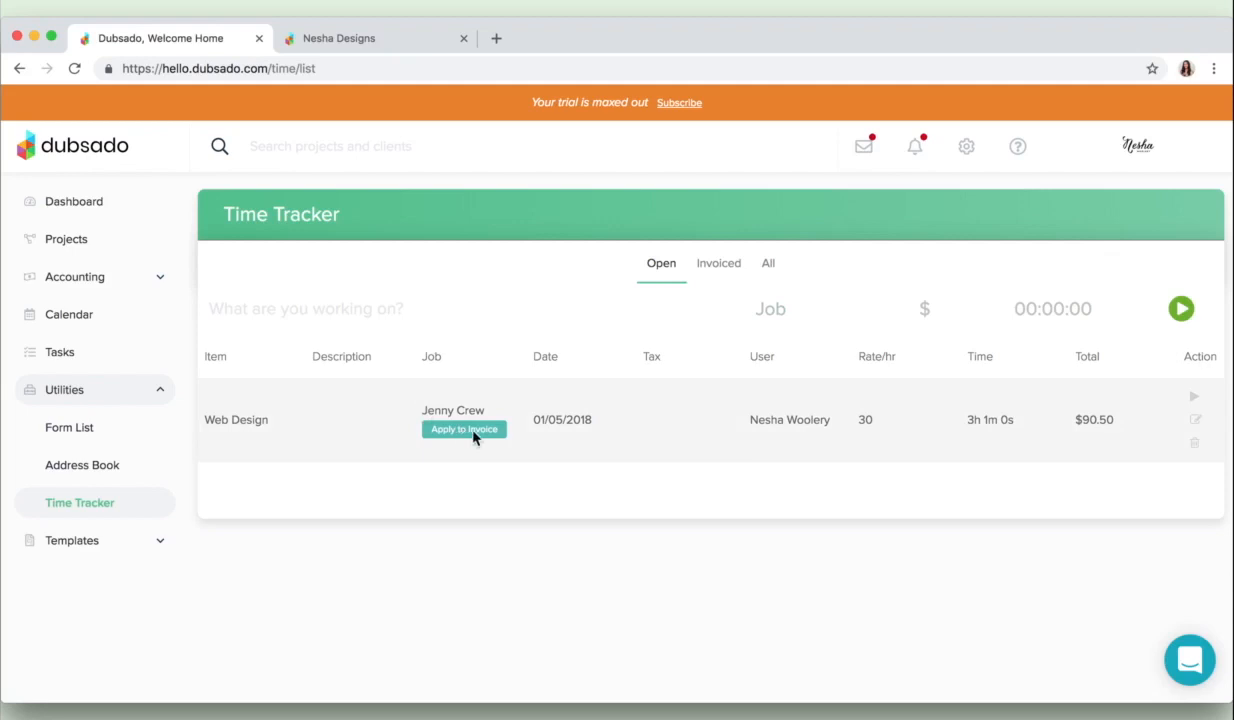
{"action": "mouse_move", "coordinate": [492, 464]}
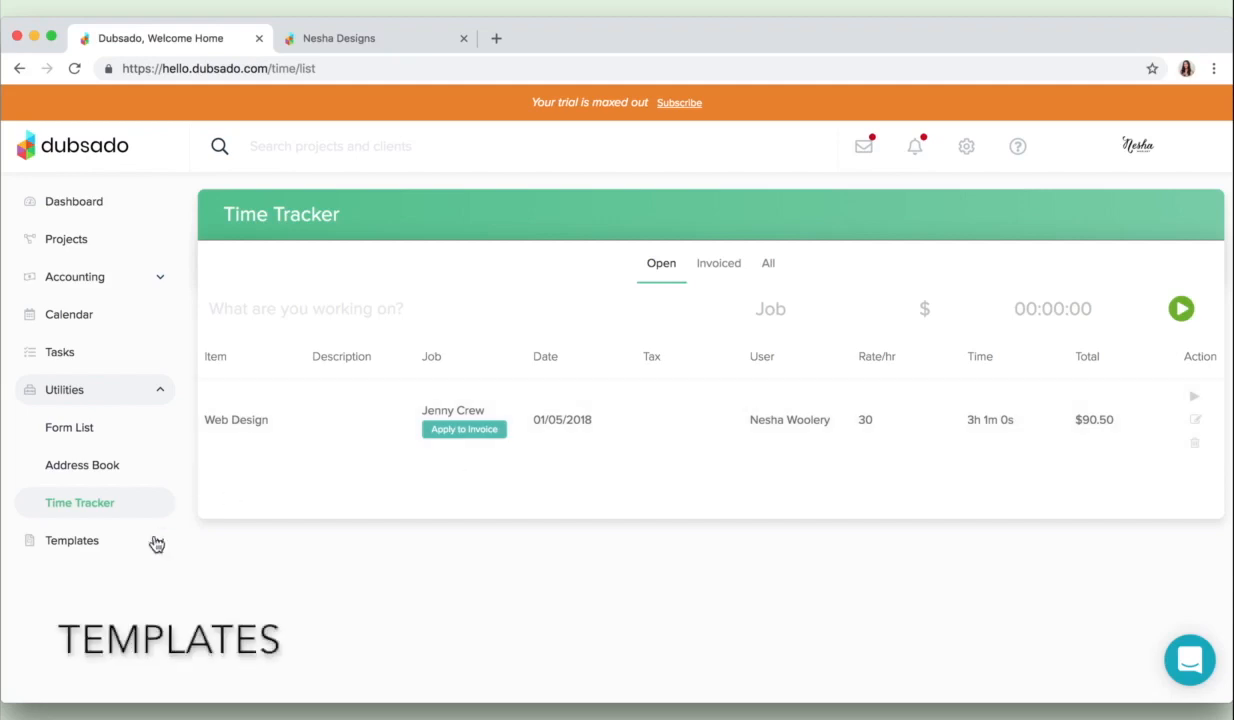
- Expand Templates and show the Forms templates with sample contracts, questionnaires, proposal and lead capture
{"action": "left_click", "coordinate": [72, 540]}
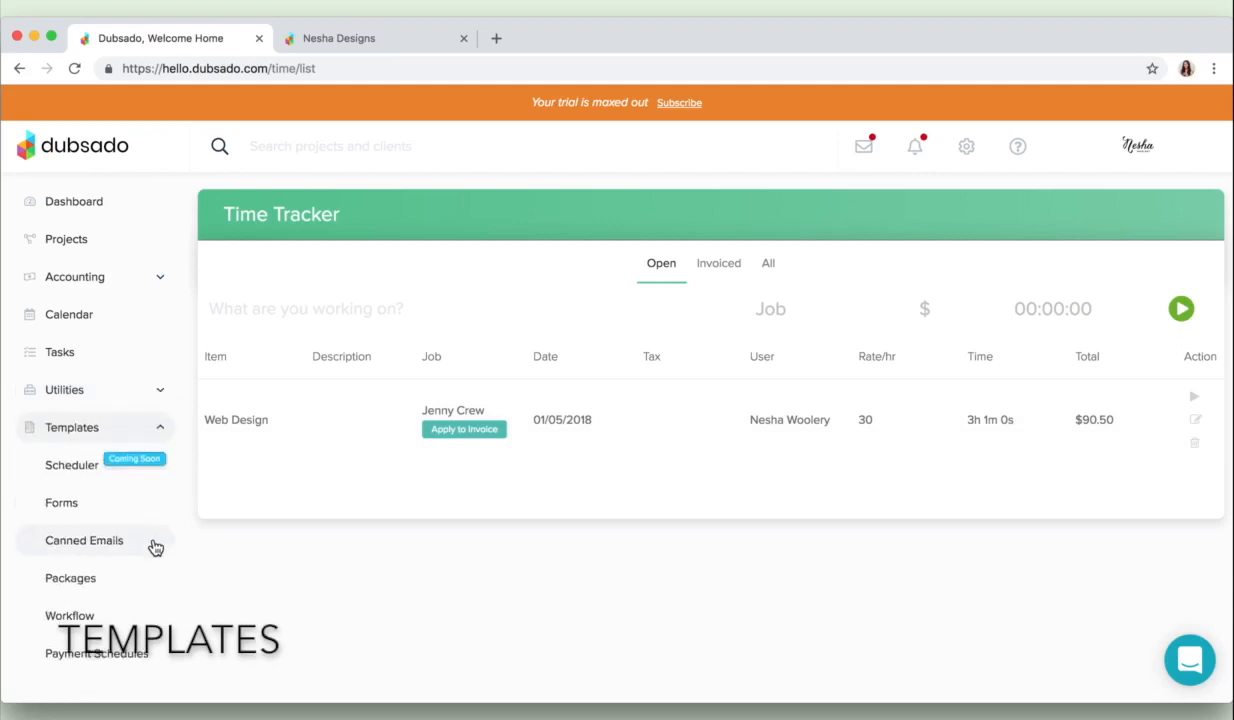
{"action": "mouse_move", "coordinate": [296, 516]}
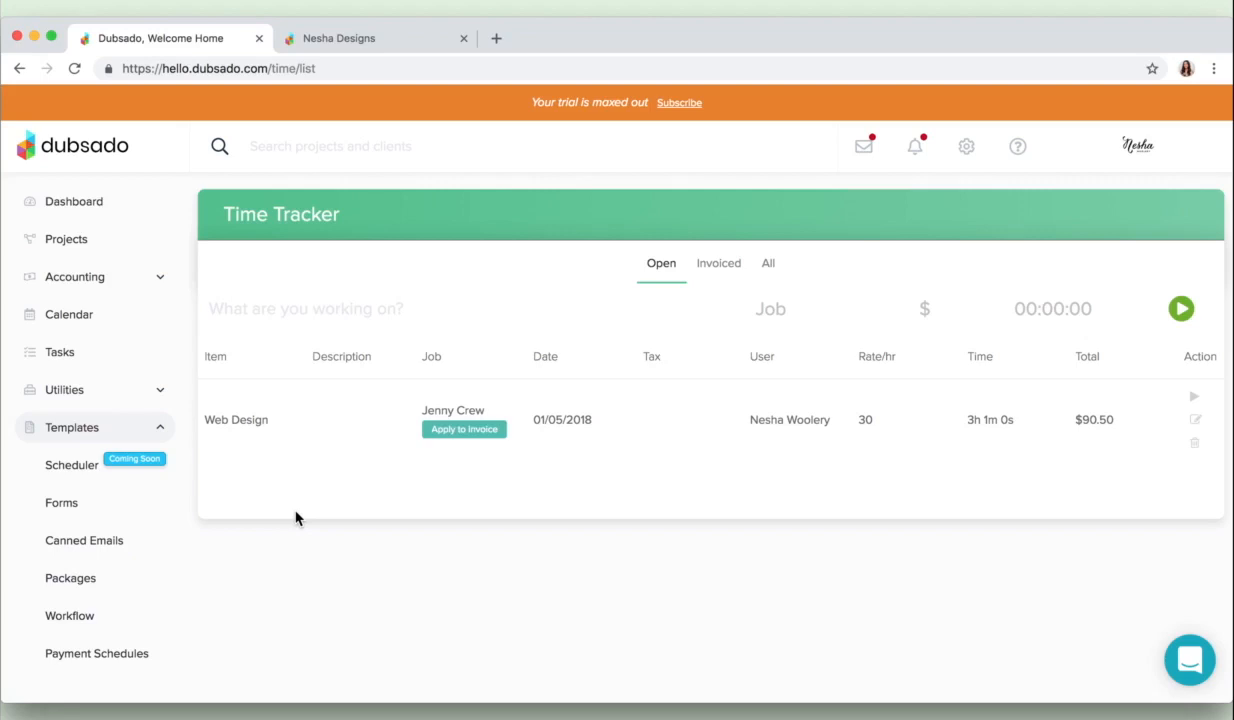
{"action": "mouse_move", "coordinate": [56, 476]}
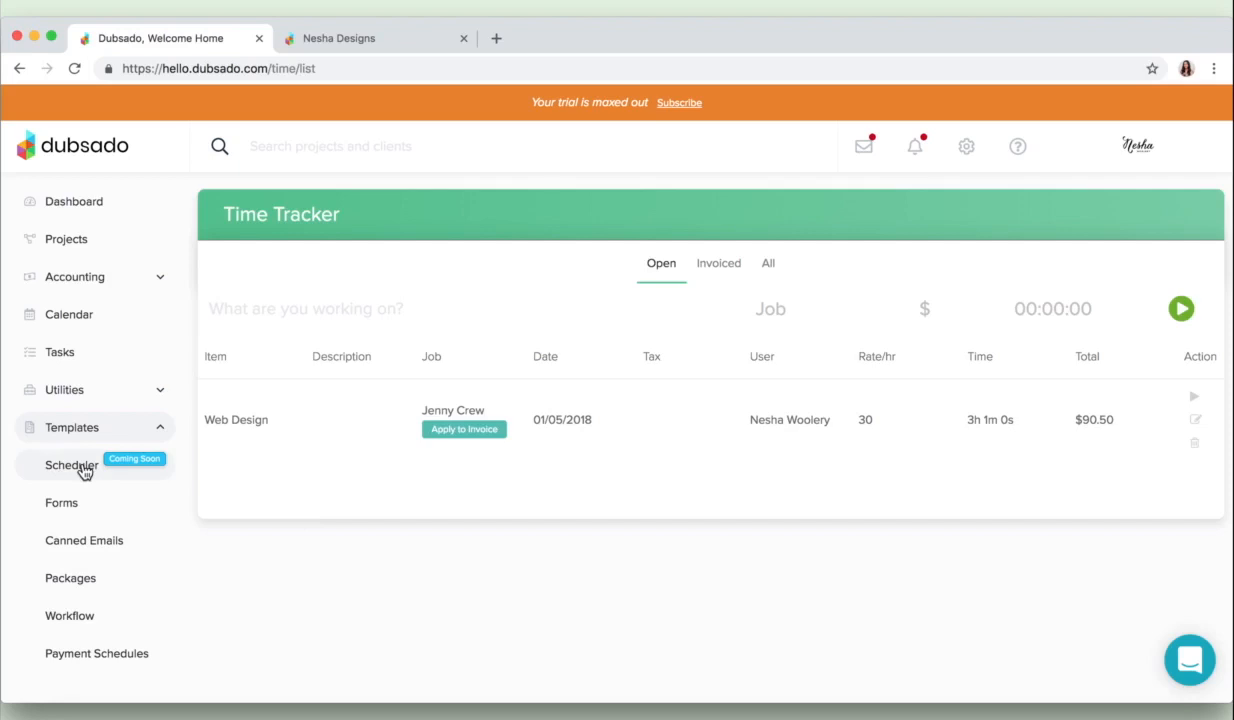
{"action": "mouse_move", "coordinate": [90, 510]}
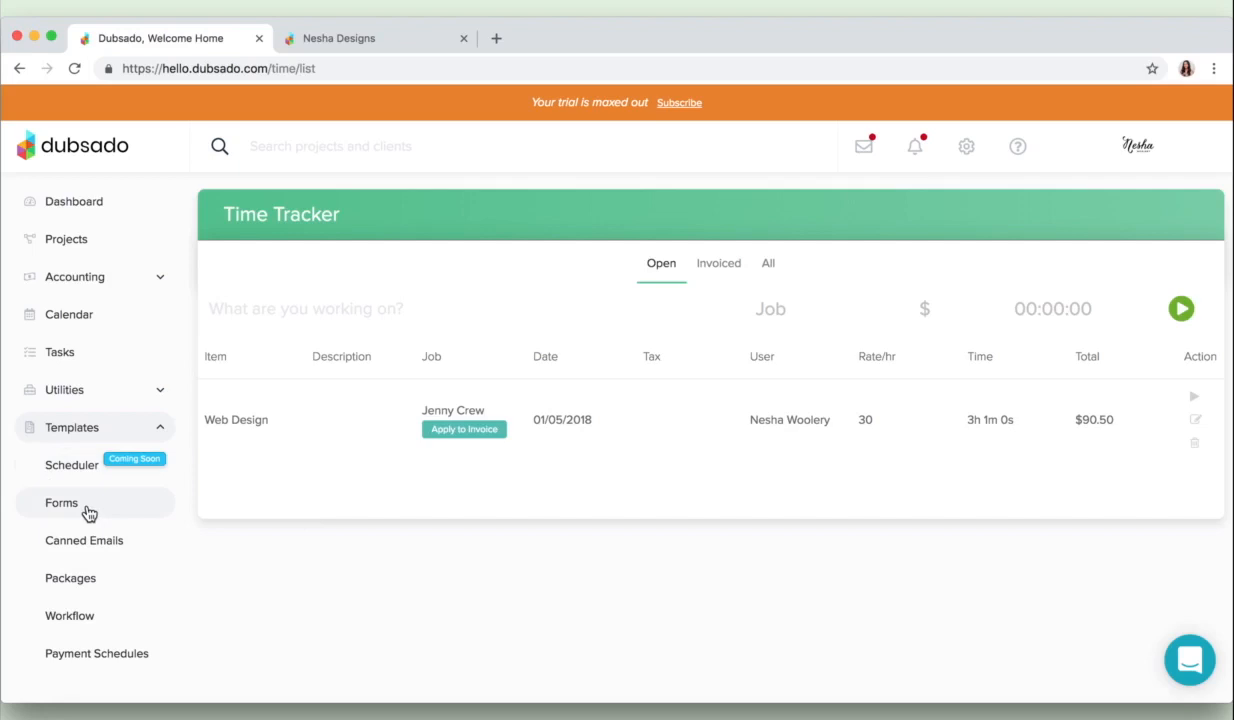
{"action": "left_click", "coordinate": [62, 502]}
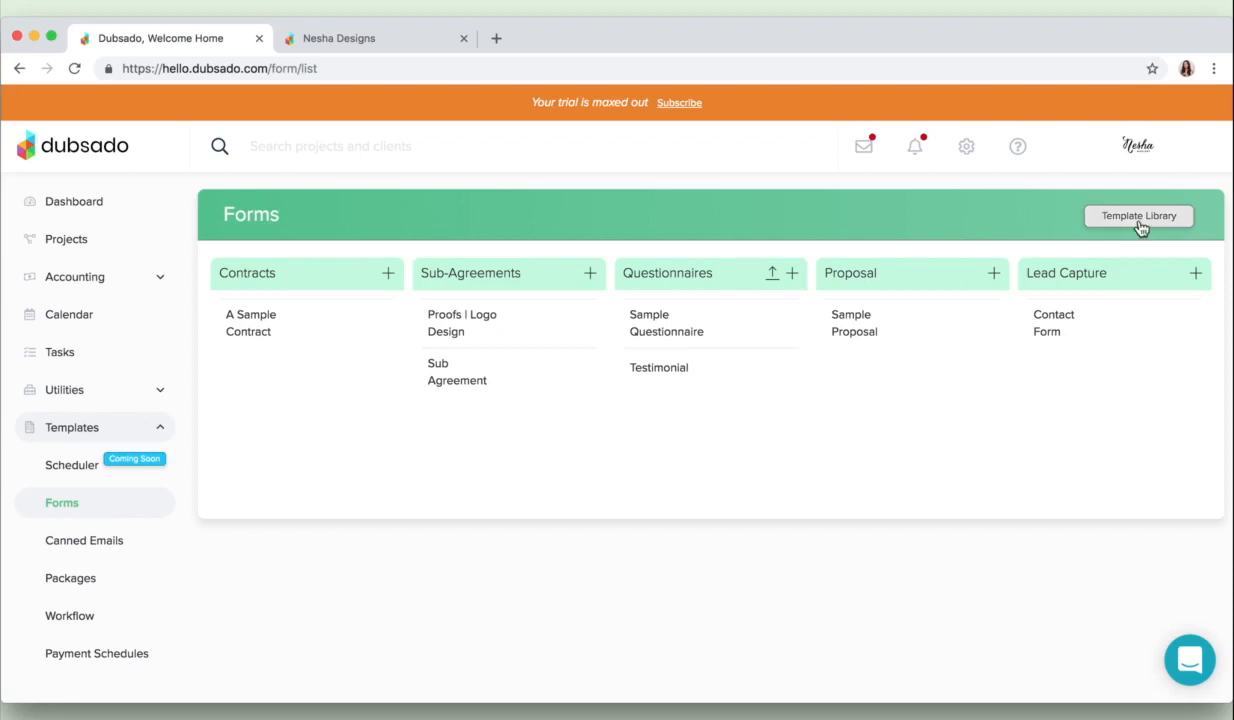
{"action": "mouse_move", "coordinate": [188, 536]}
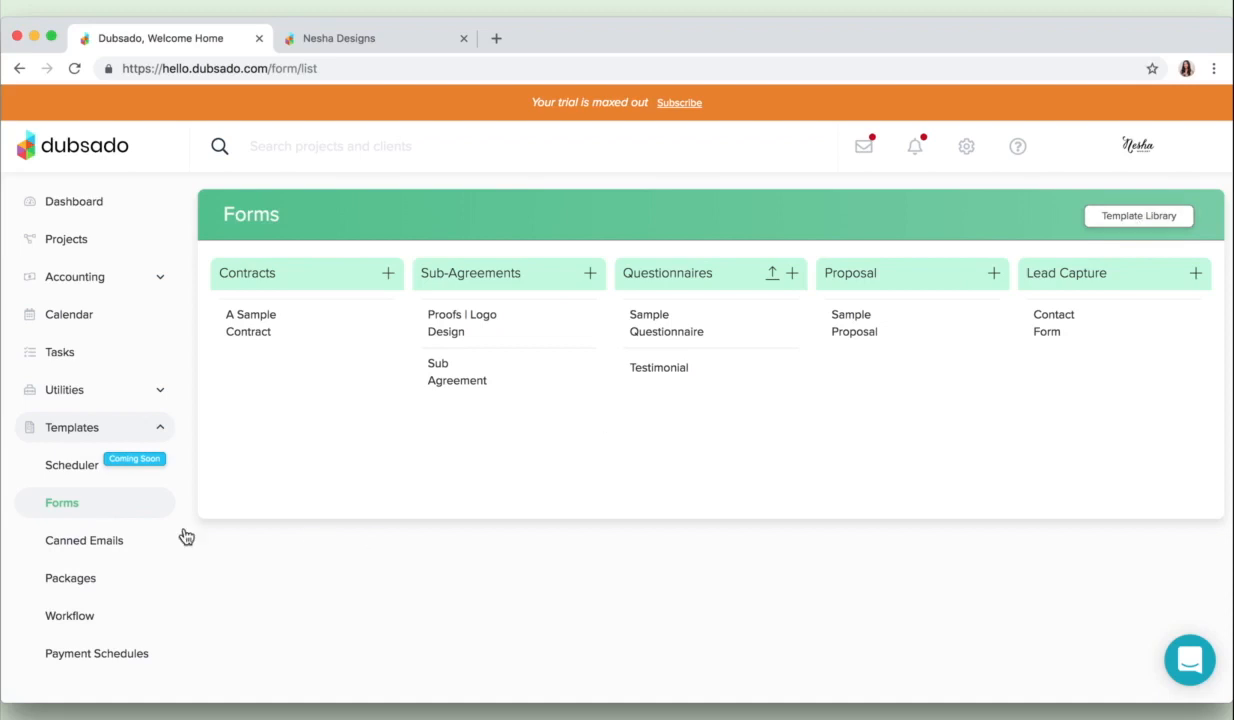
- Show the Canned Emails templates and browse follow-ups, payment reminders and inquiry replies
{"action": "left_click", "coordinate": [84, 540]}
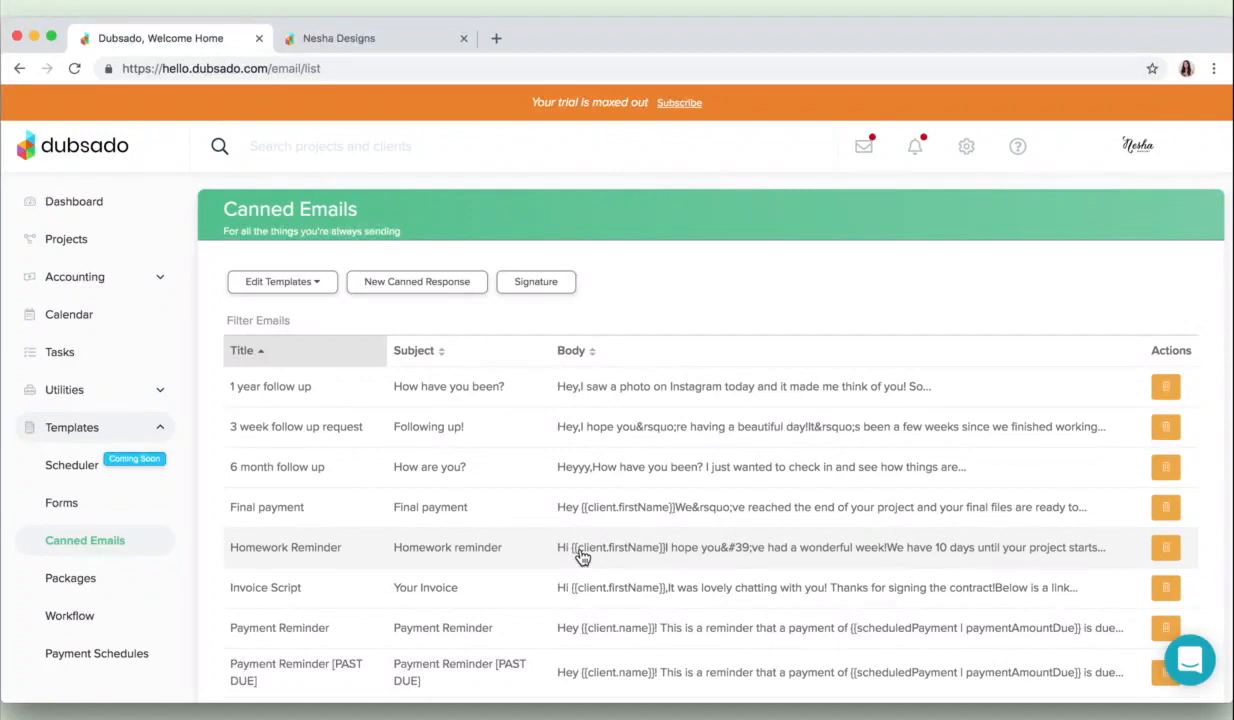
{"action": "scroll", "scroll_direction": "down", "scroll_amount": 3}
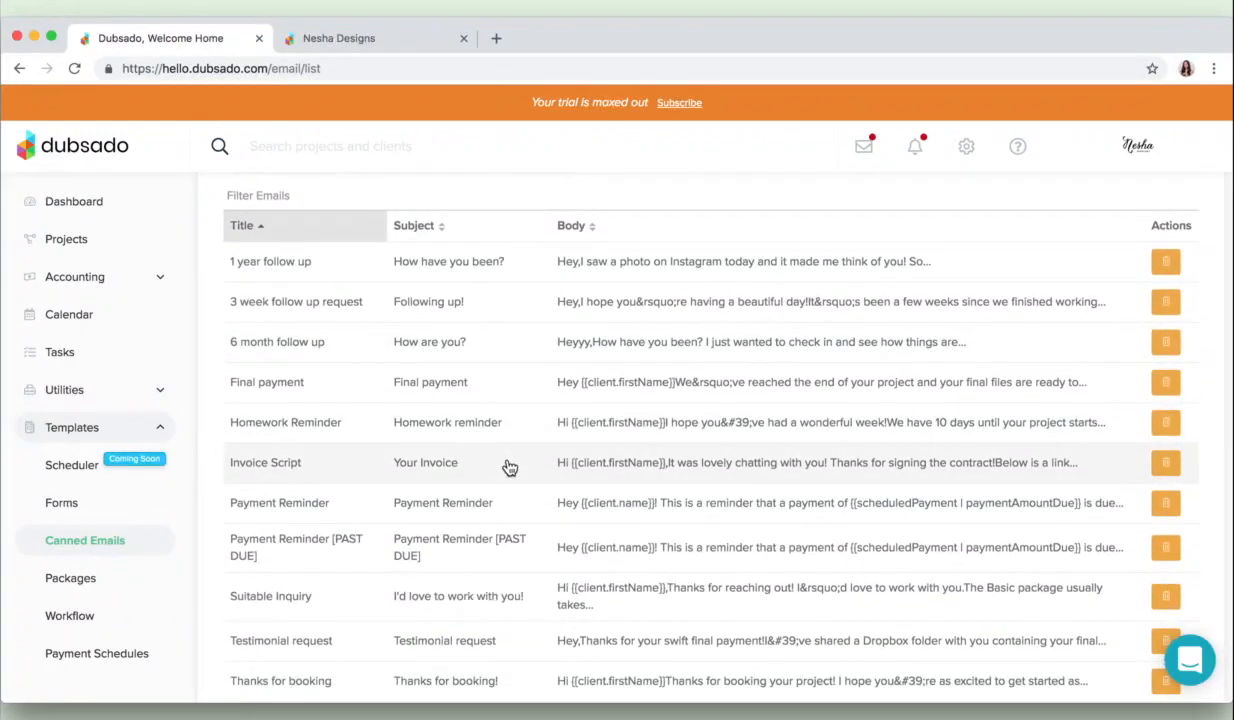
{"action": "scroll", "scroll_direction": "down", "scroll_amount": 3}
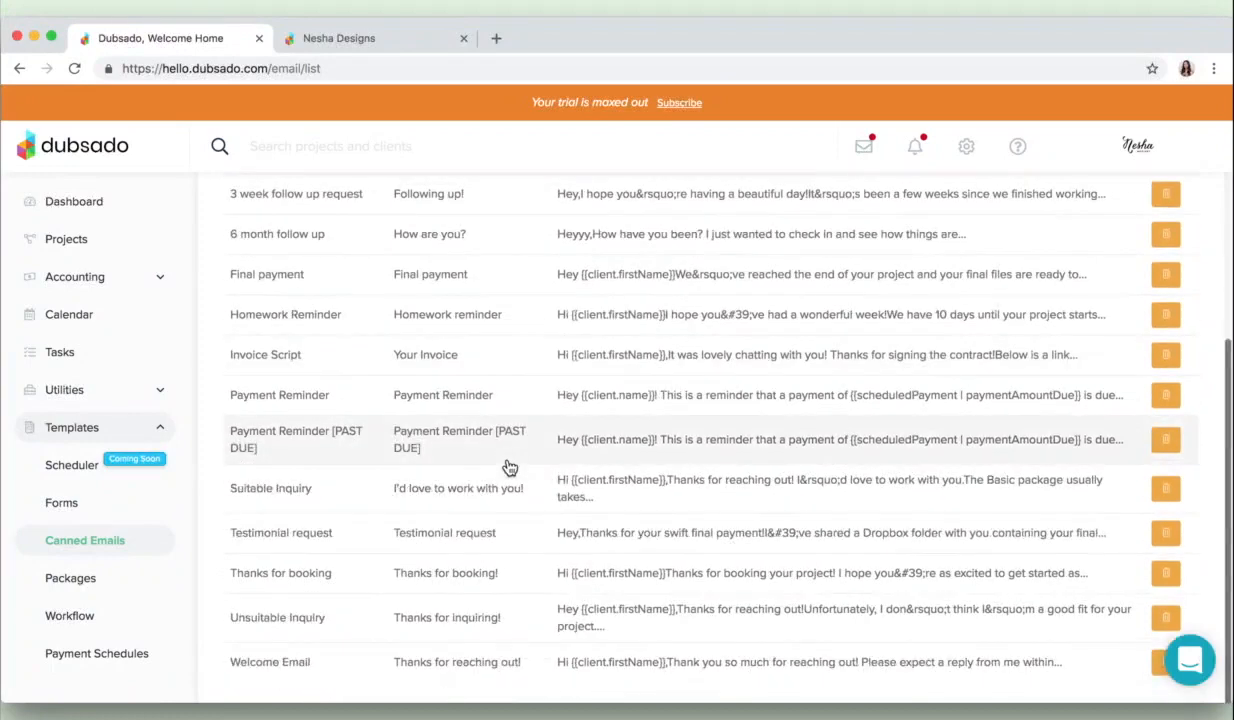
{"action": "scroll", "scroll_direction": "up", "scroll_amount": 3}
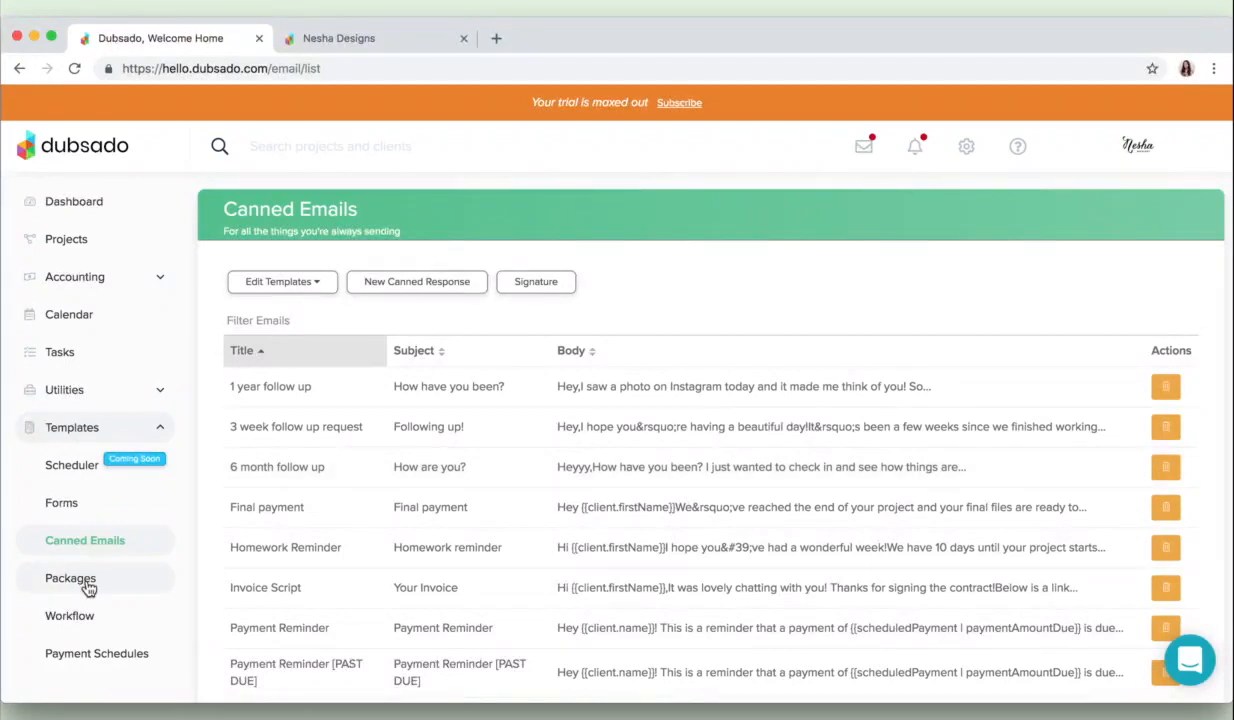
- Show the Packages templates with Brand Design totaling $1,300 and Website Design
{"action": "left_click", "coordinate": [70, 578]}
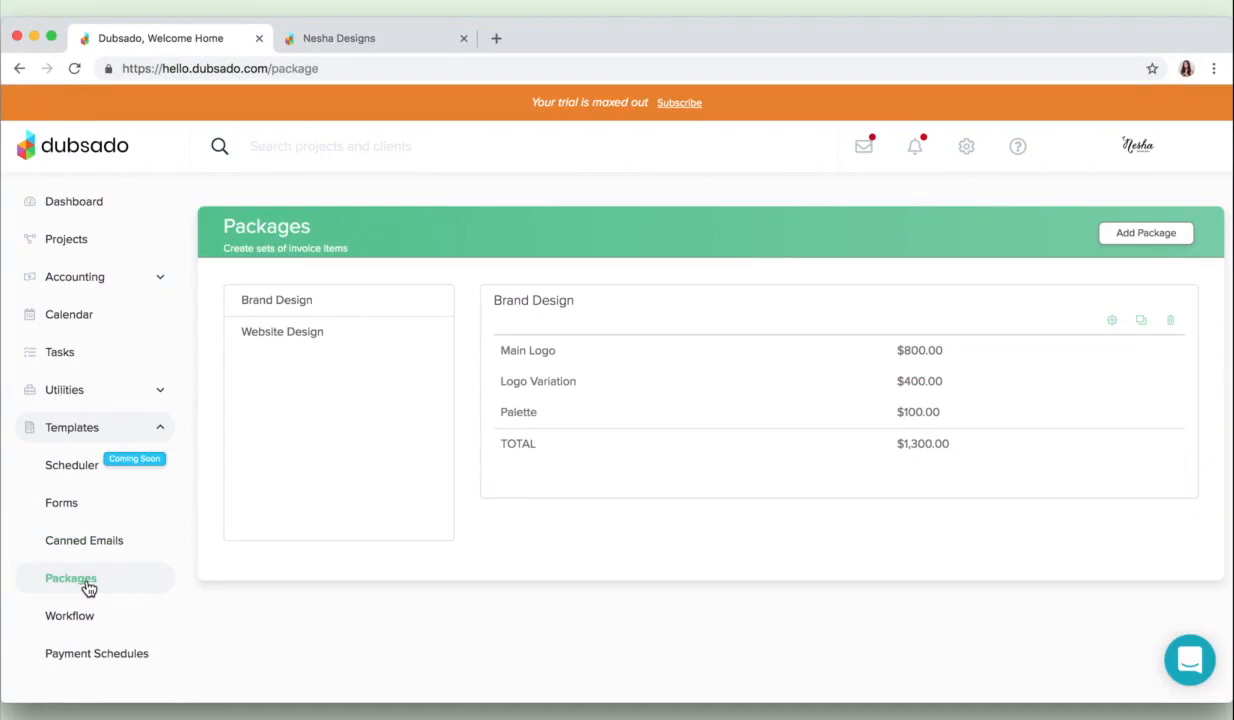
{"action": "mouse_move", "coordinate": [70, 616]}
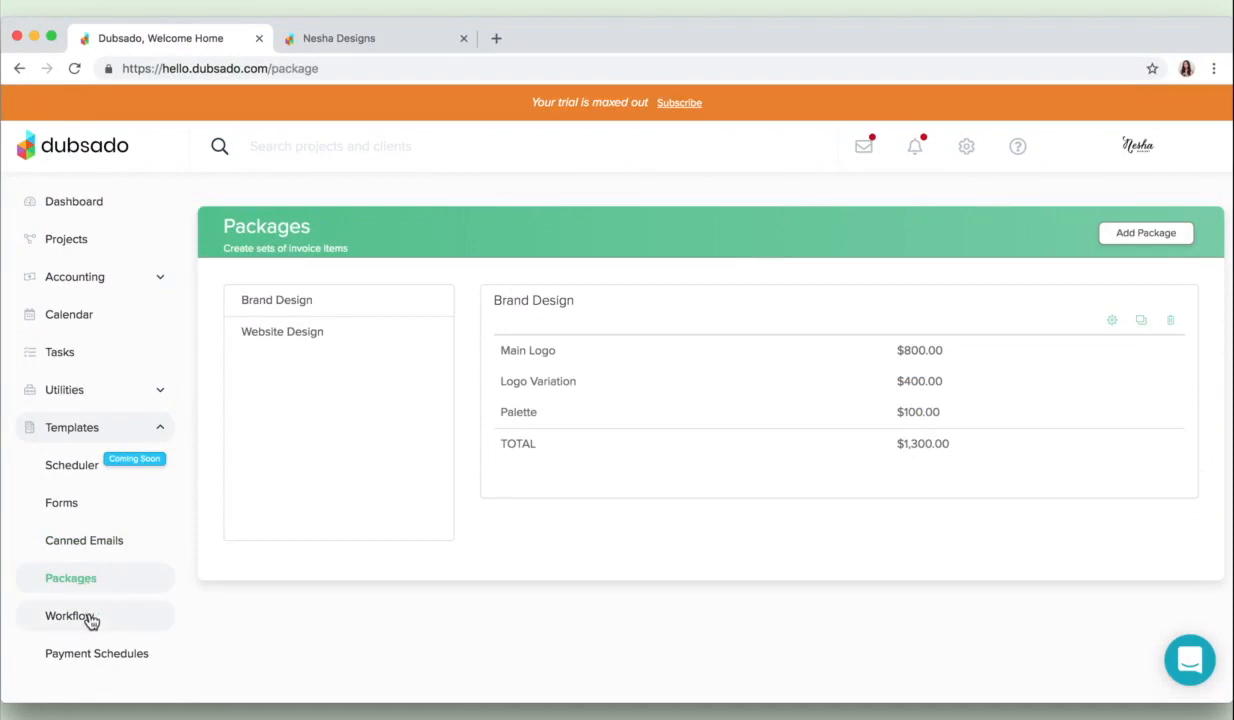
- Show the Workflow templates with the Basic Package: Example automated steps
{"action": "left_click", "coordinate": [70, 616]}
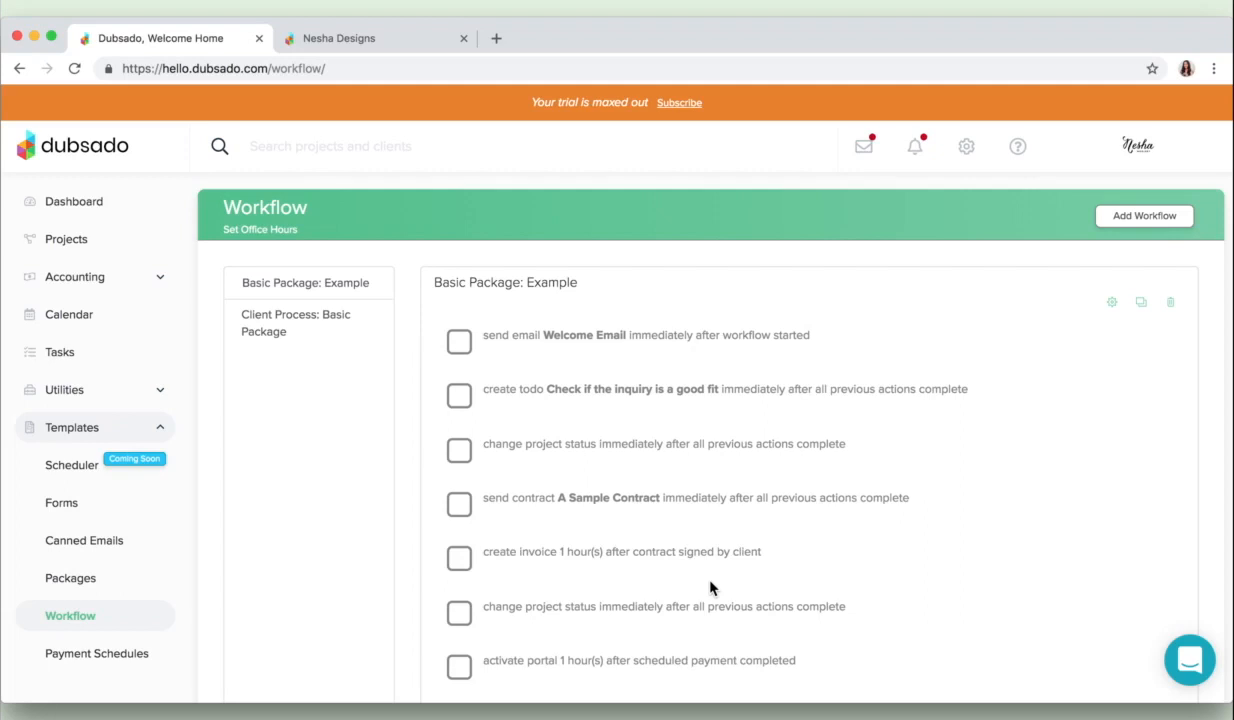
- Review Payment Schedules templates, then switch to the Nesha Designs client portal tab
{"action": "left_click", "coordinate": [96, 652]}
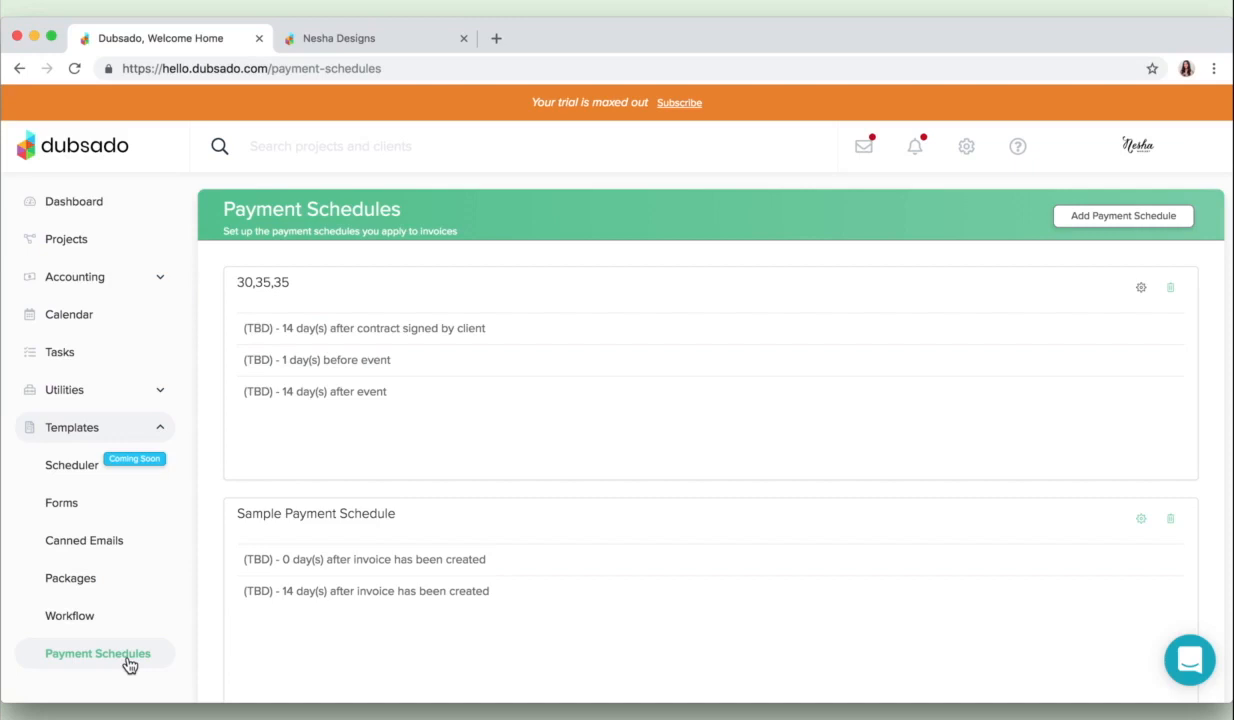
{"action": "mouse_move", "coordinate": [120, 200]}
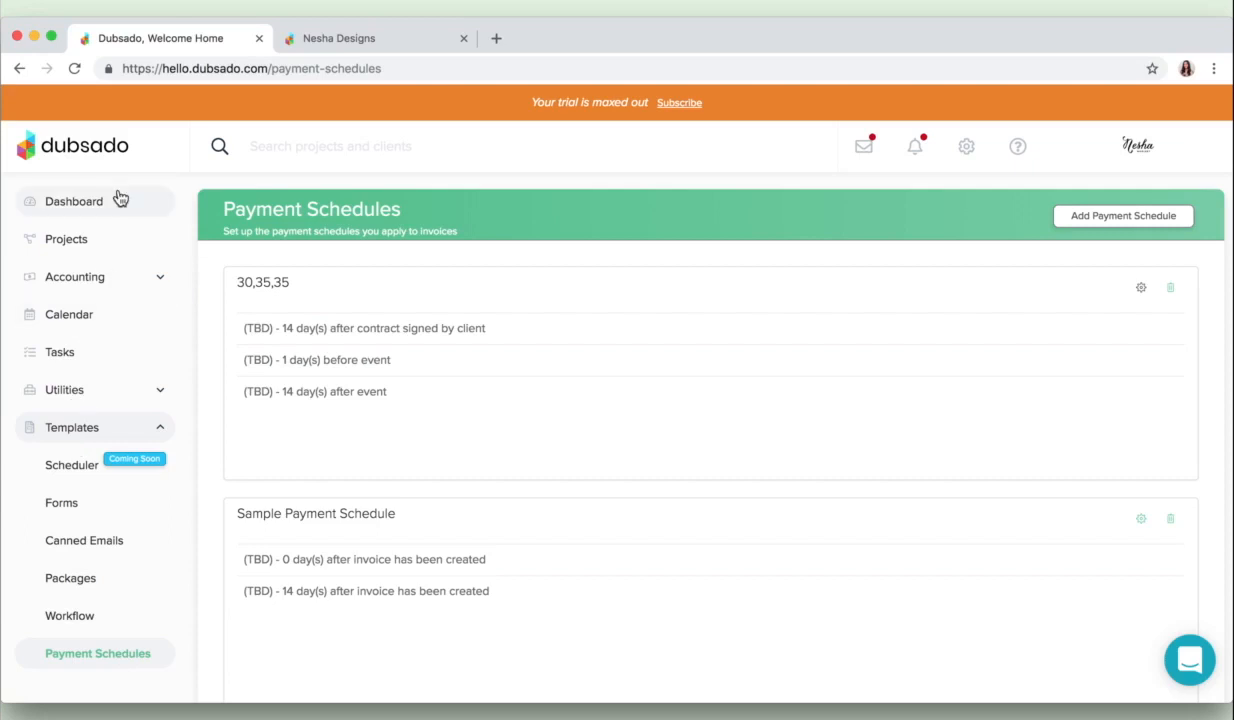
{"action": "mouse_move", "coordinate": [140, 504]}
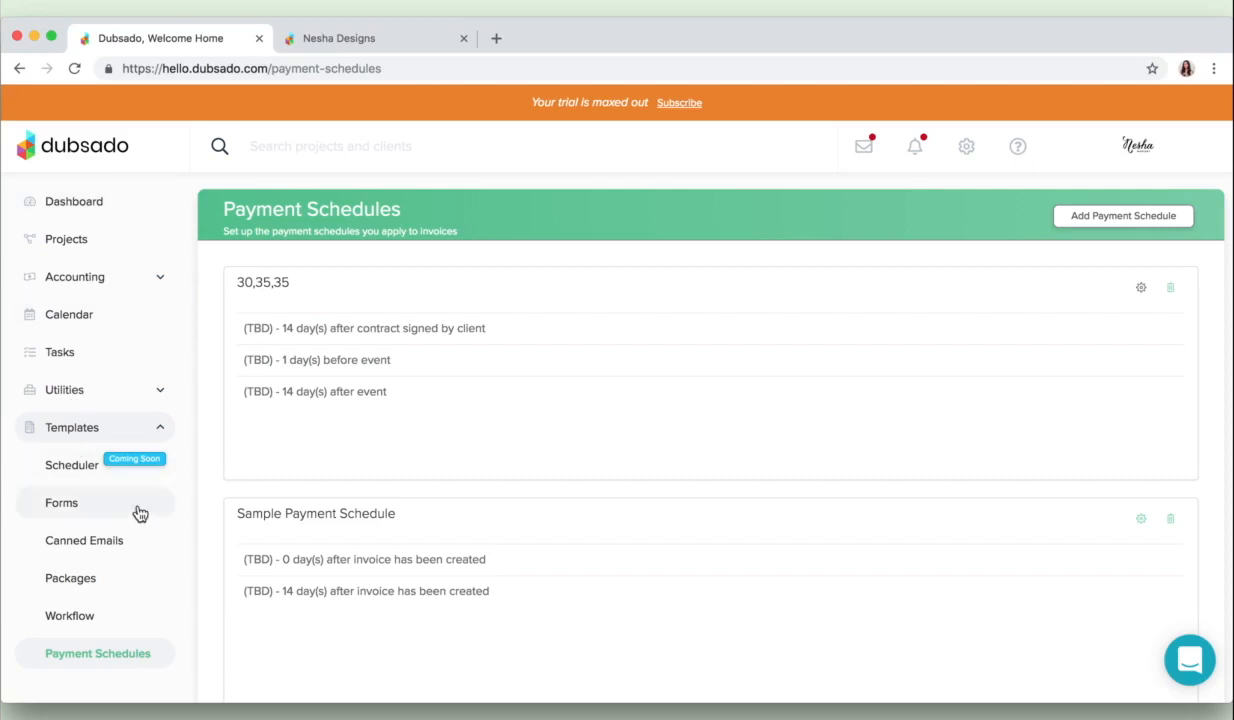
{"action": "mouse_move", "coordinate": [624, 398]}
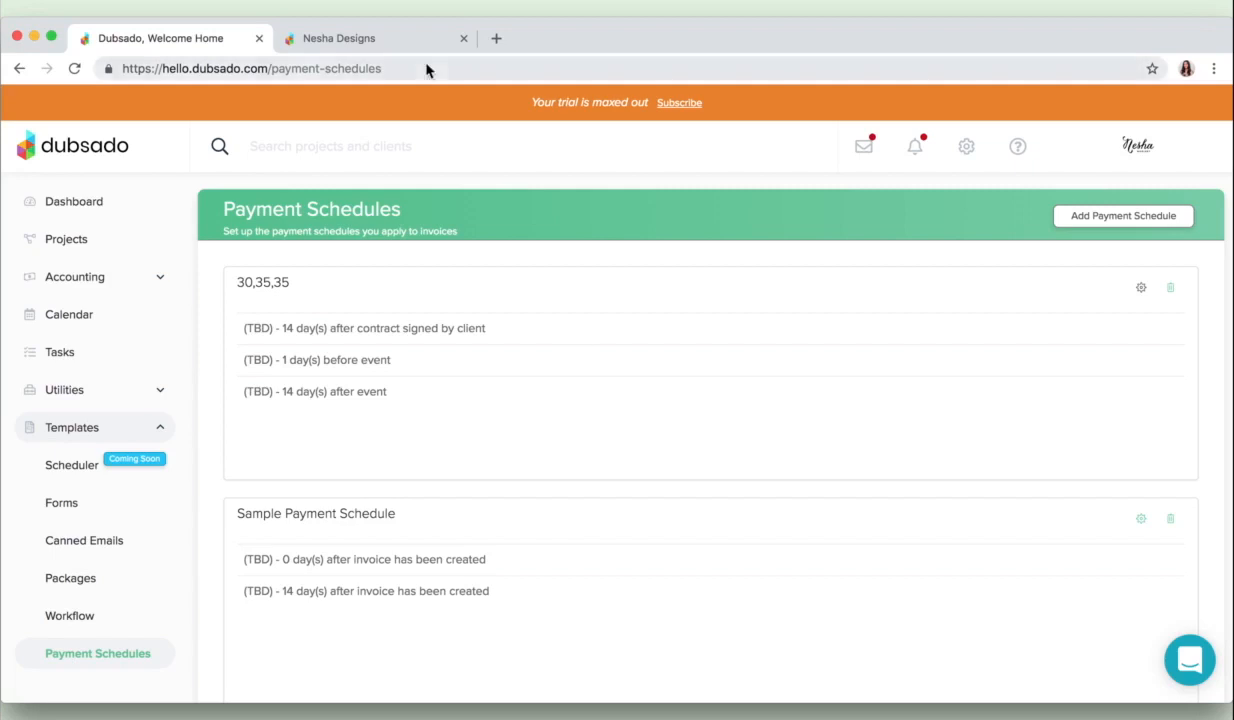
{"action": "left_click", "coordinate": [338, 38]}
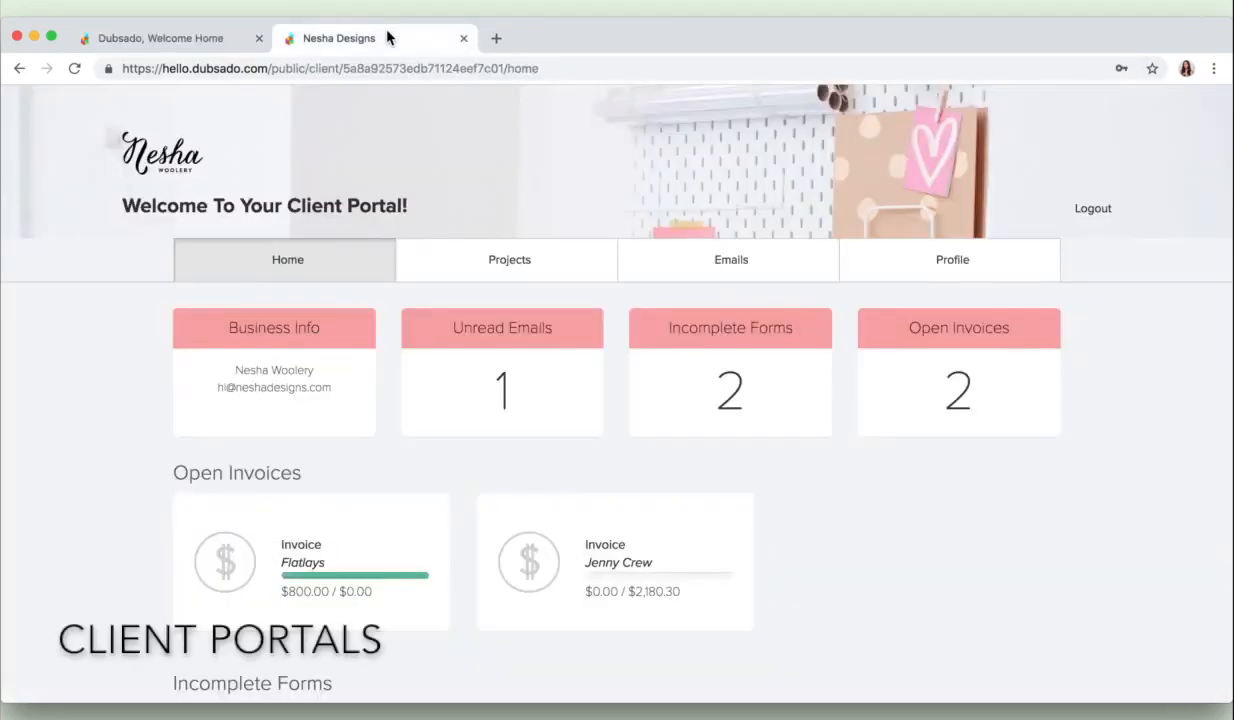